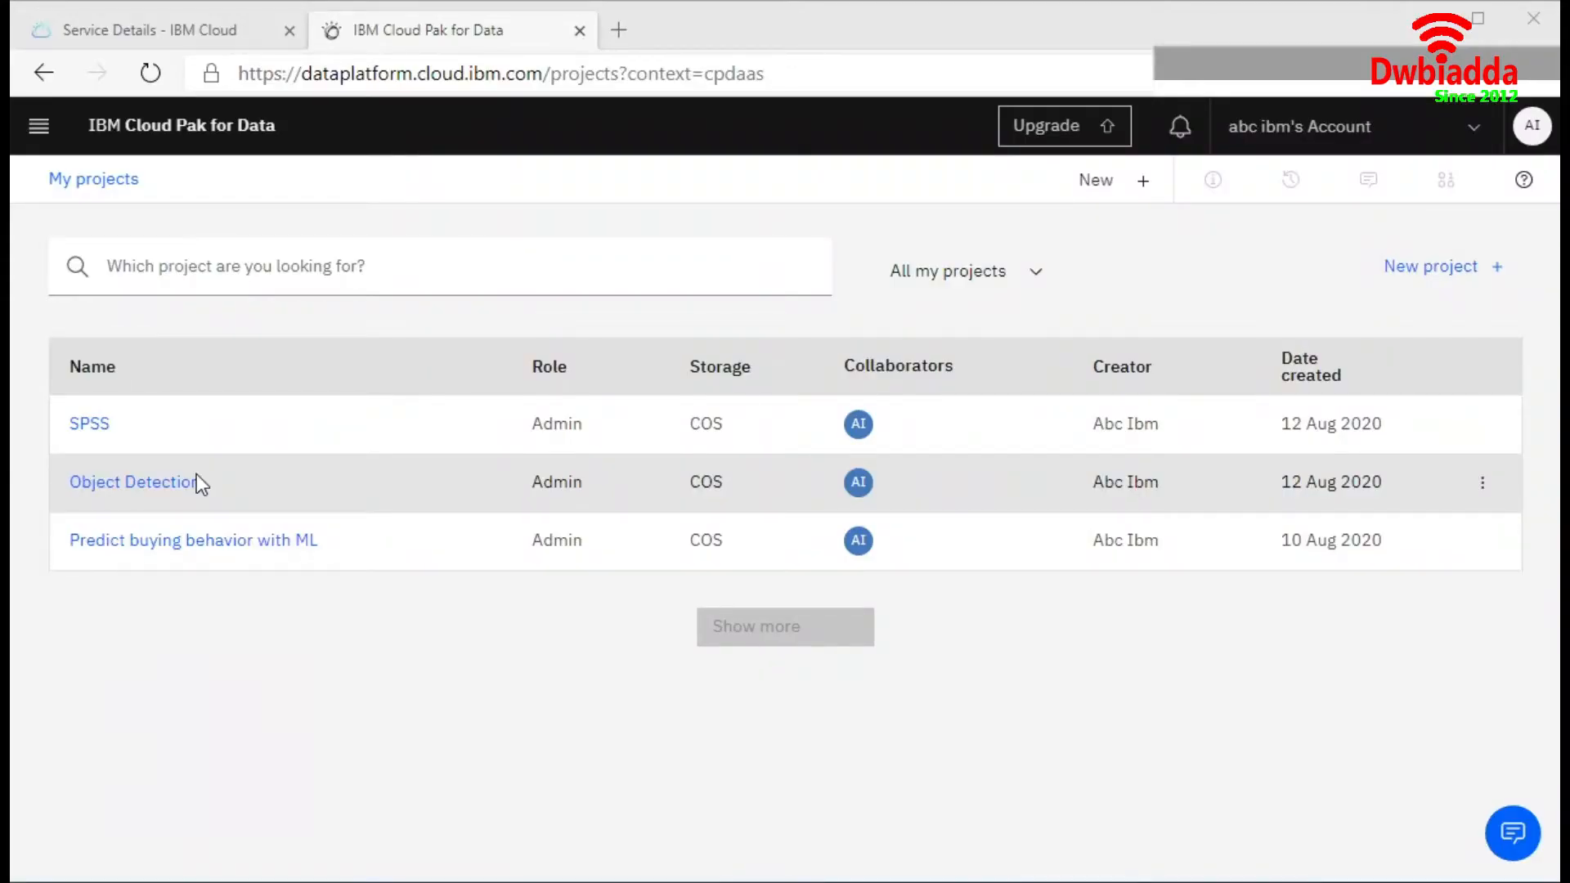
{"action": "mouse_move", "coordinate": [425, 624]}
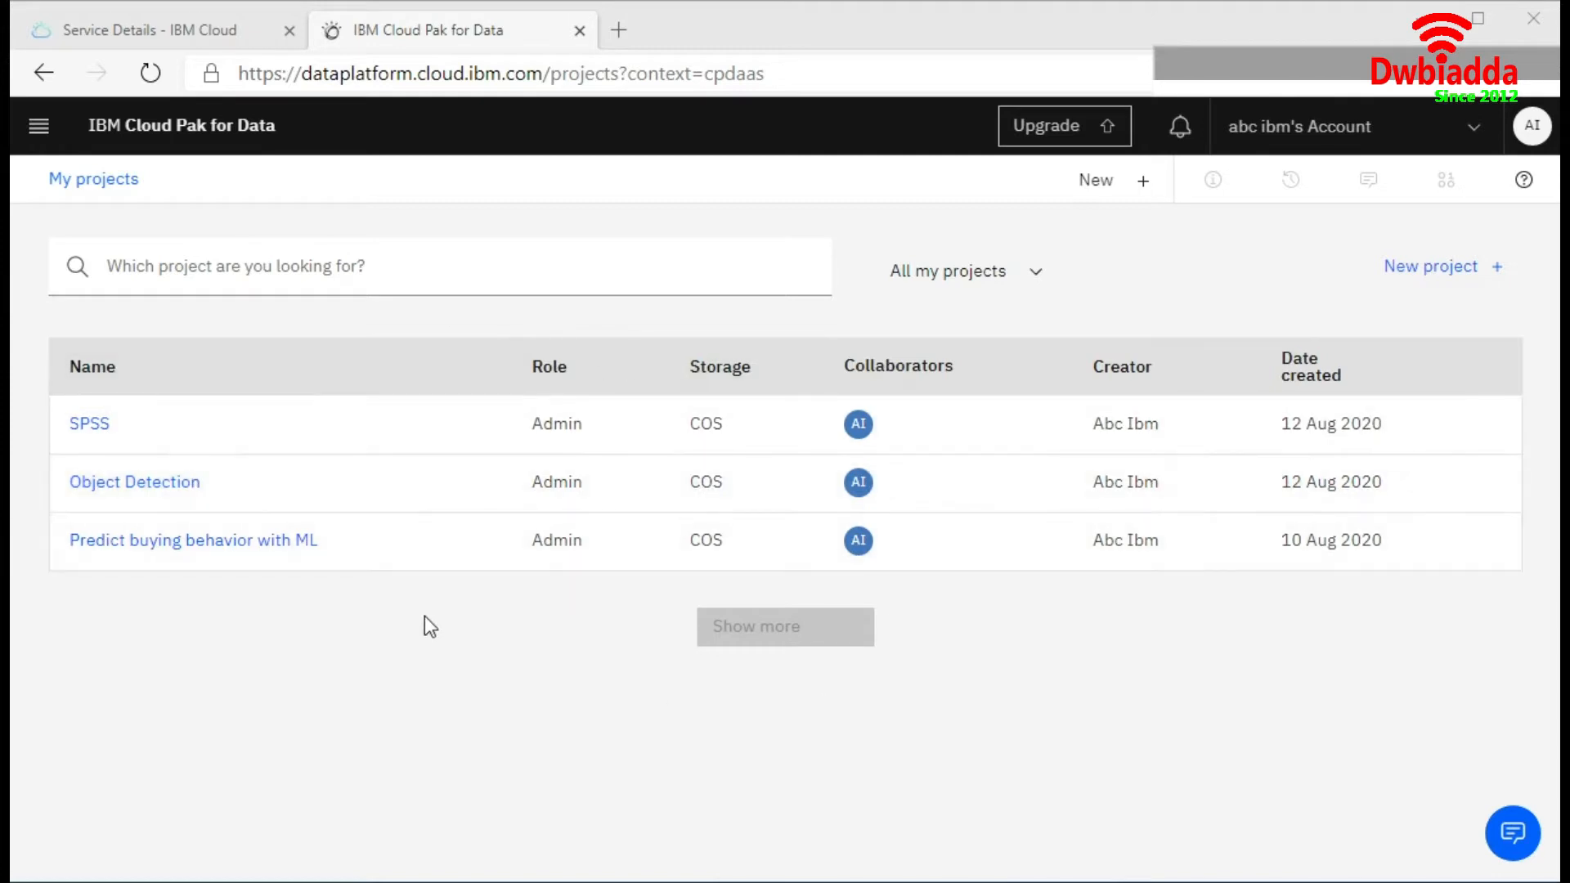
Start a new project and choose to create an empty one
{"action": "left_click", "coordinate": [1443, 266]}
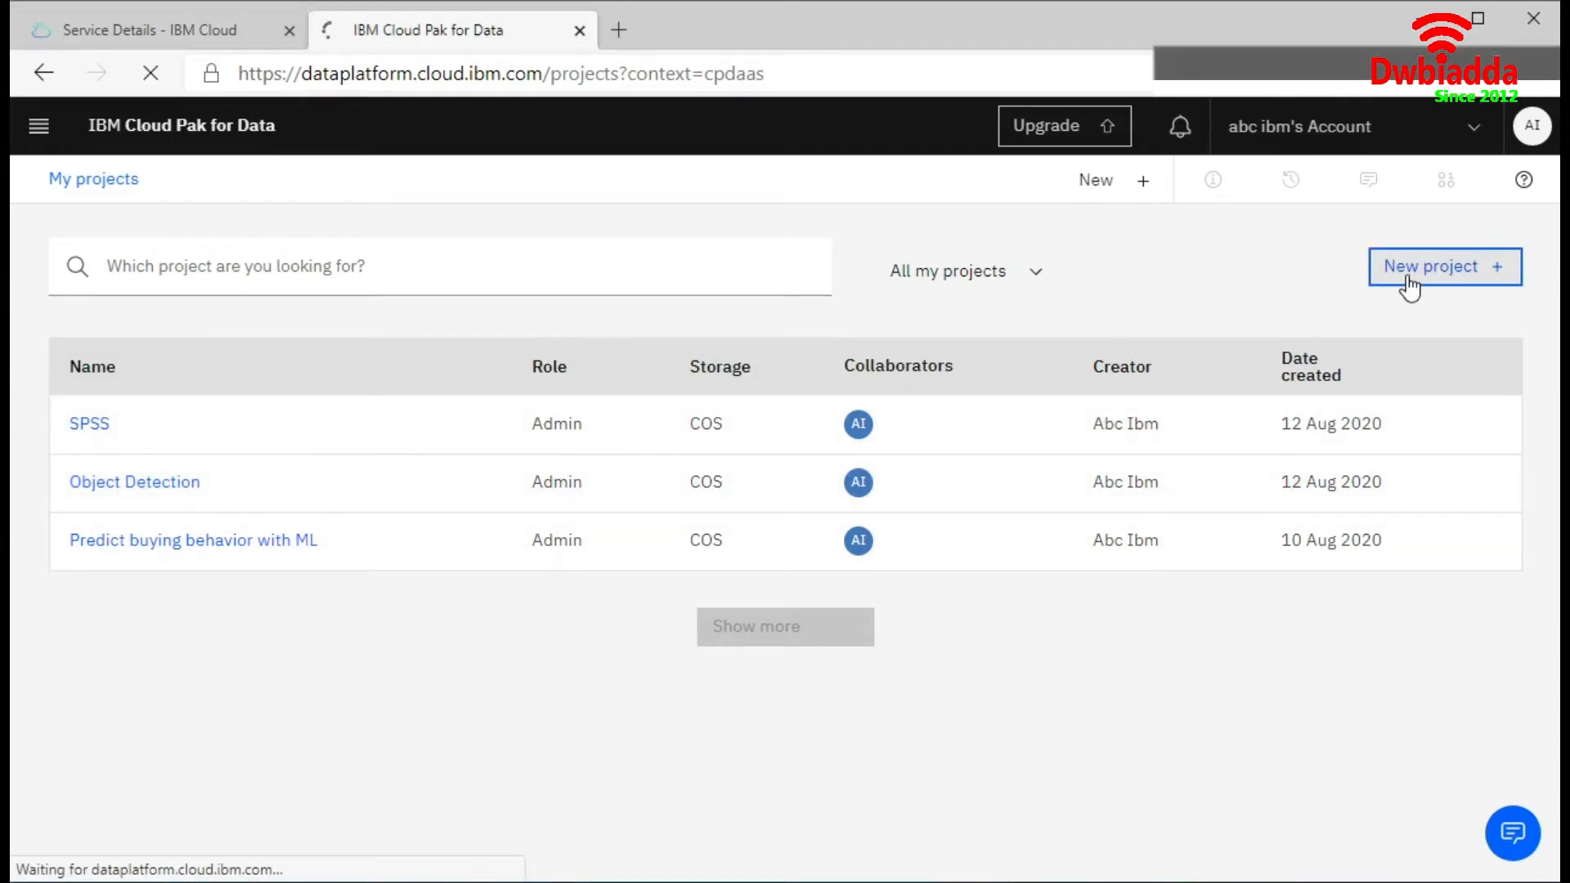
{"action": "left_click", "coordinate": [1444, 267]}
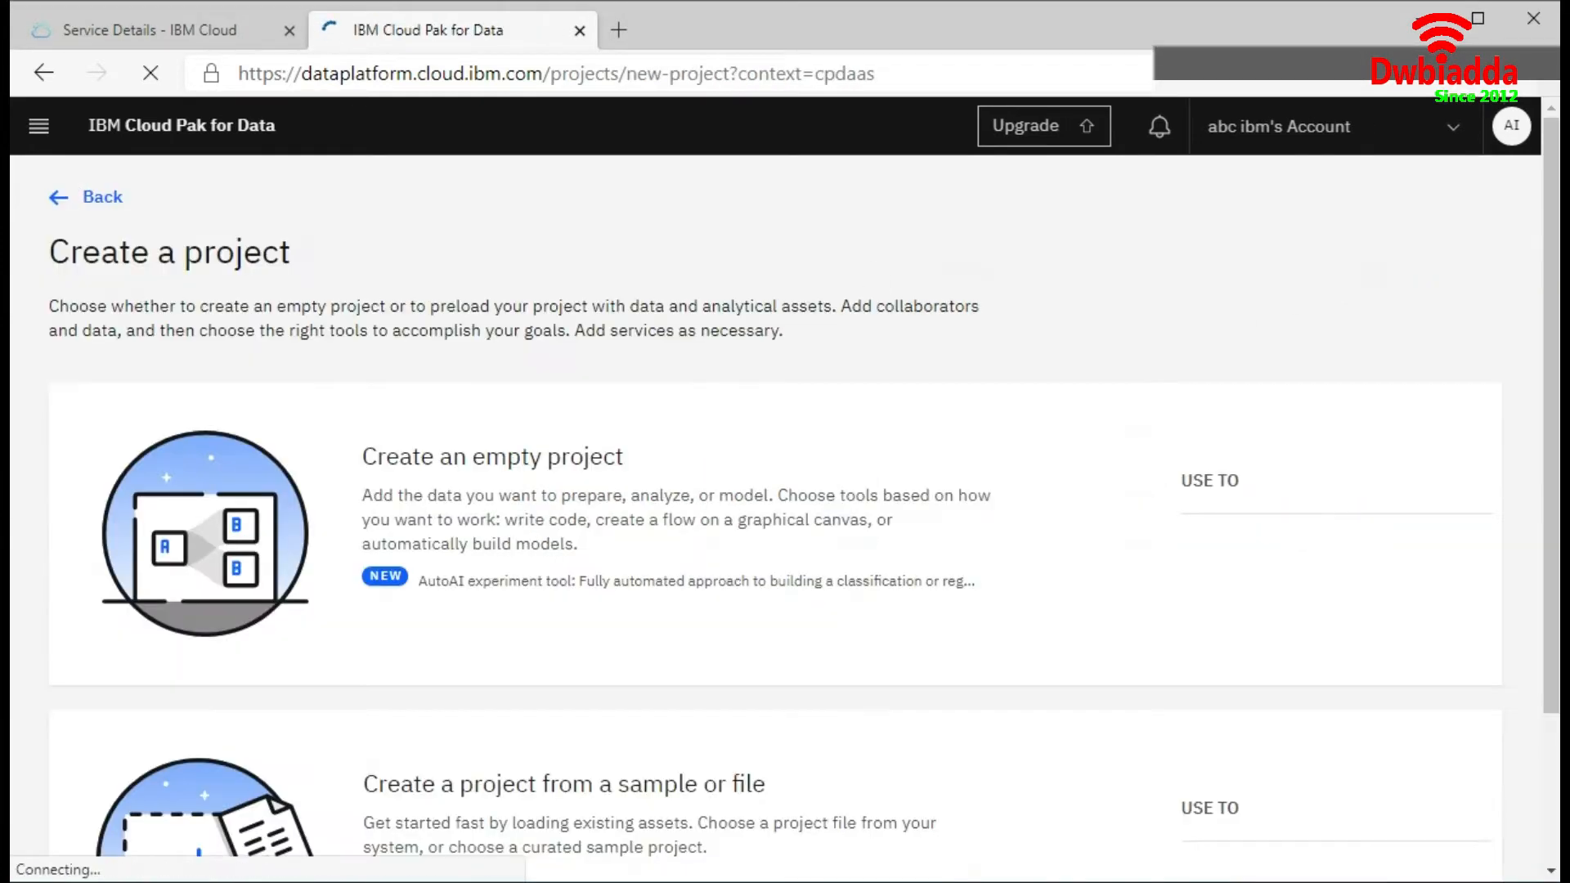
{"action": "mouse_move", "coordinate": [569, 537]}
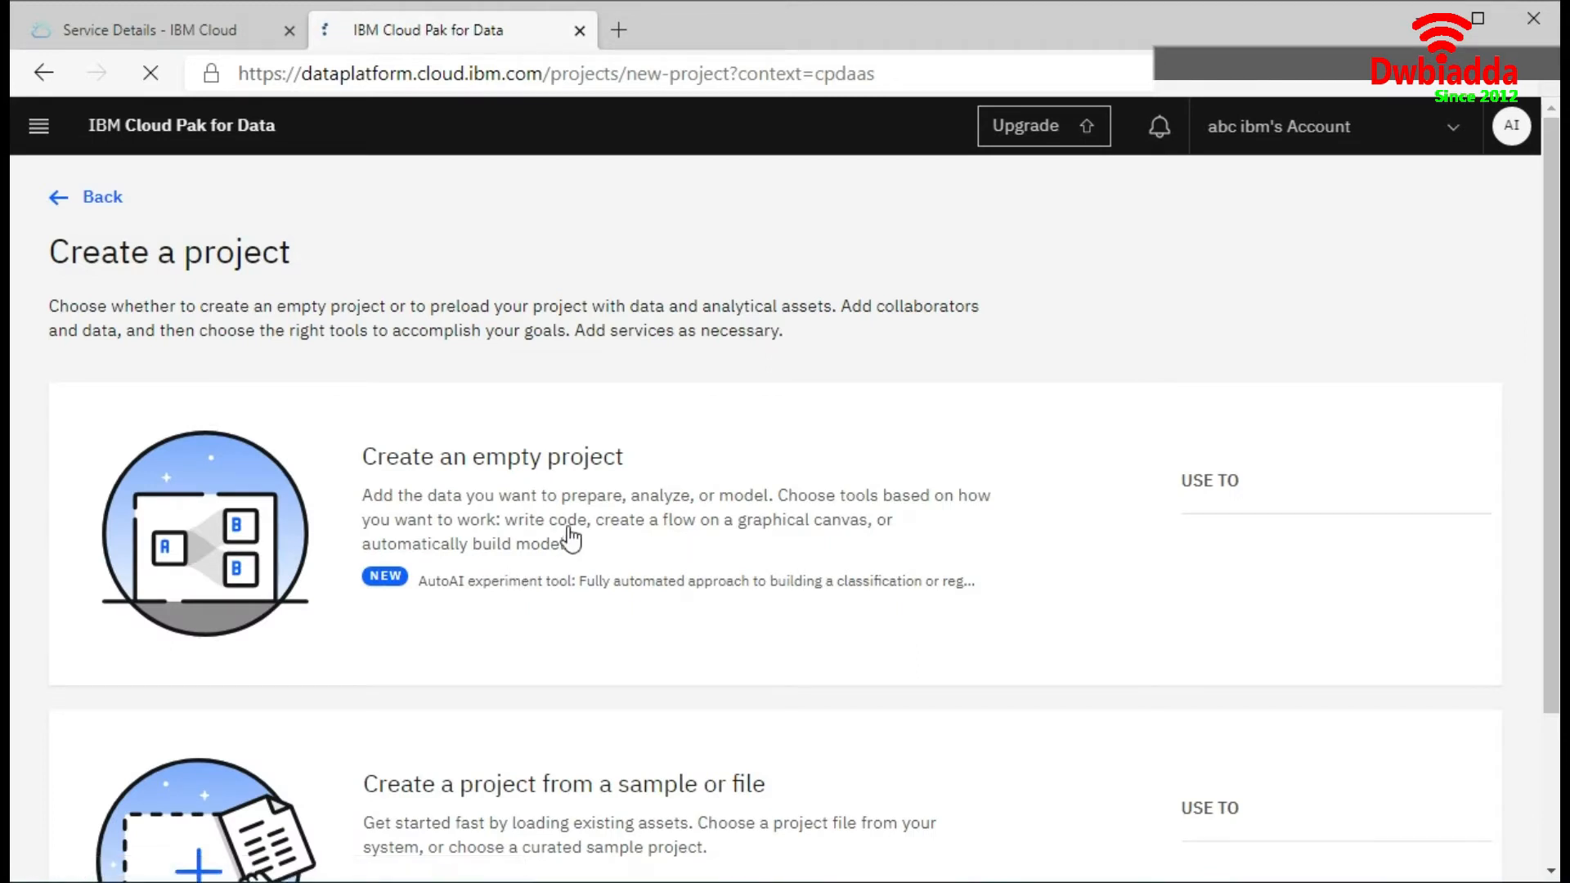
{"action": "left_click", "coordinate": [492, 456]}
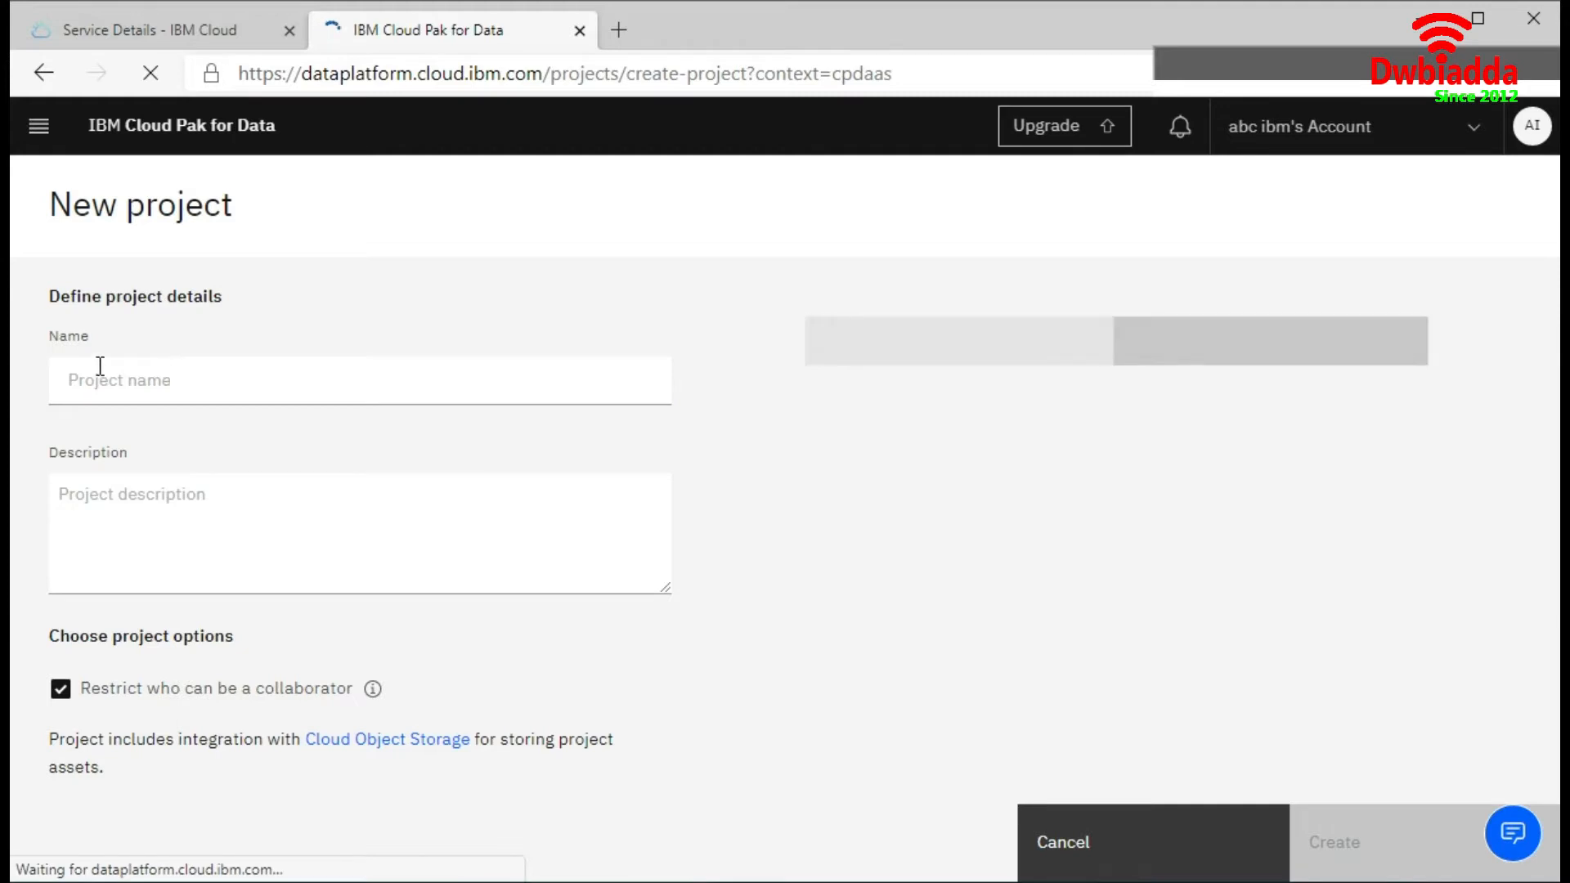
Create the project with name 'Notebook' and description 'Notebook'
{"action": "left_click", "coordinate": [358, 379]}
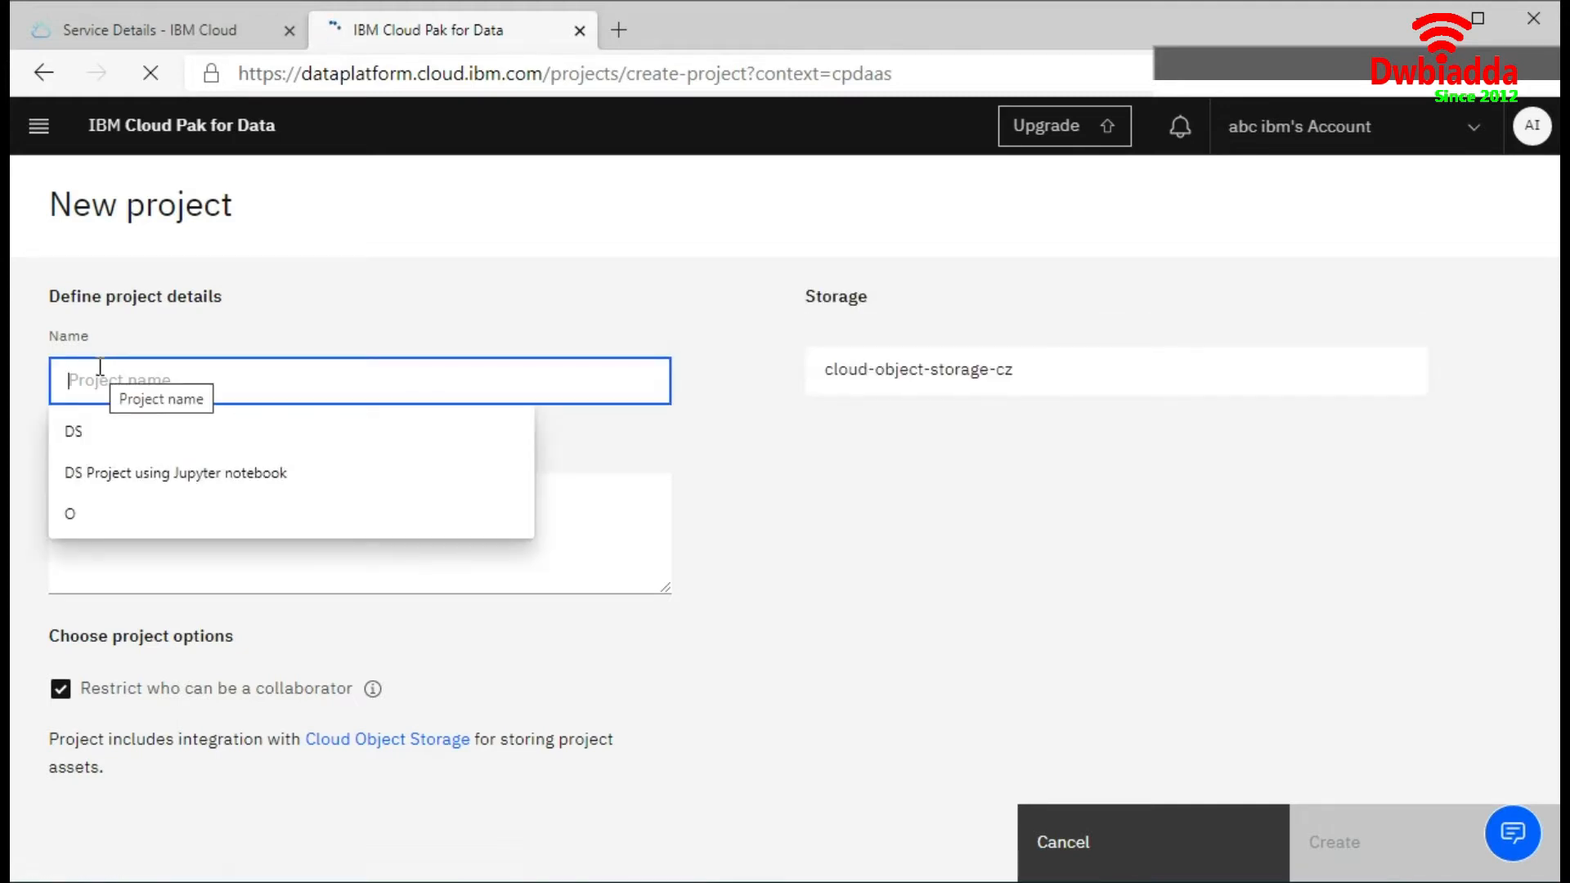
{"action": "type", "text": "Not"}
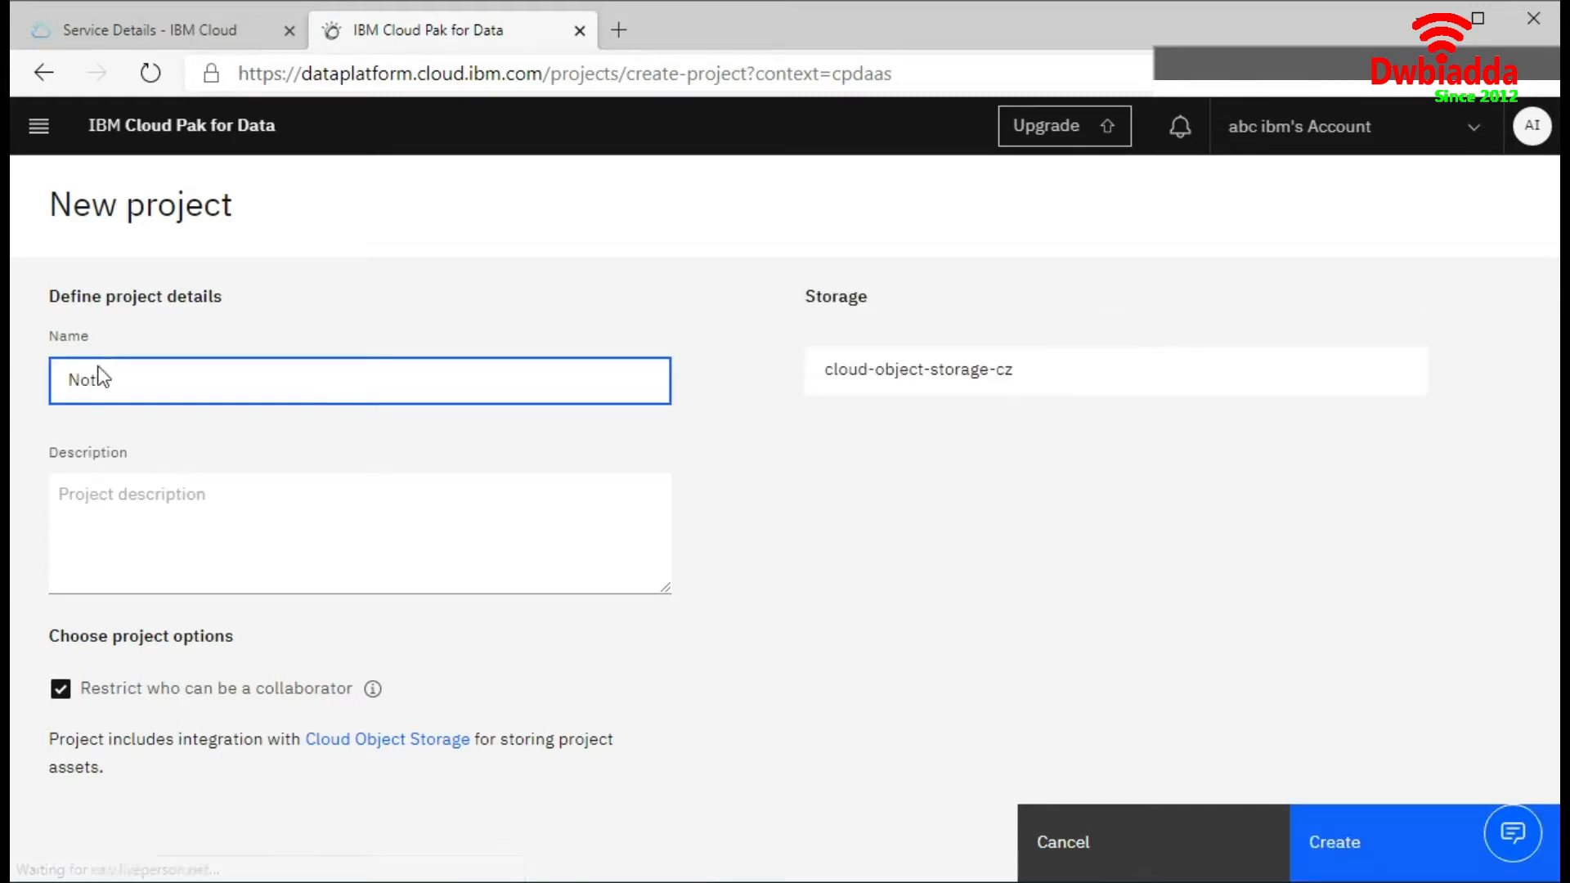
{"action": "left_click", "coordinate": [358, 533]}
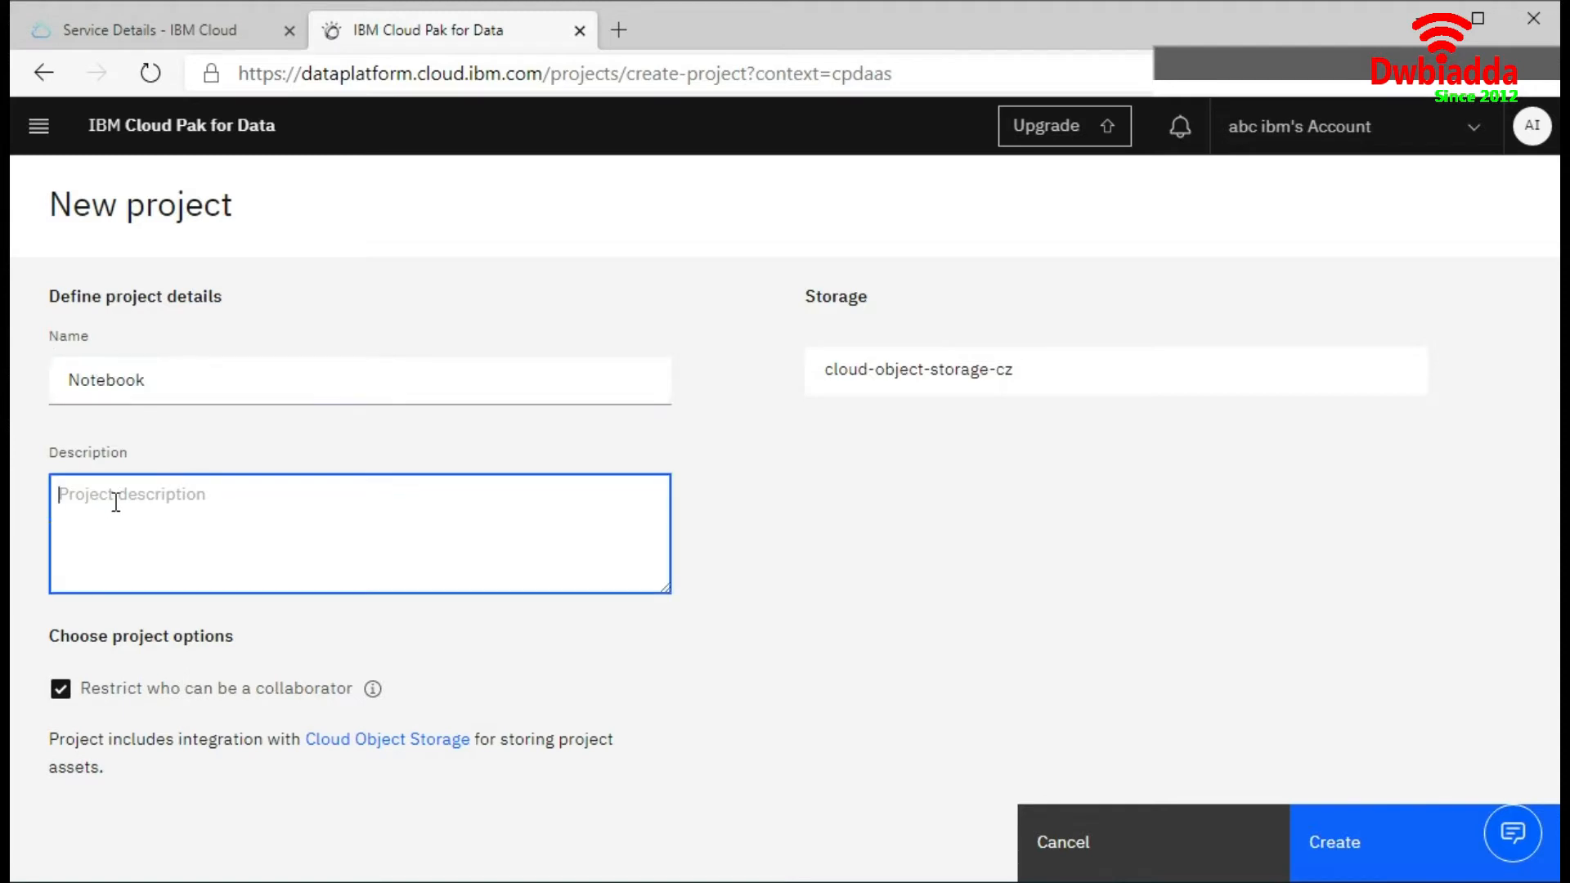
{"action": "type", "text": "Notebook"}
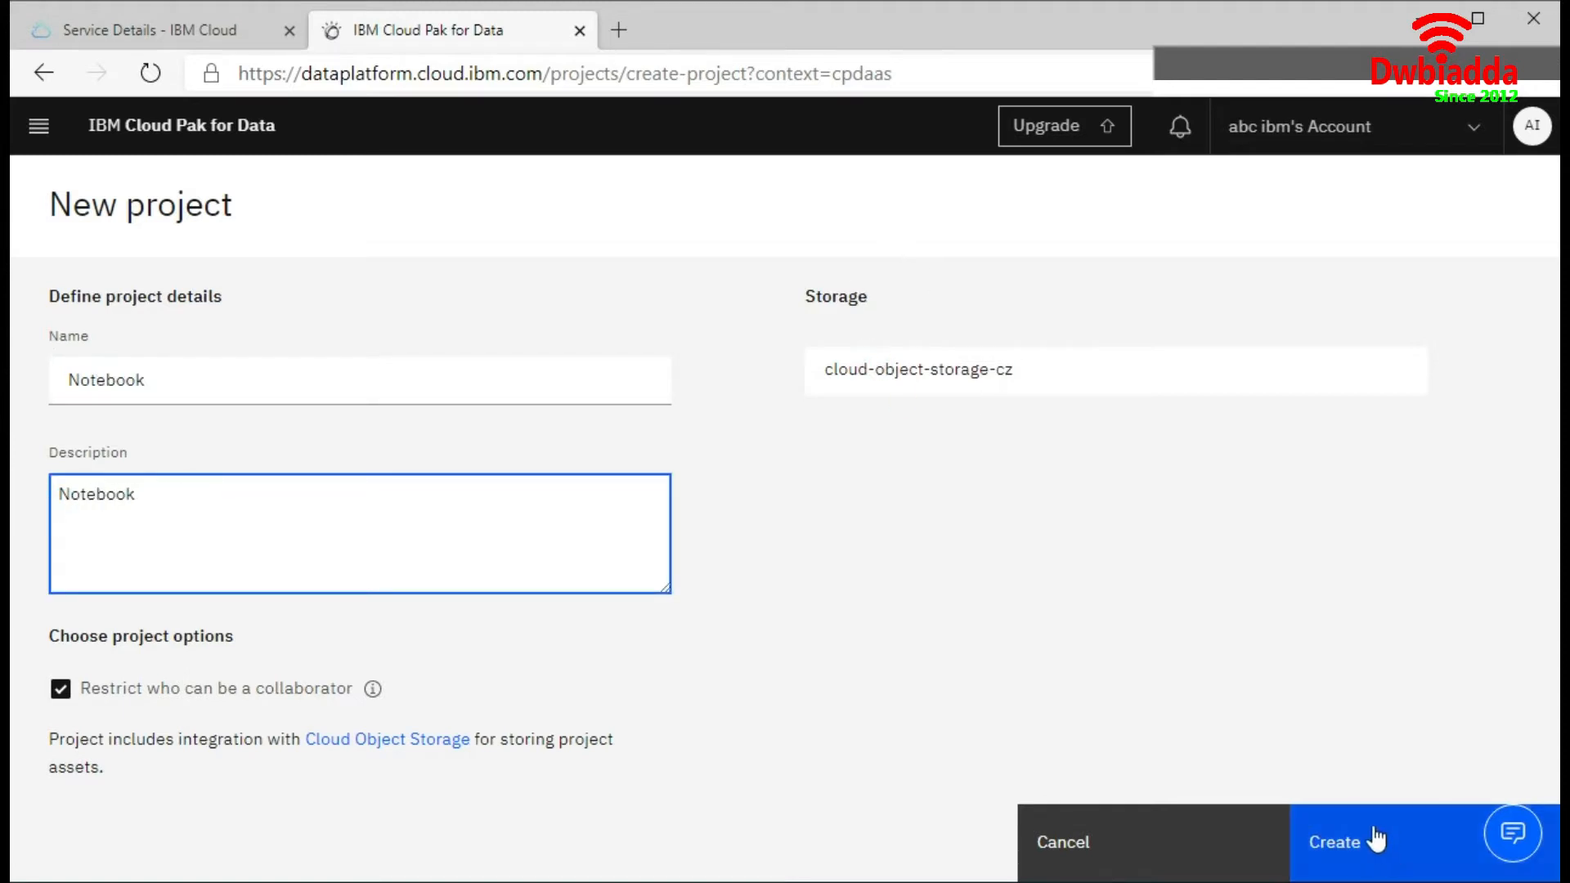
{"action": "left_click", "coordinate": [1333, 843]}
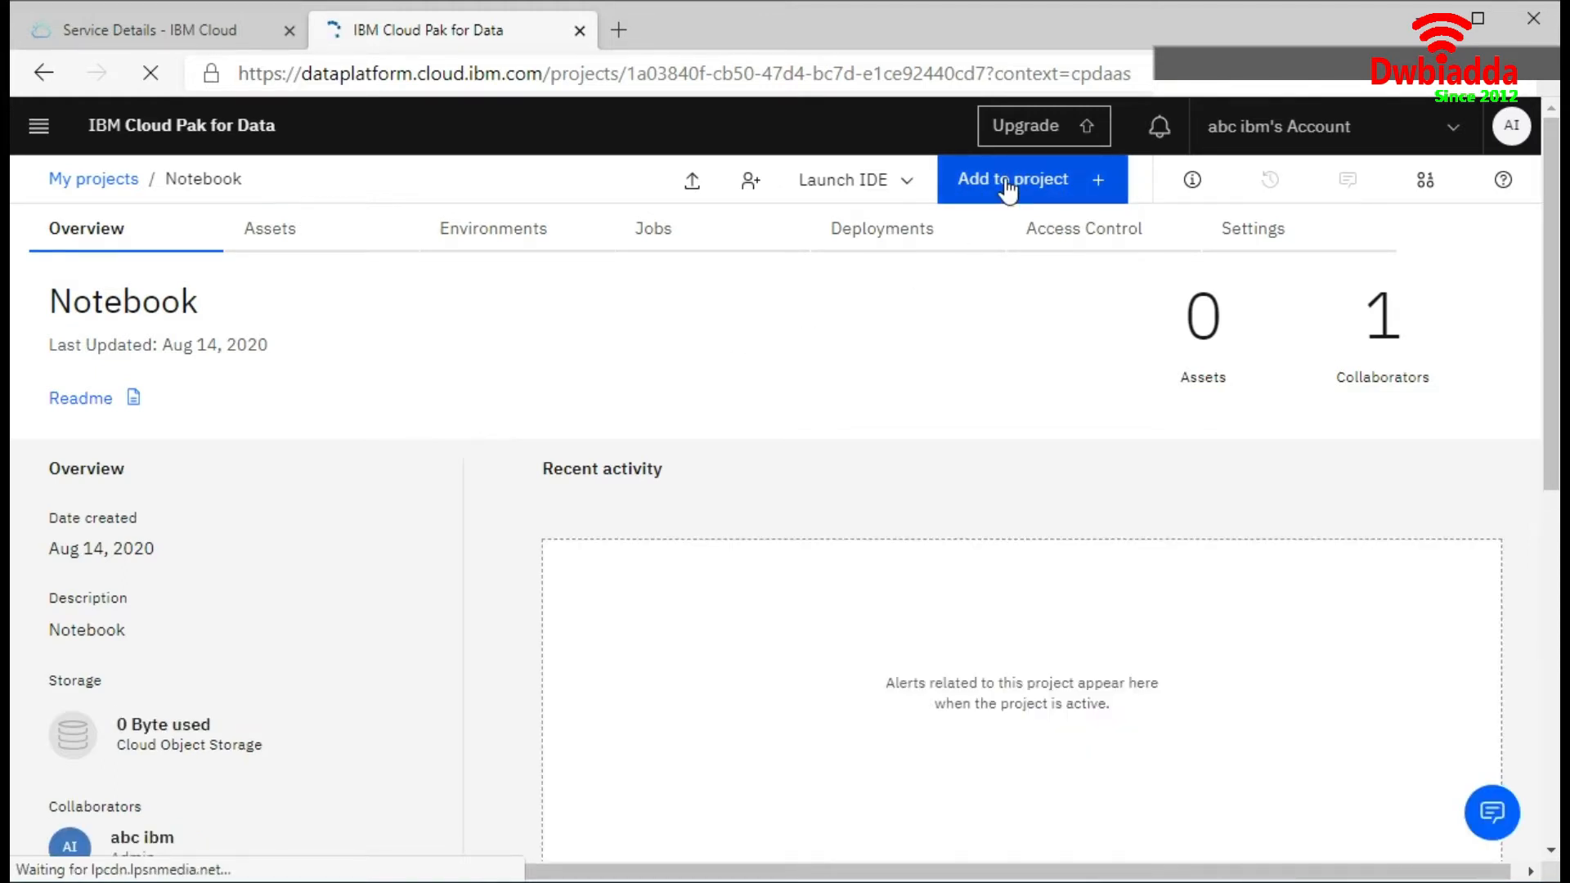
Add a Notebook asset to the project, bringing up the new-notebook form
{"action": "left_click", "coordinate": [1010, 180]}
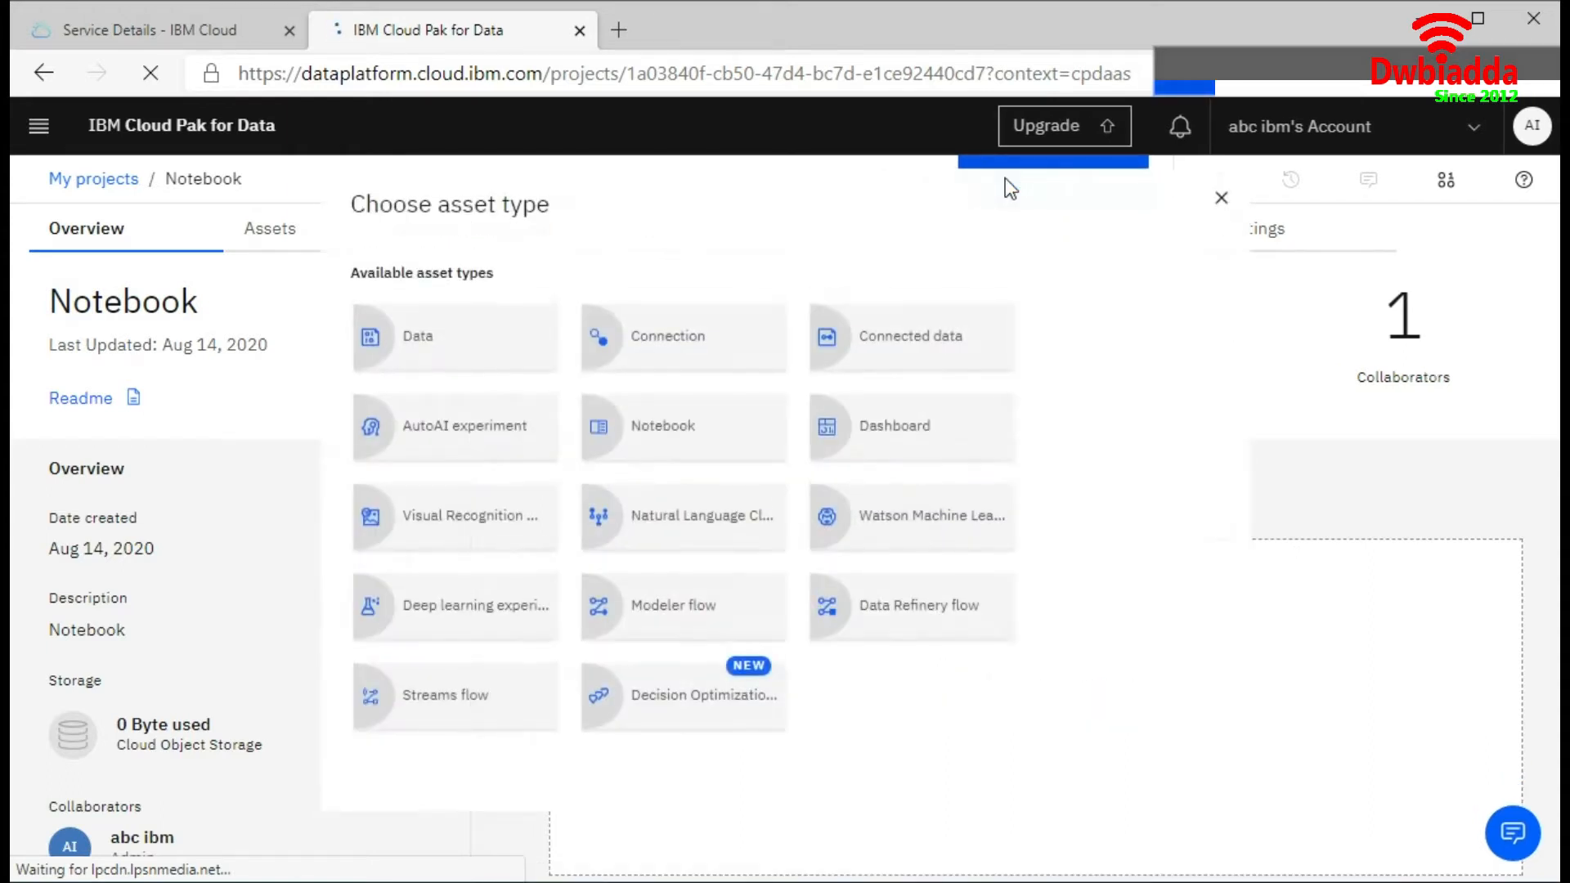
{"action": "mouse_move", "coordinate": [639, 440]}
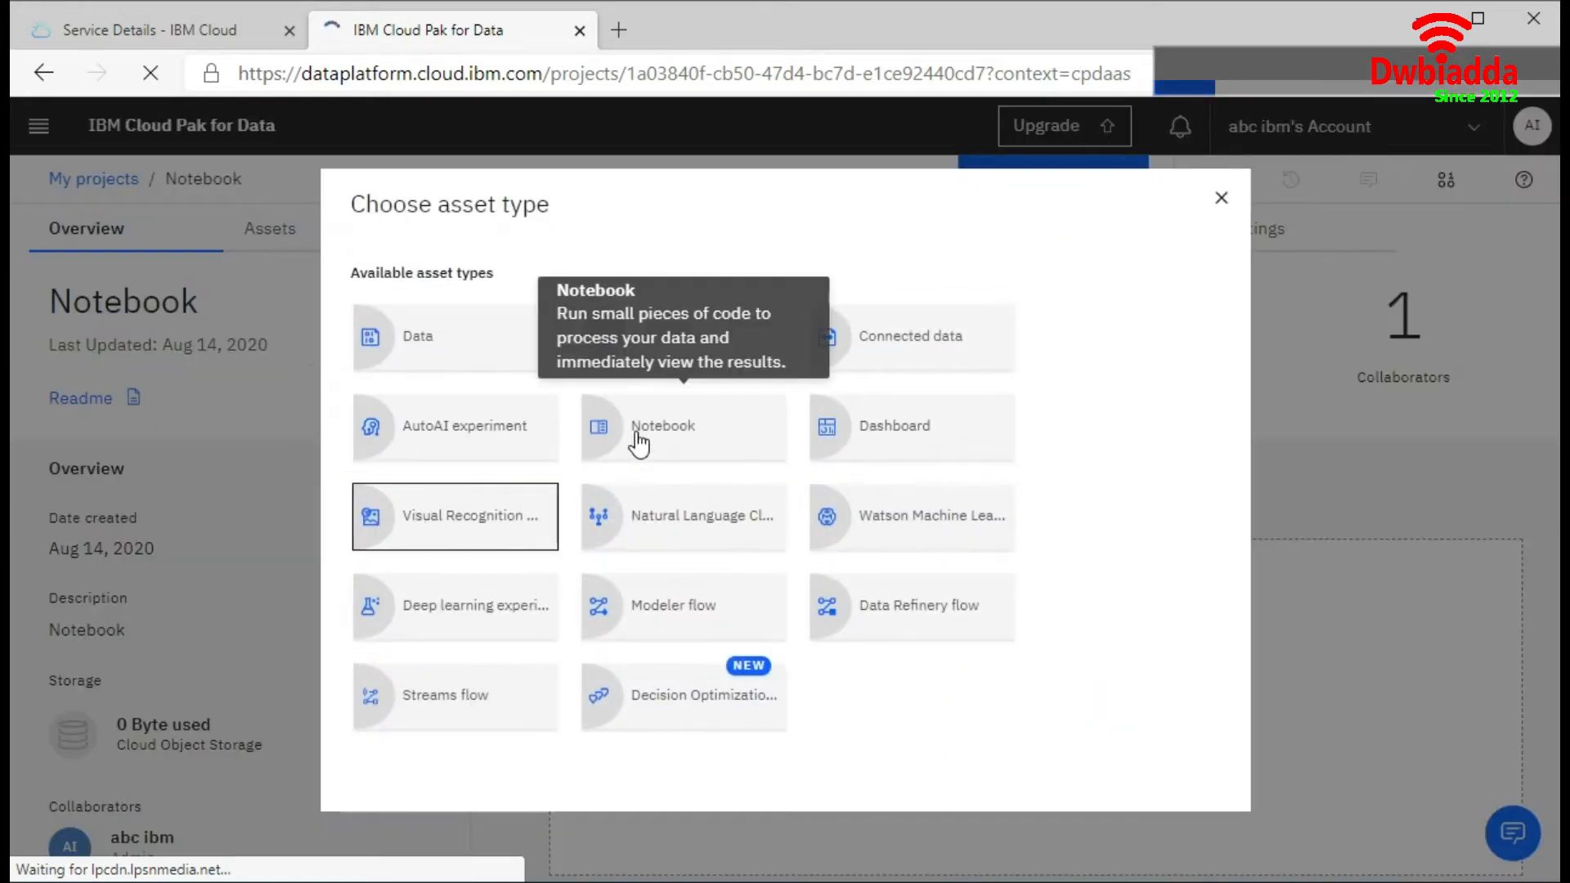
{"action": "left_click", "coordinate": [684, 427]}
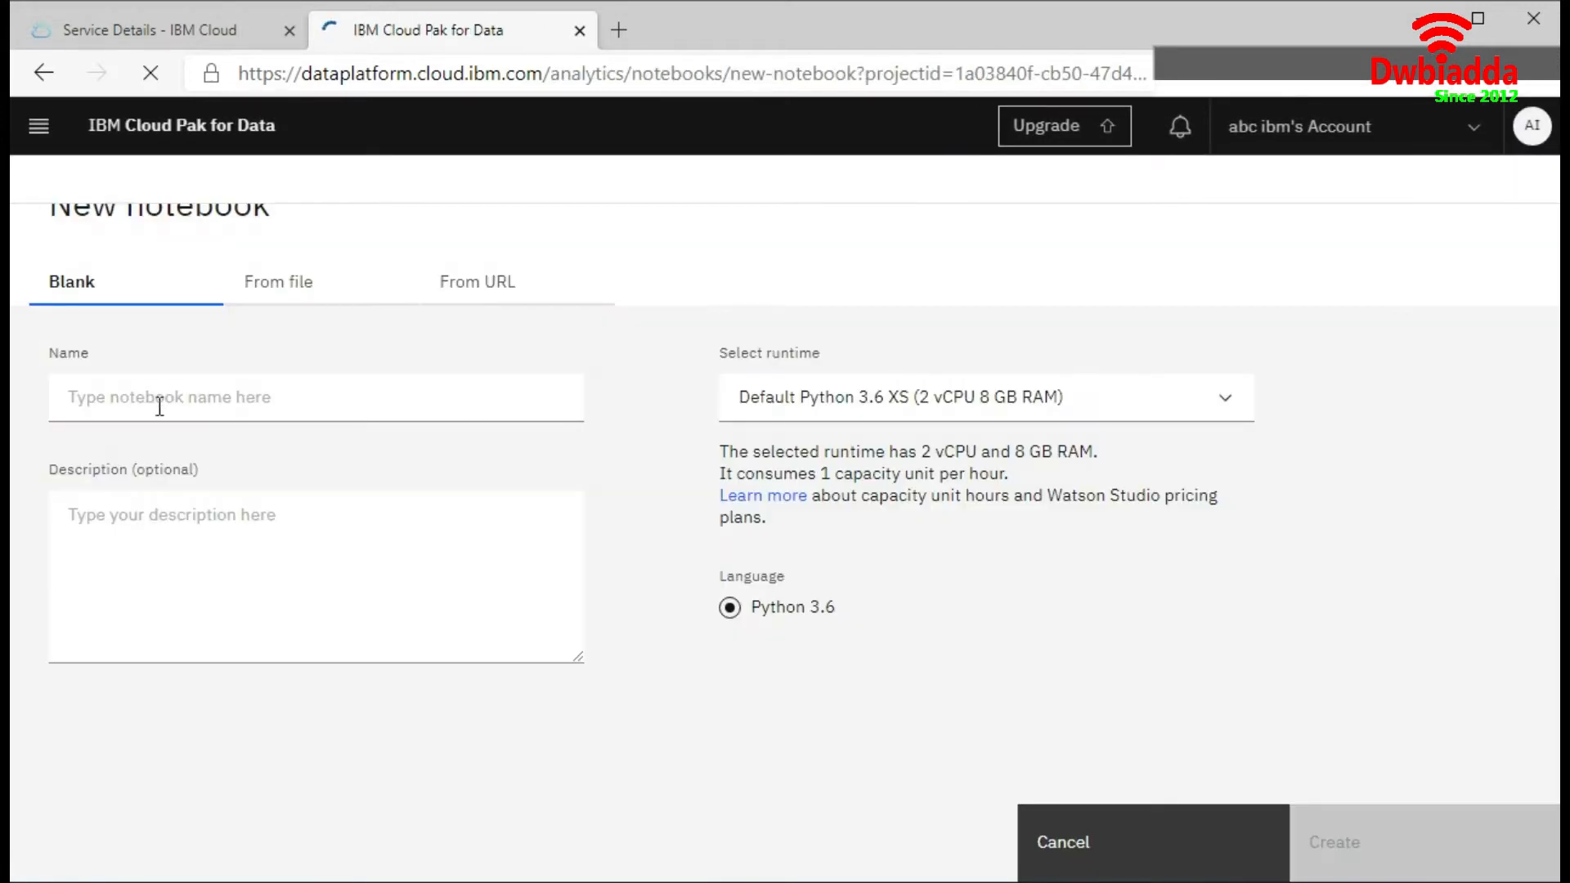
{"action": "mouse_move", "coordinate": [113, 296]}
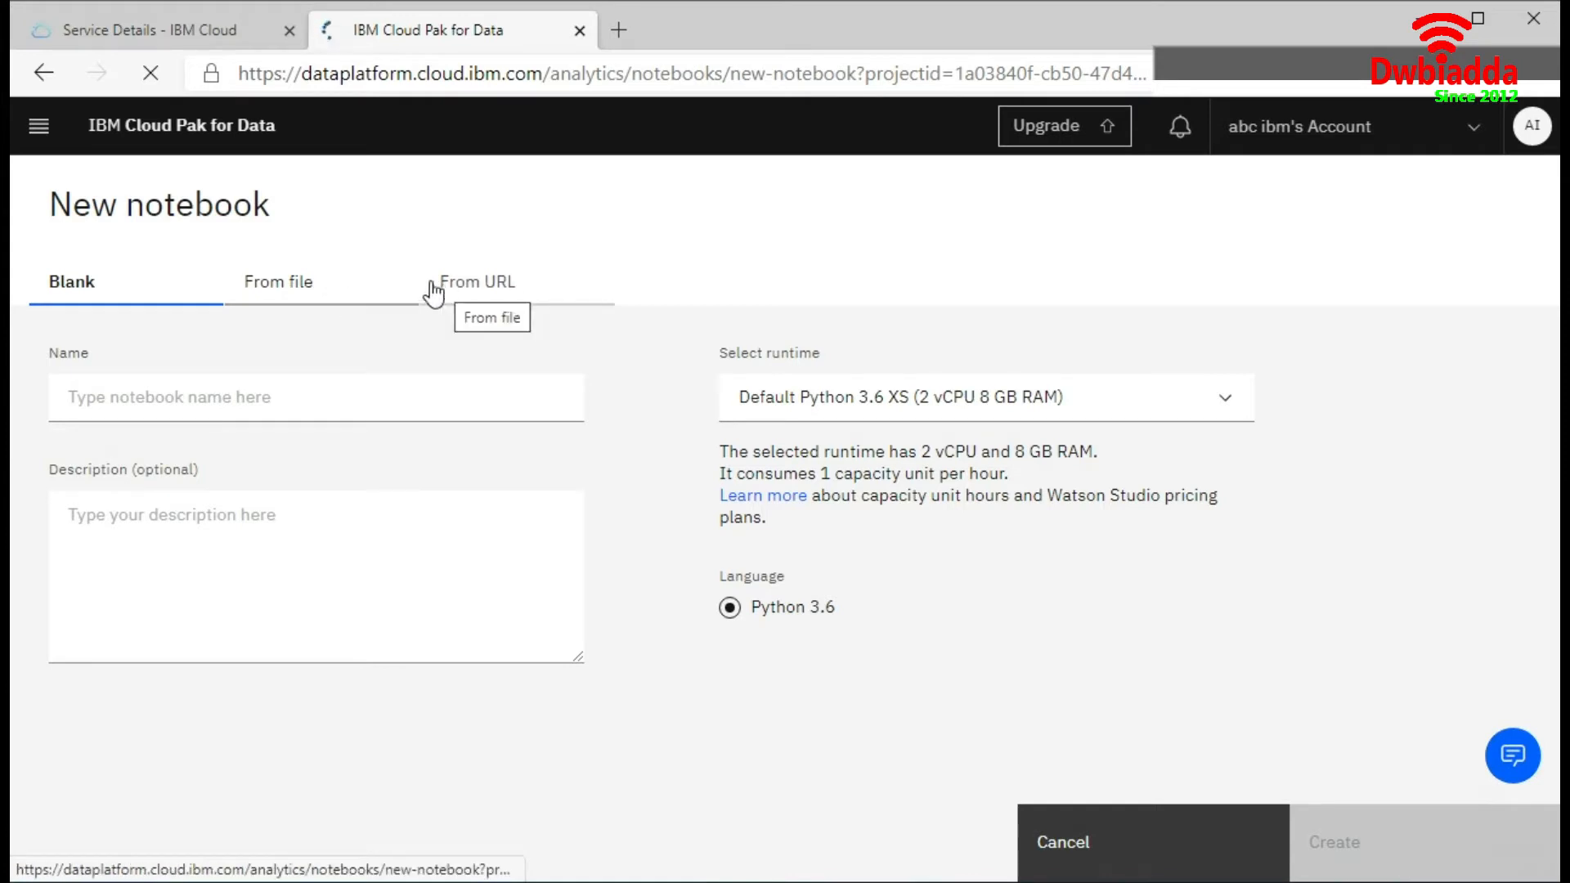
{"action": "mouse_move", "coordinate": [288, 291]}
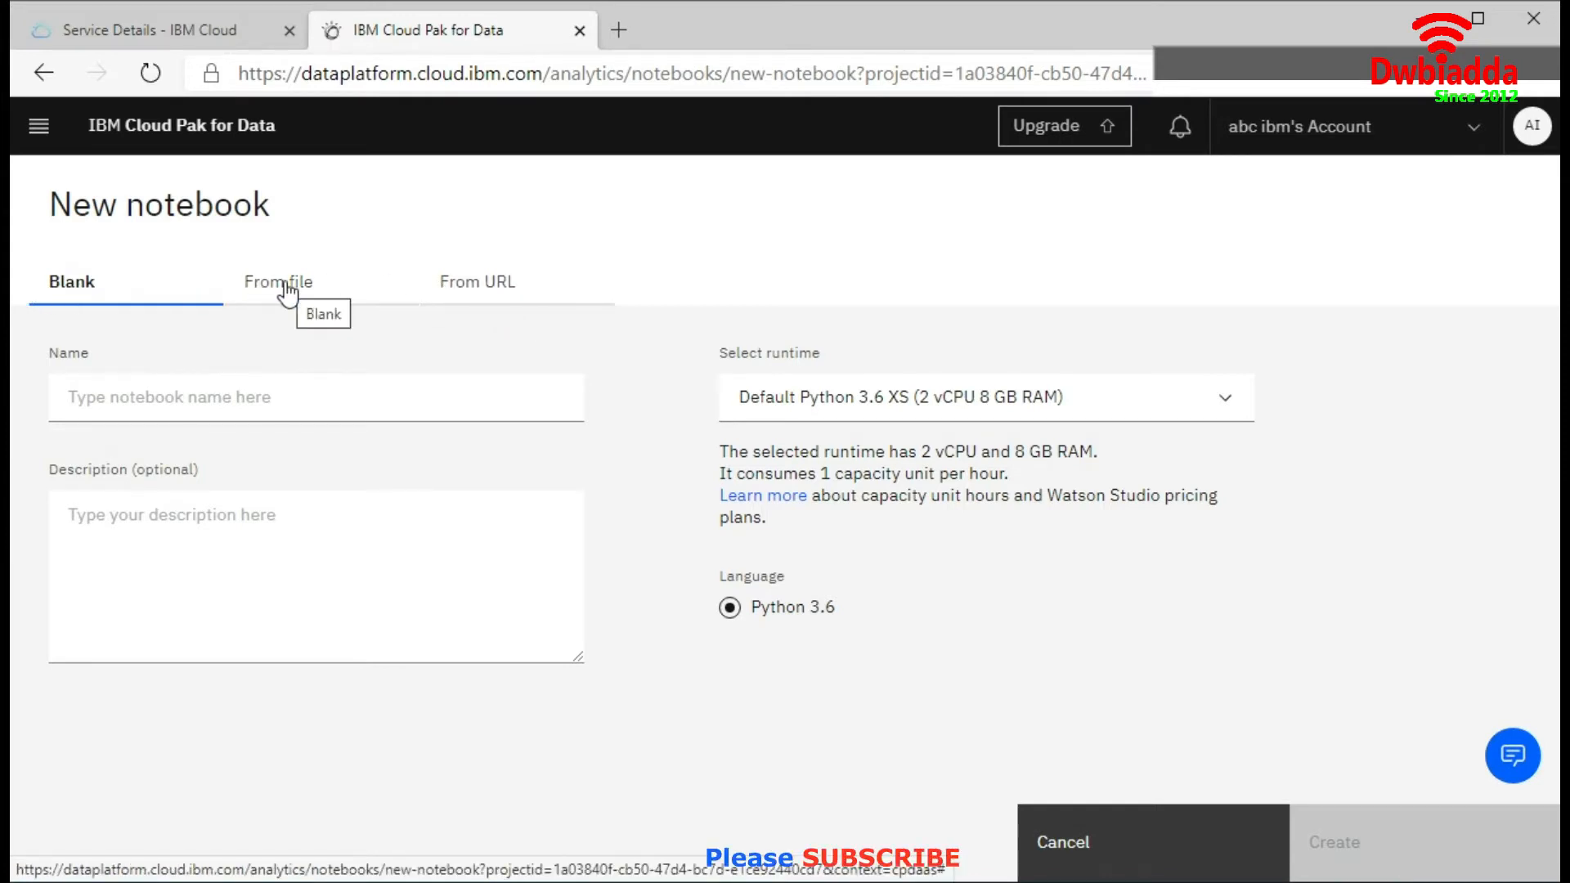
{"action": "mouse_move", "coordinate": [477, 282]}
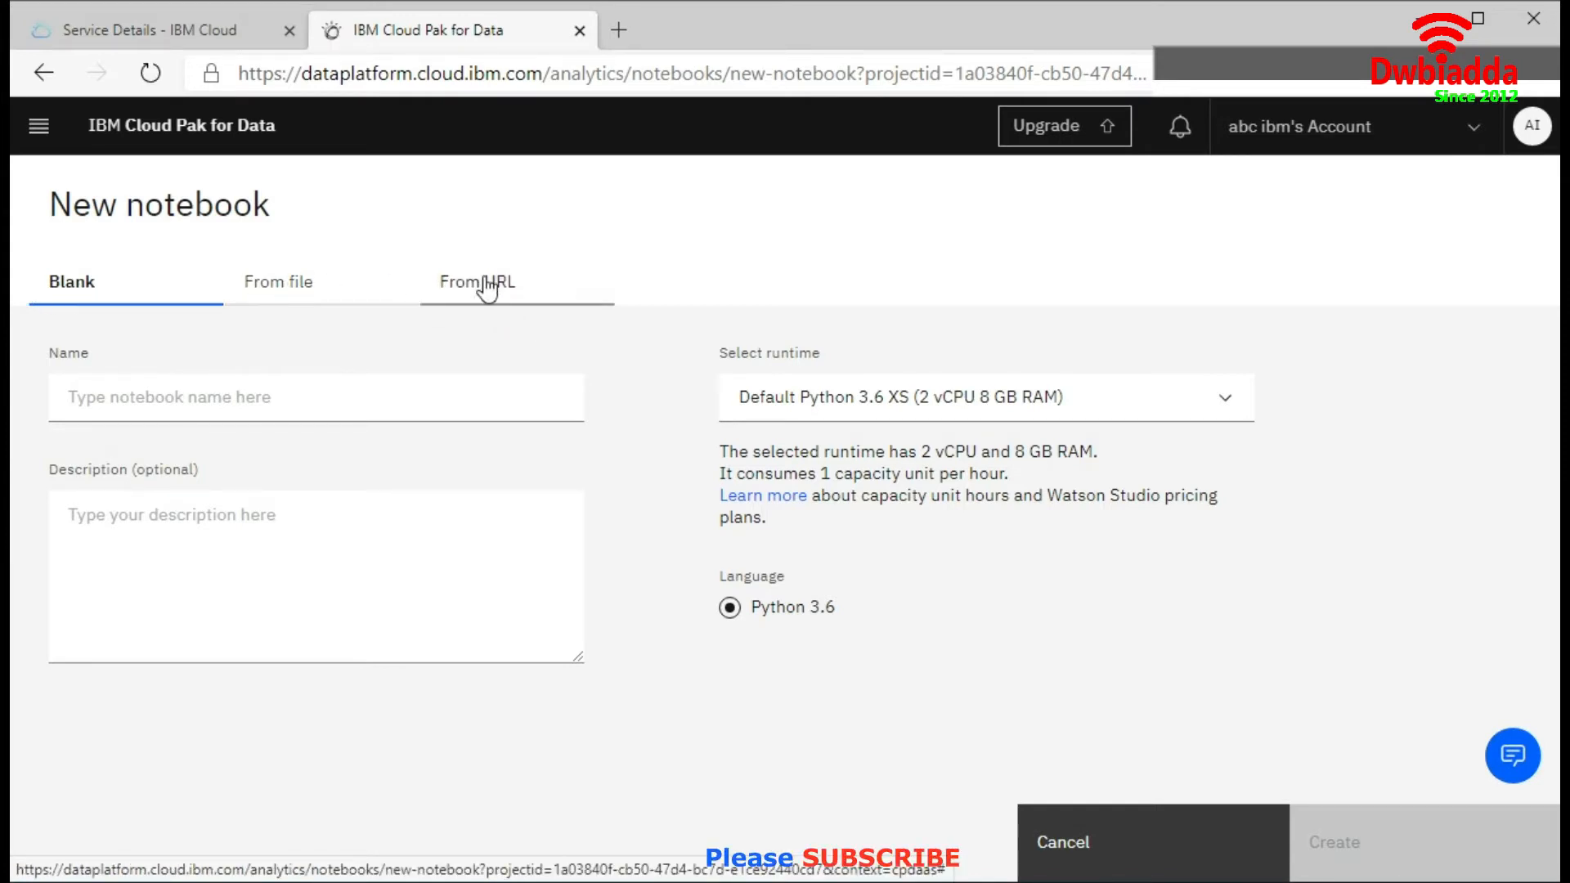
Create a blank notebook named 'Notebook' with the default Python 3.6 runtime
{"action": "left_click", "coordinate": [314, 396]}
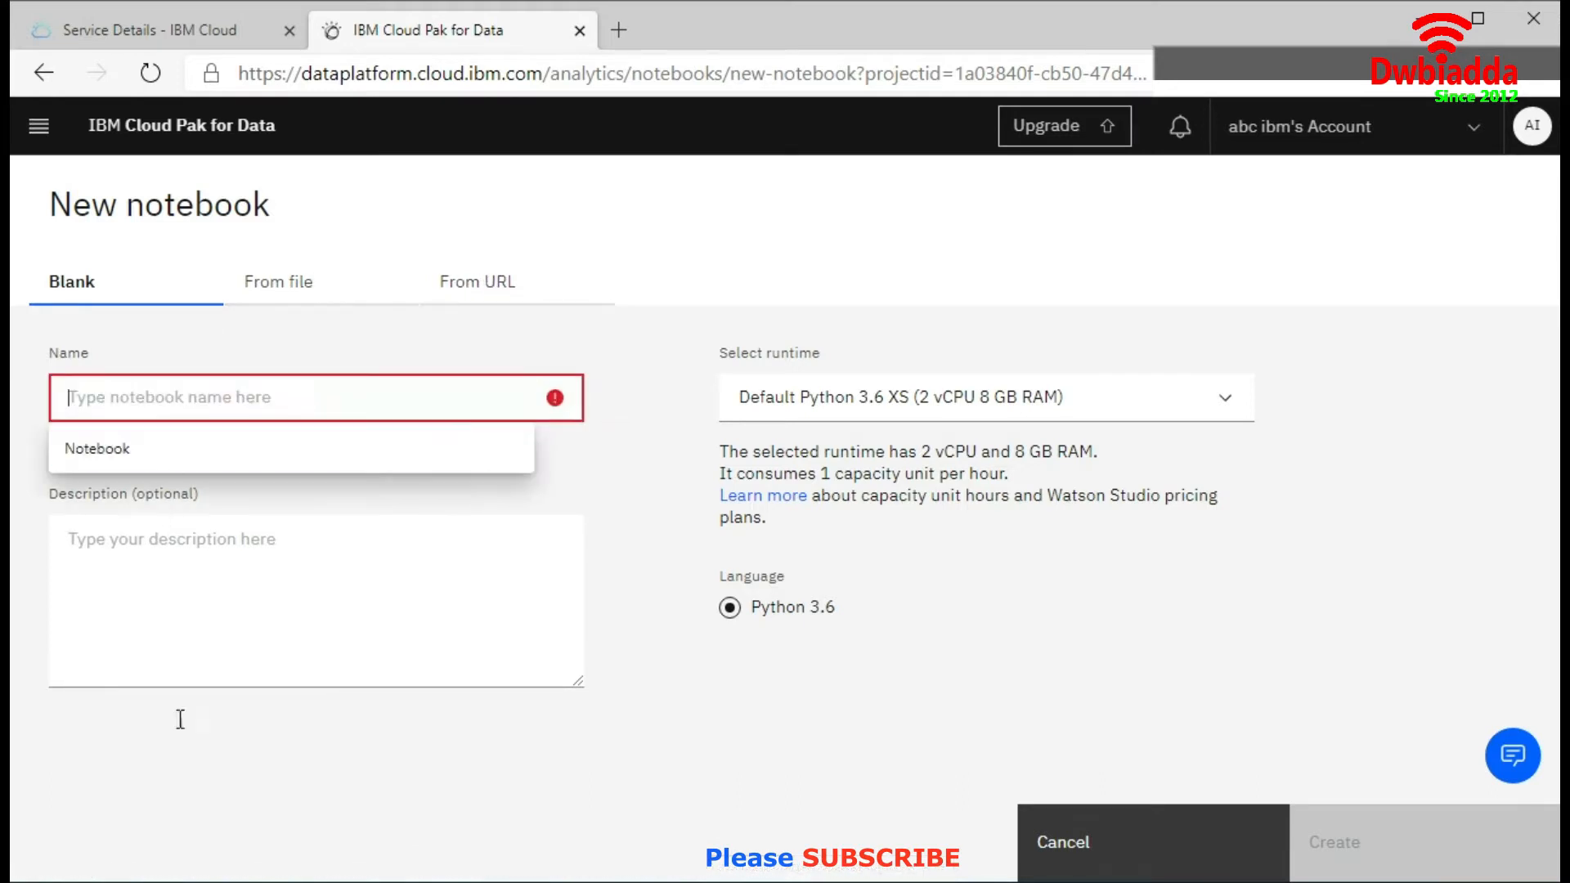
{"action": "left_click", "coordinate": [96, 448]}
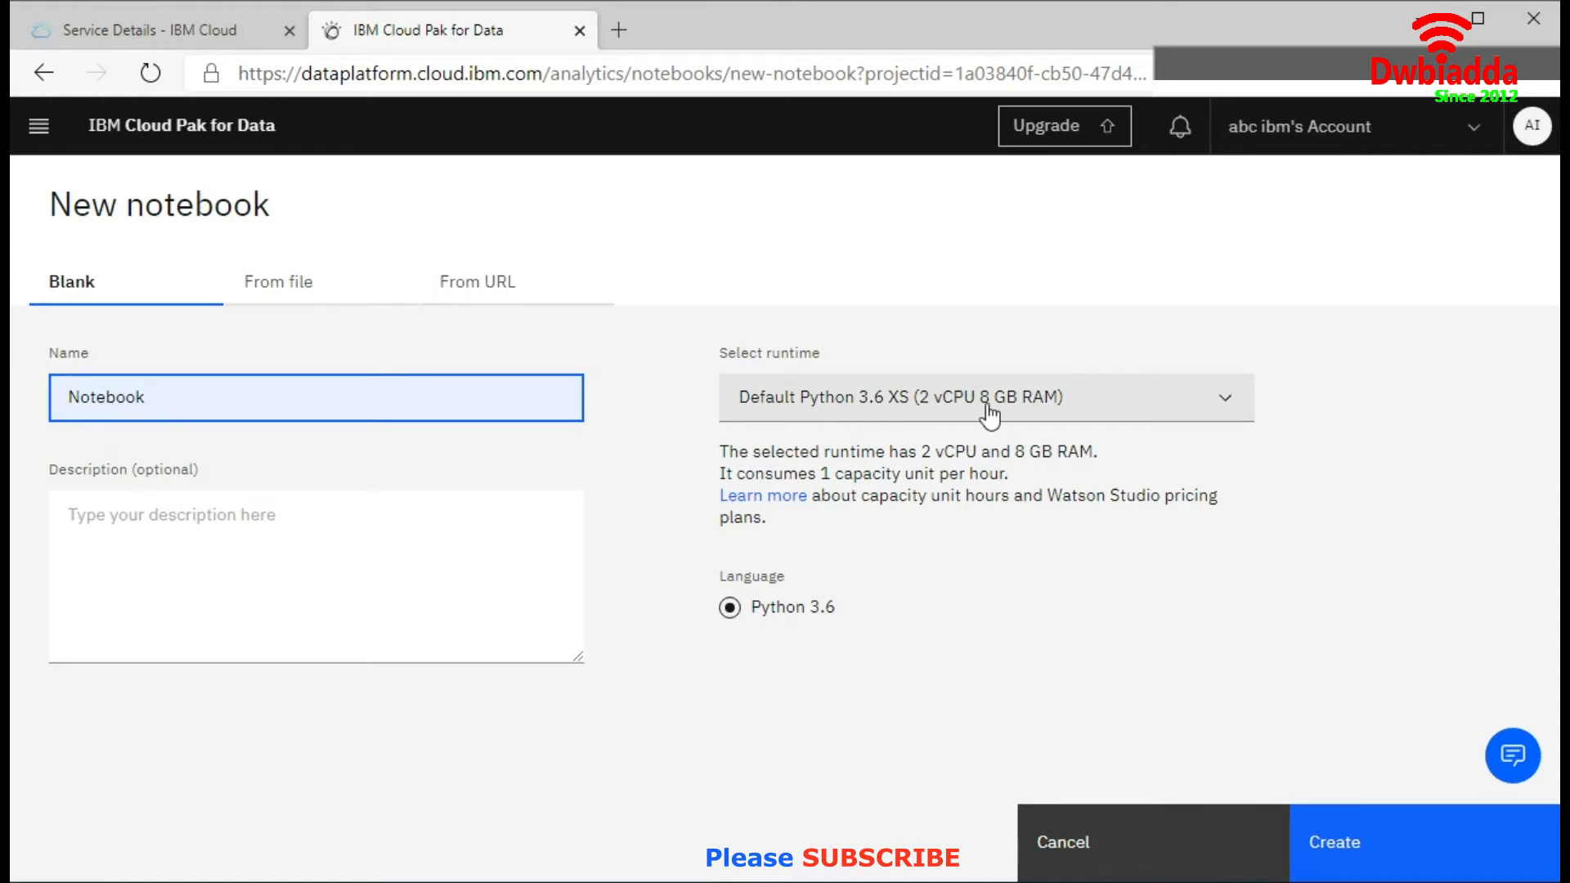
{"action": "mouse_move", "coordinate": [986, 411]}
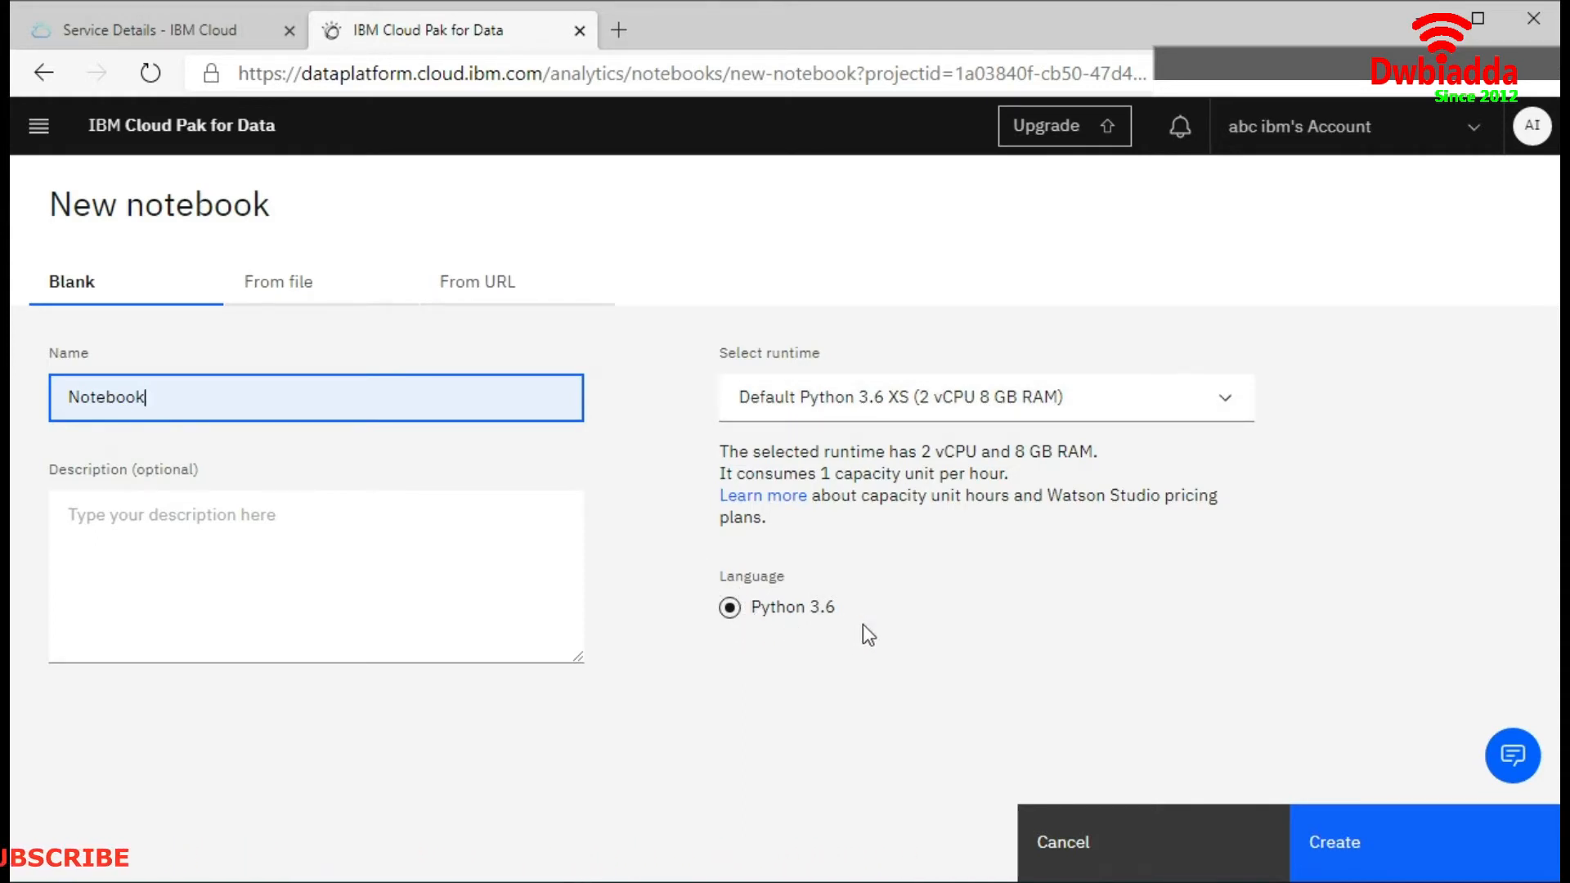
{"action": "left_click", "coordinate": [1333, 843]}
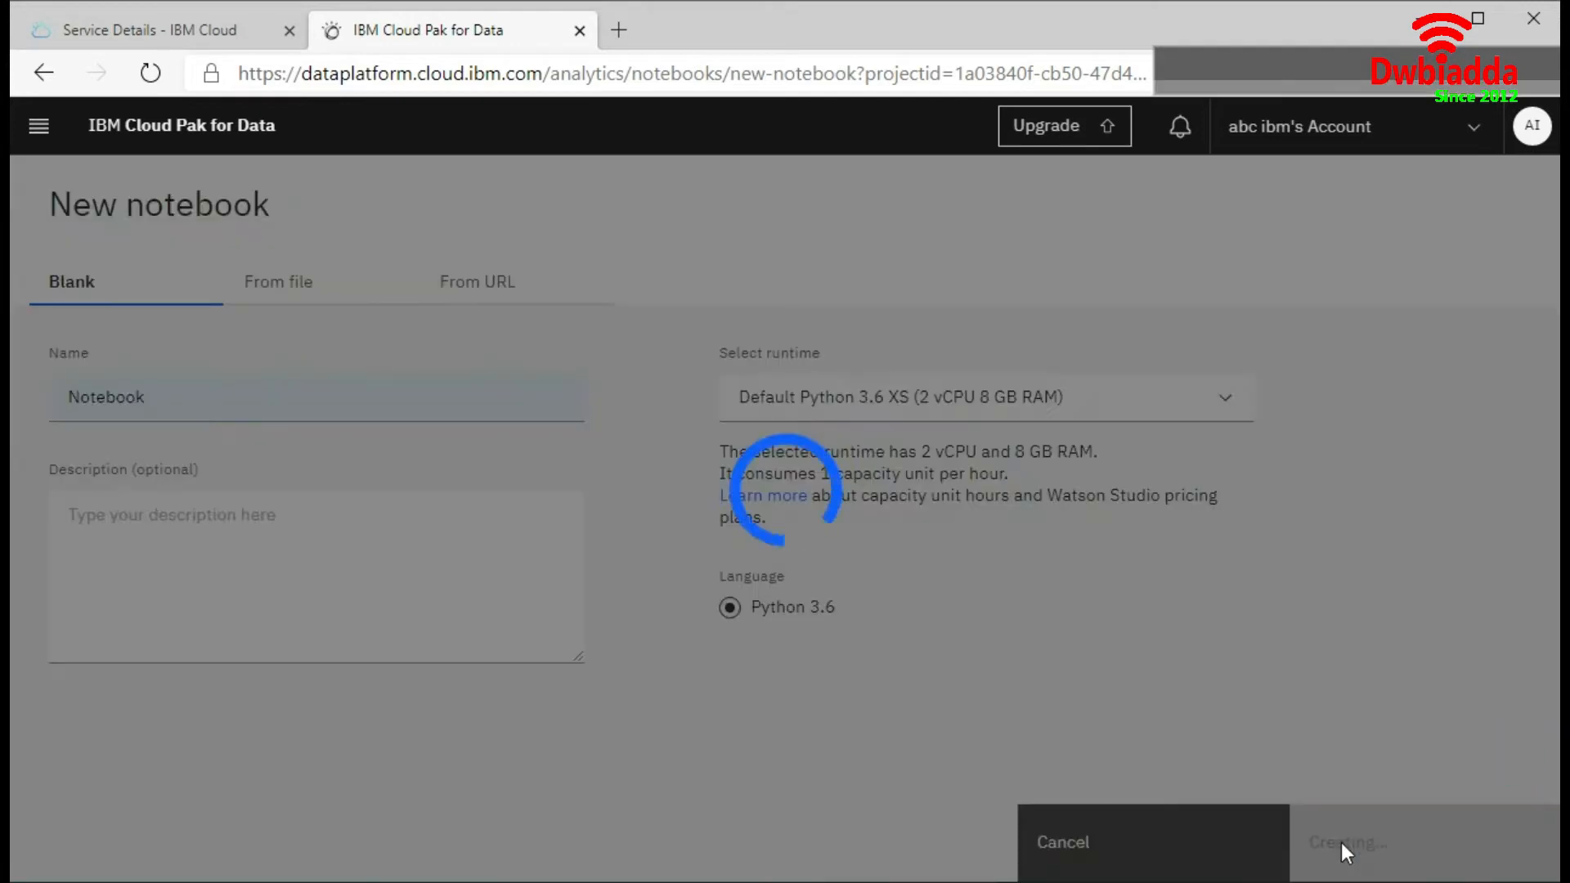
{"action": "mouse_move", "coordinate": [393, 293]}
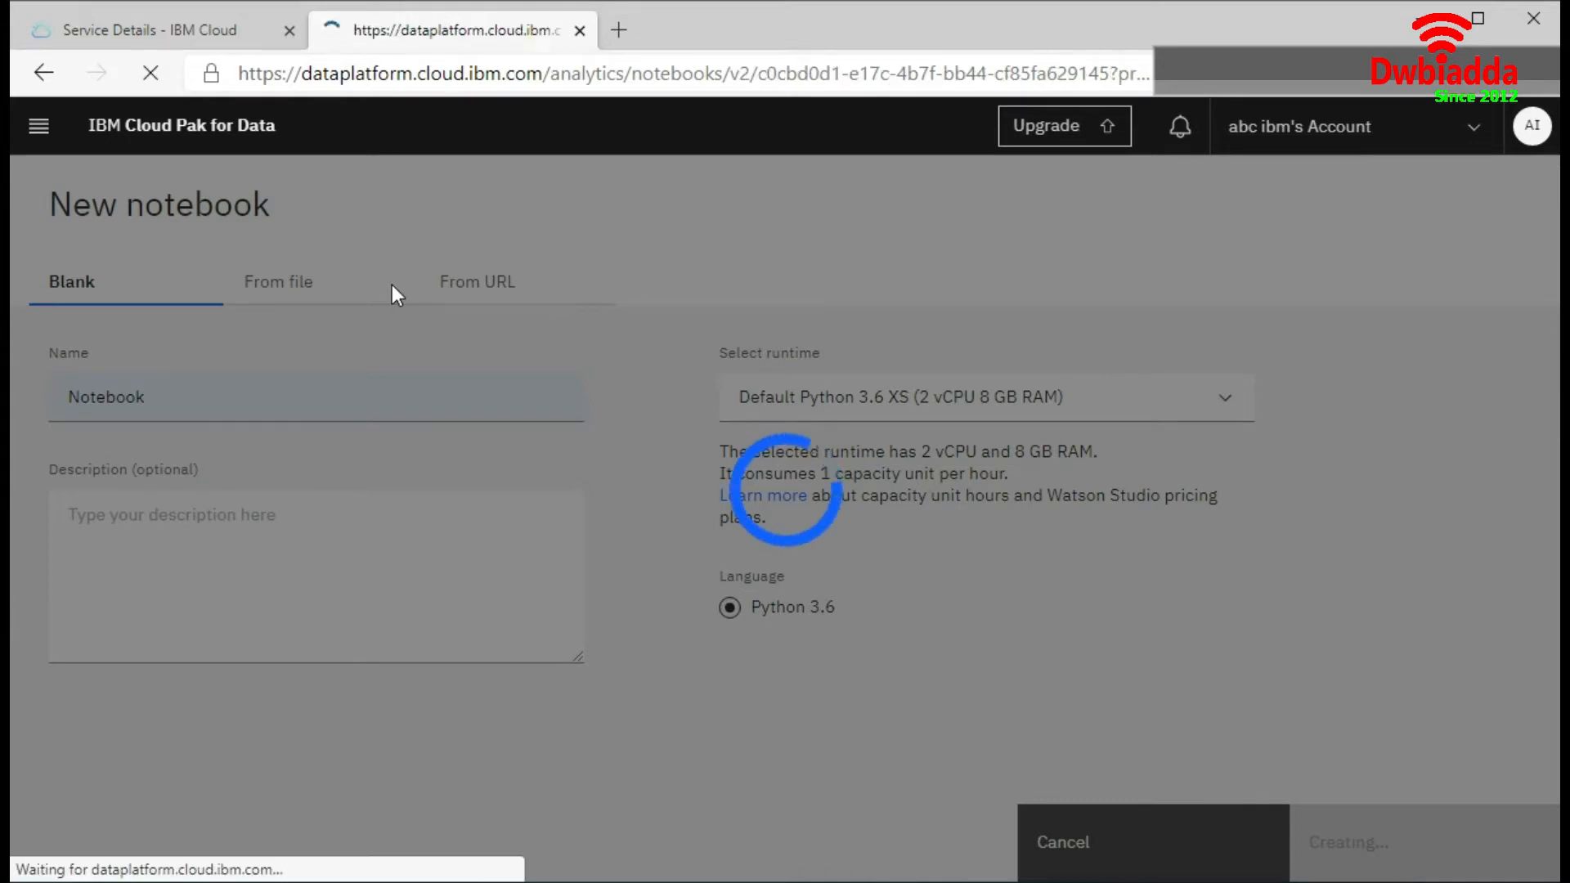
Let the notebook open while its runtime instantiates
{"action": "left_click", "coordinate": [1412, 842]}
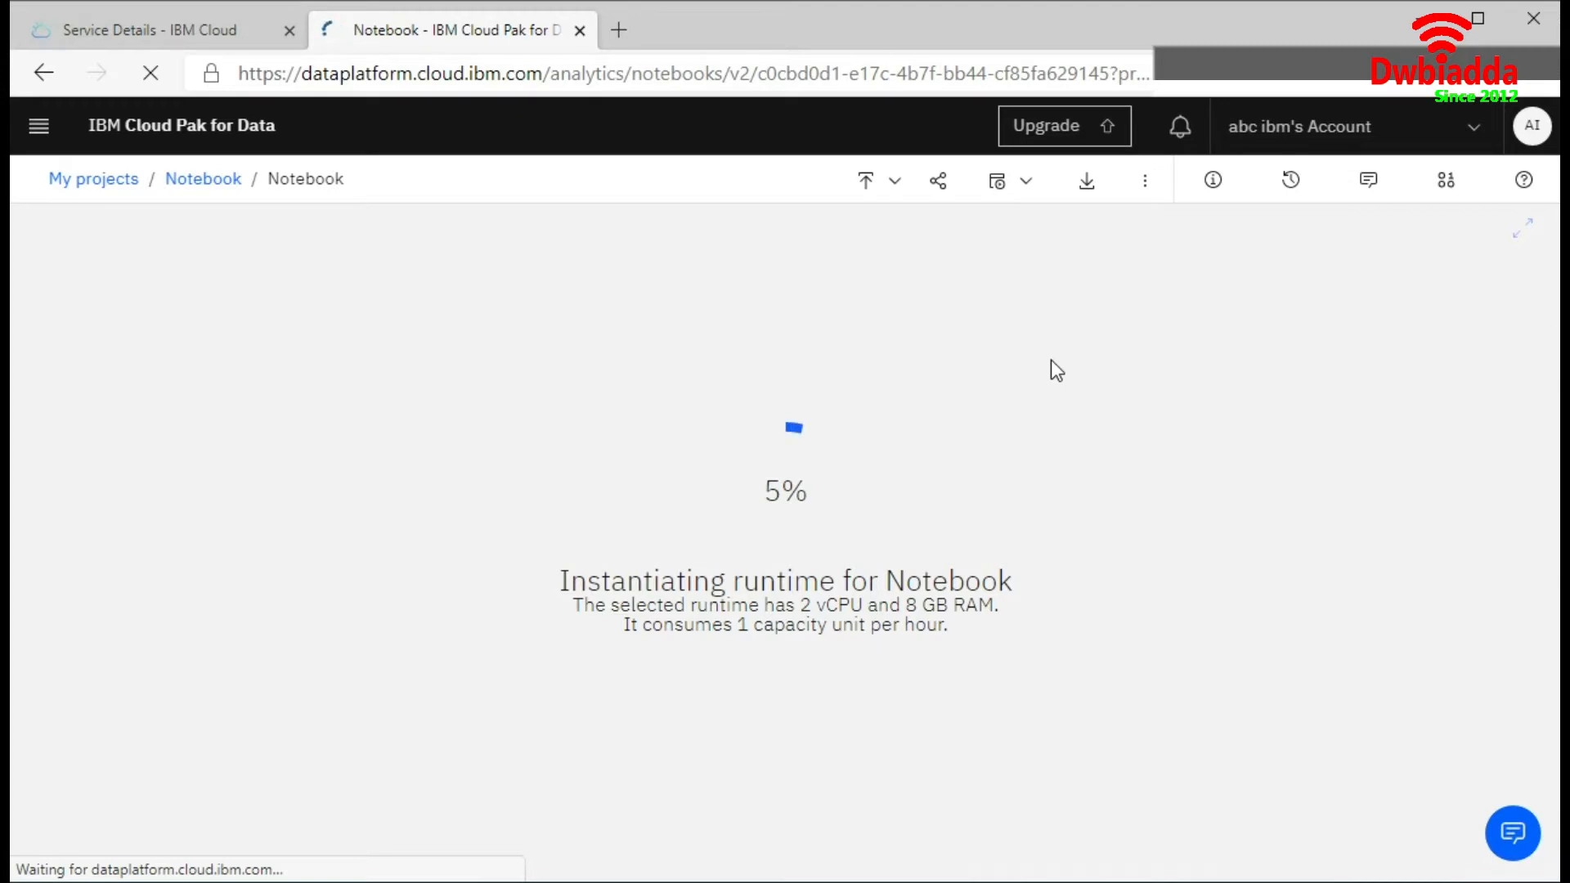
{"action": "mouse_move", "coordinate": [245, 380]}
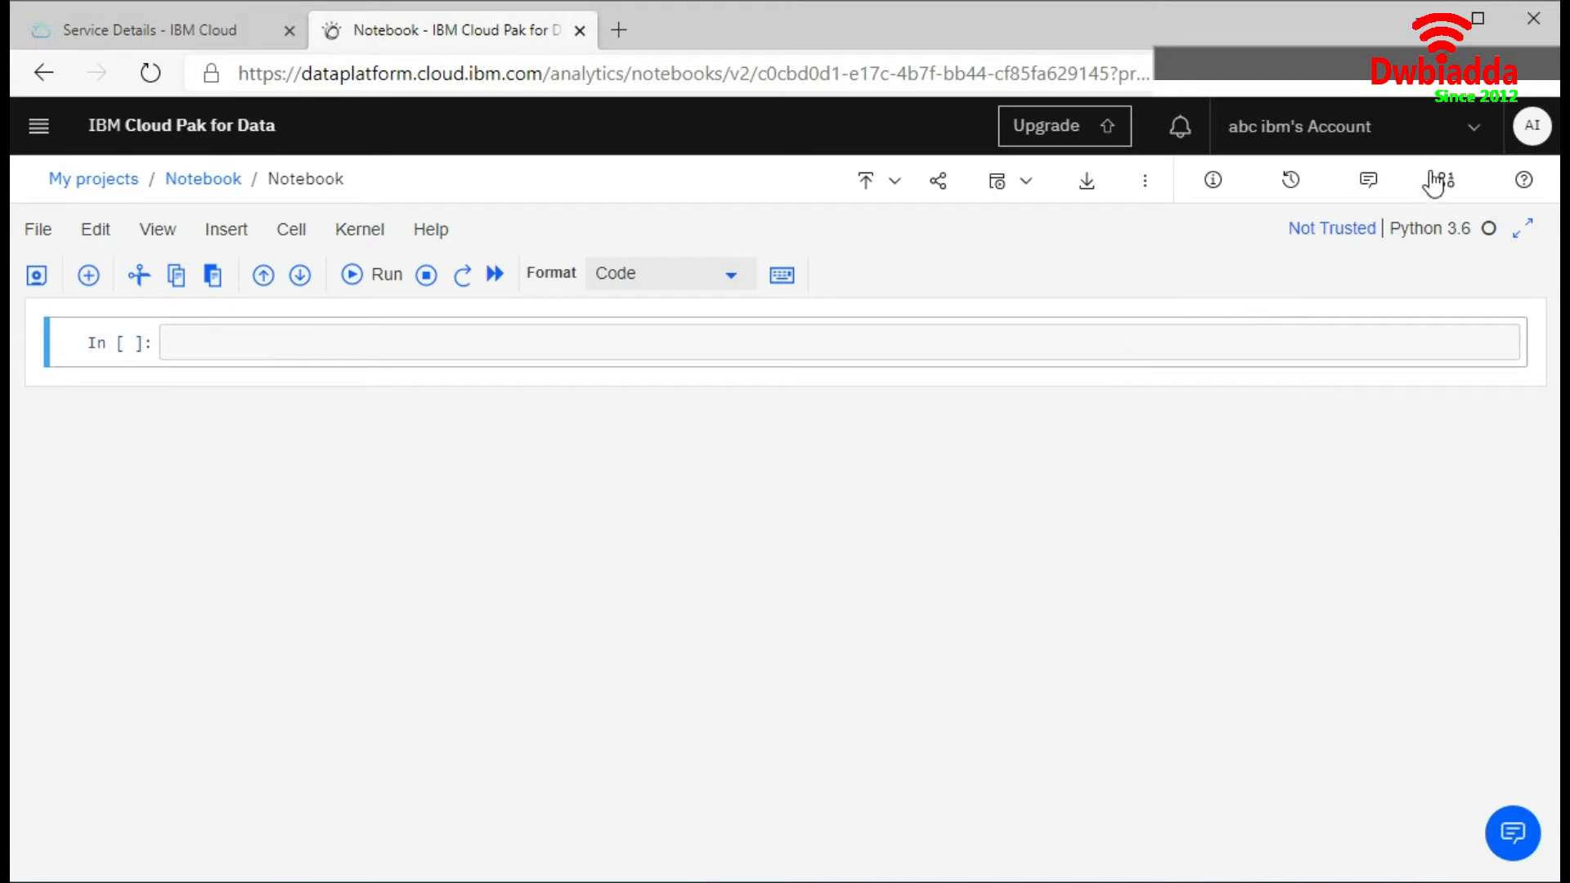
{"action": "mouse_move", "coordinate": [1444, 180]}
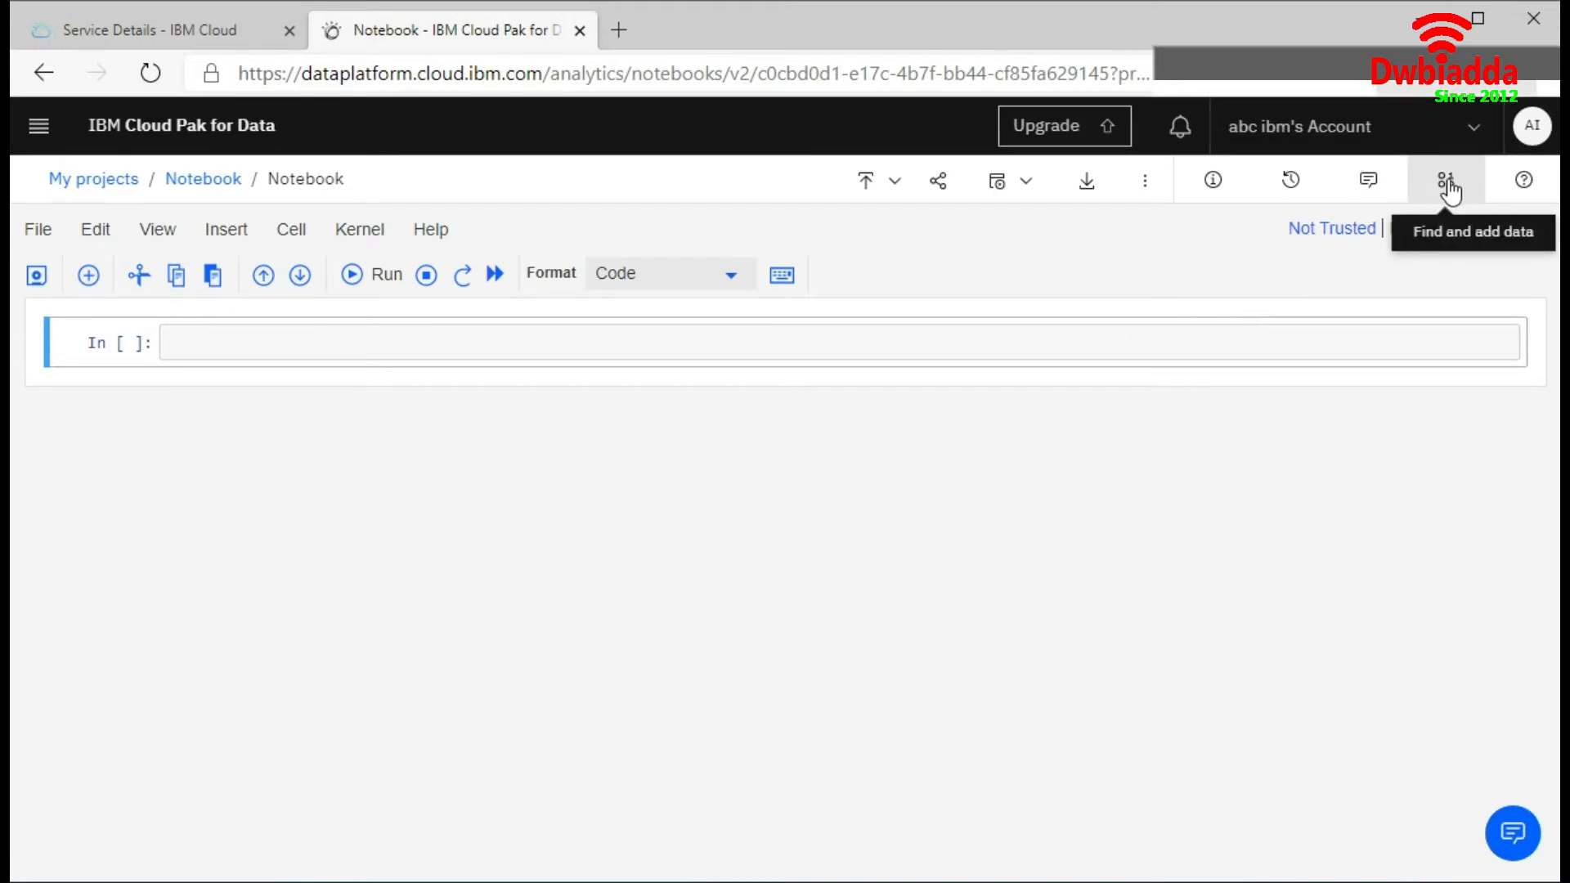
Upload iris.csv from the computer into the notebook's data files
{"action": "left_click", "coordinate": [1444, 180]}
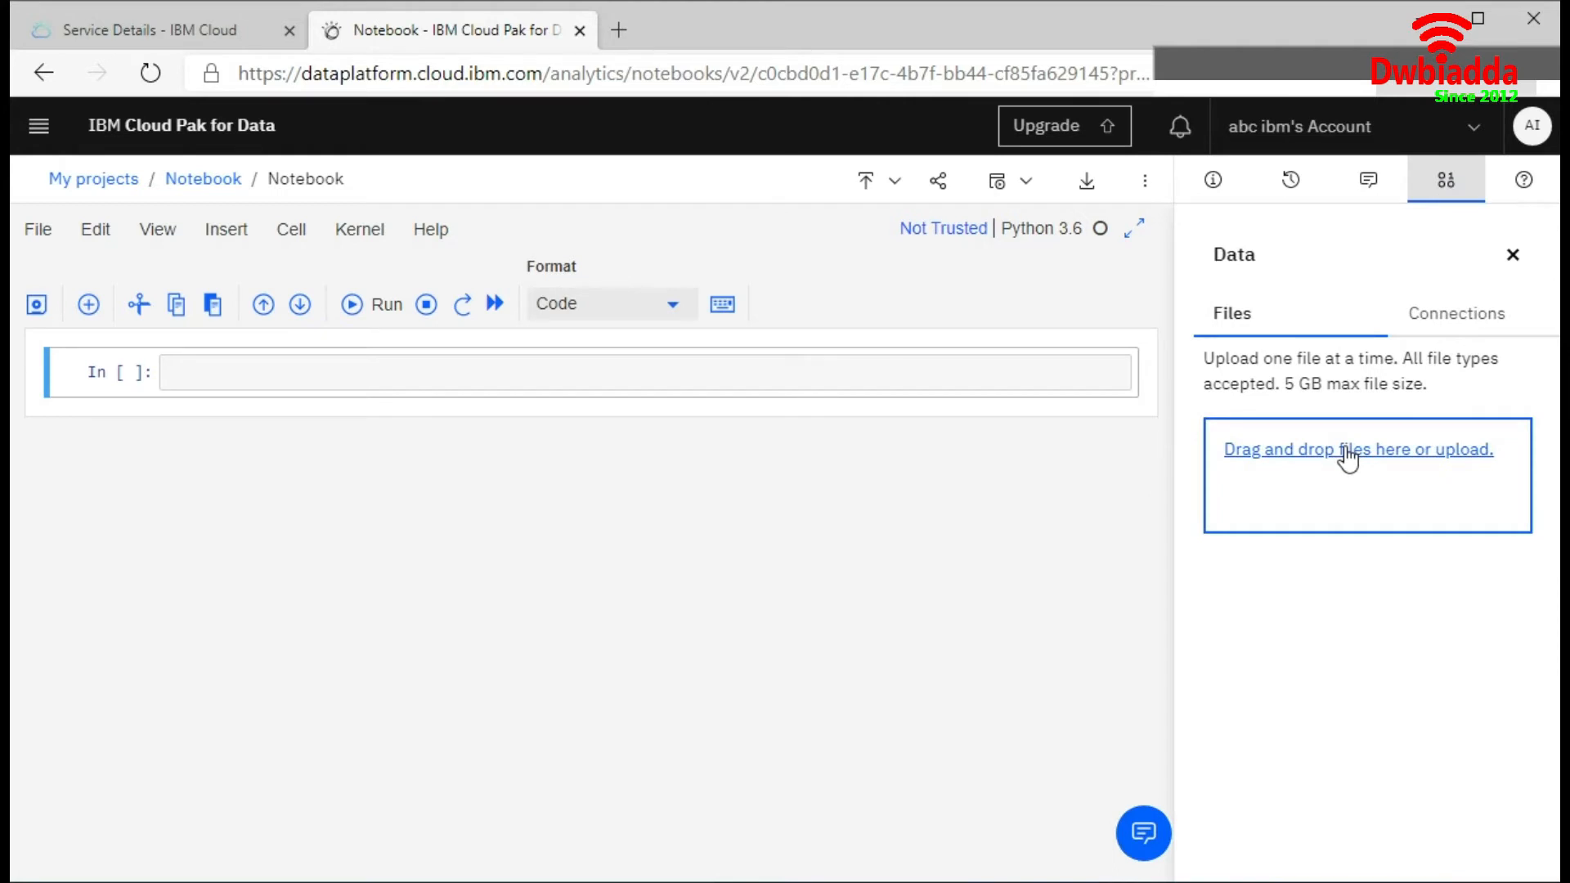
{"action": "left_click", "coordinate": [1356, 448]}
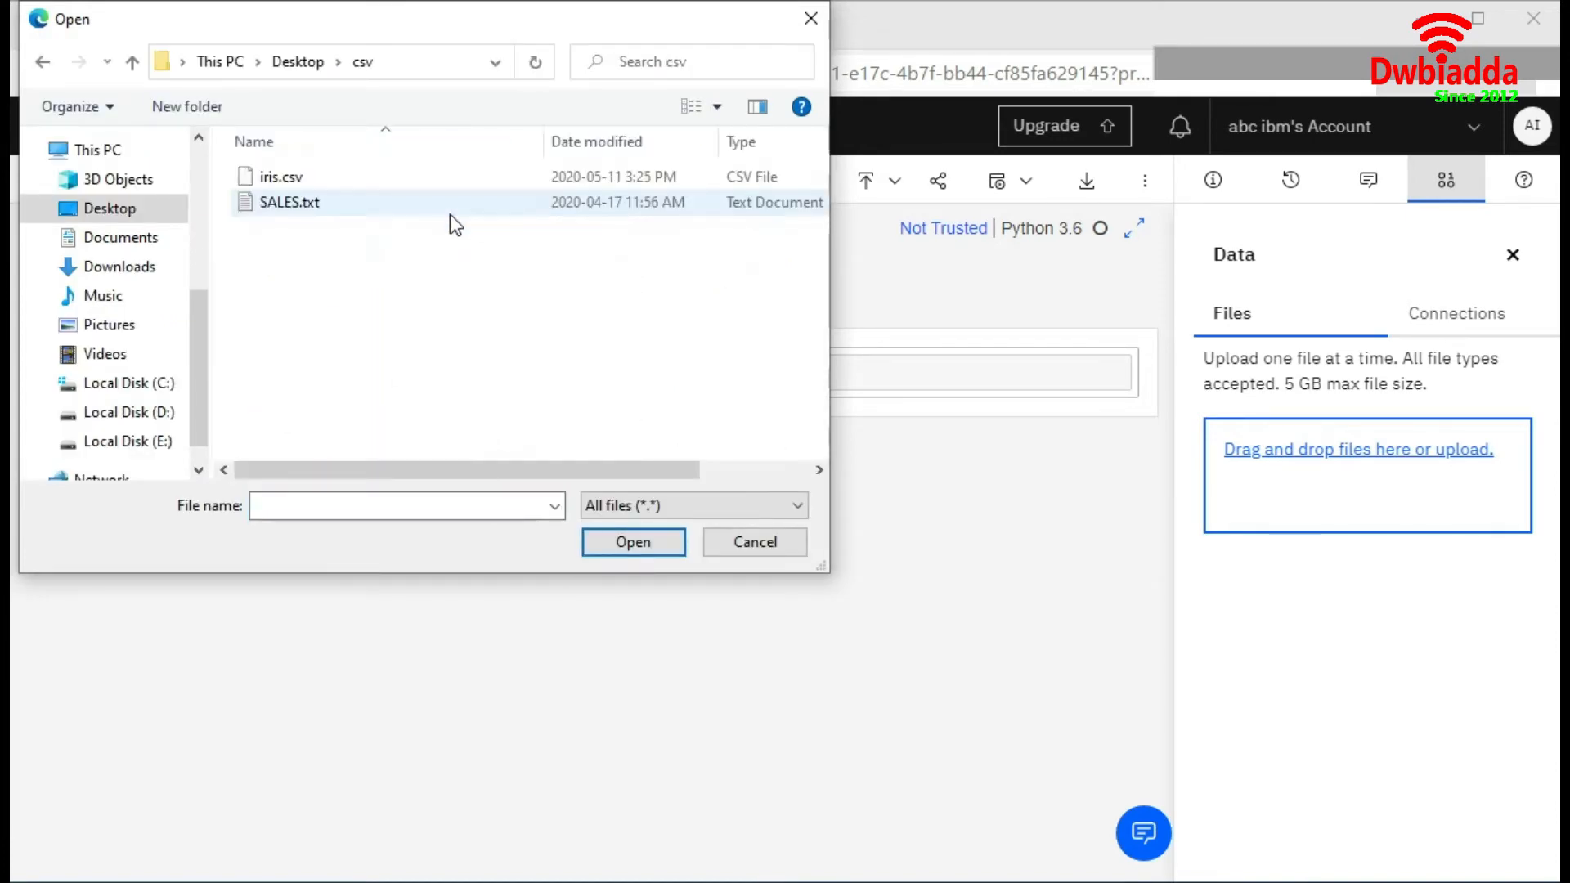
{"action": "left_click", "coordinate": [280, 176]}
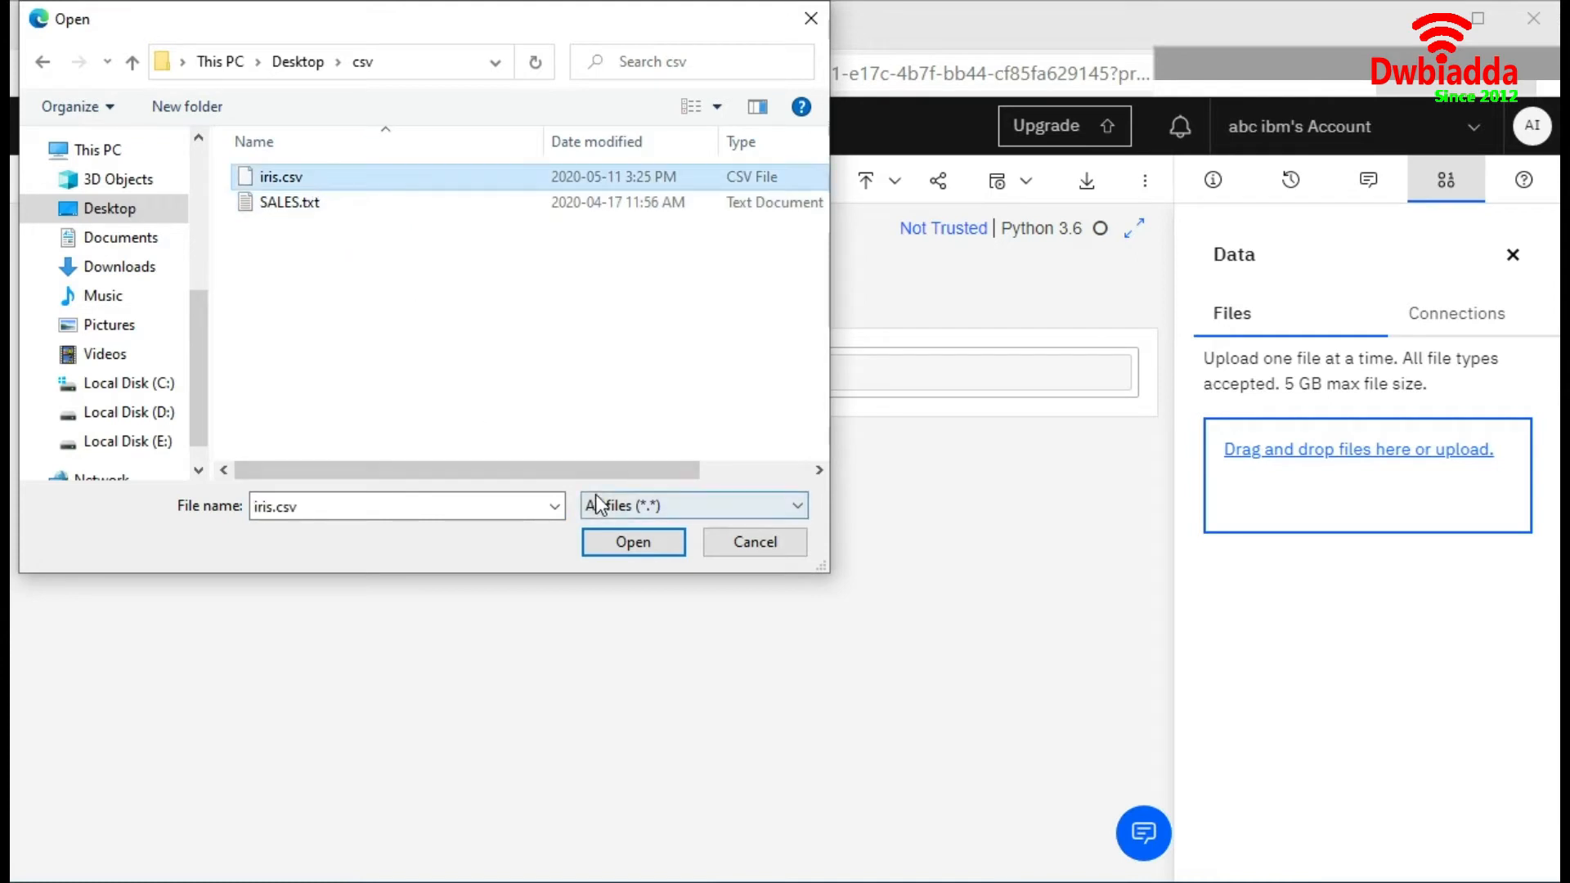
{"action": "left_click", "coordinate": [633, 541]}
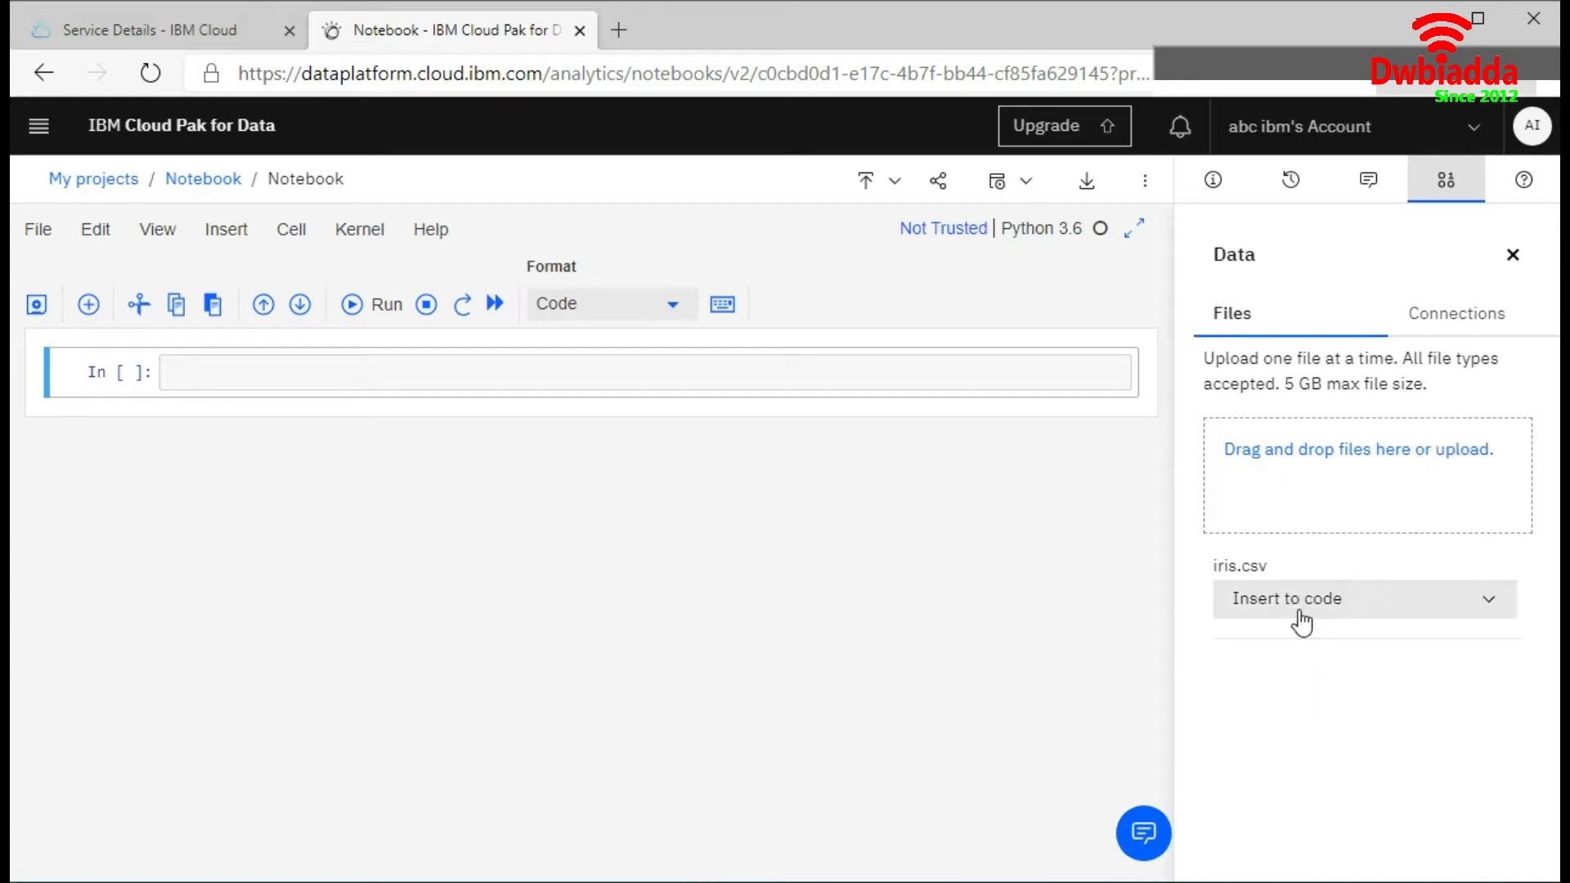
{"action": "mouse_move", "coordinate": [1433, 613]}
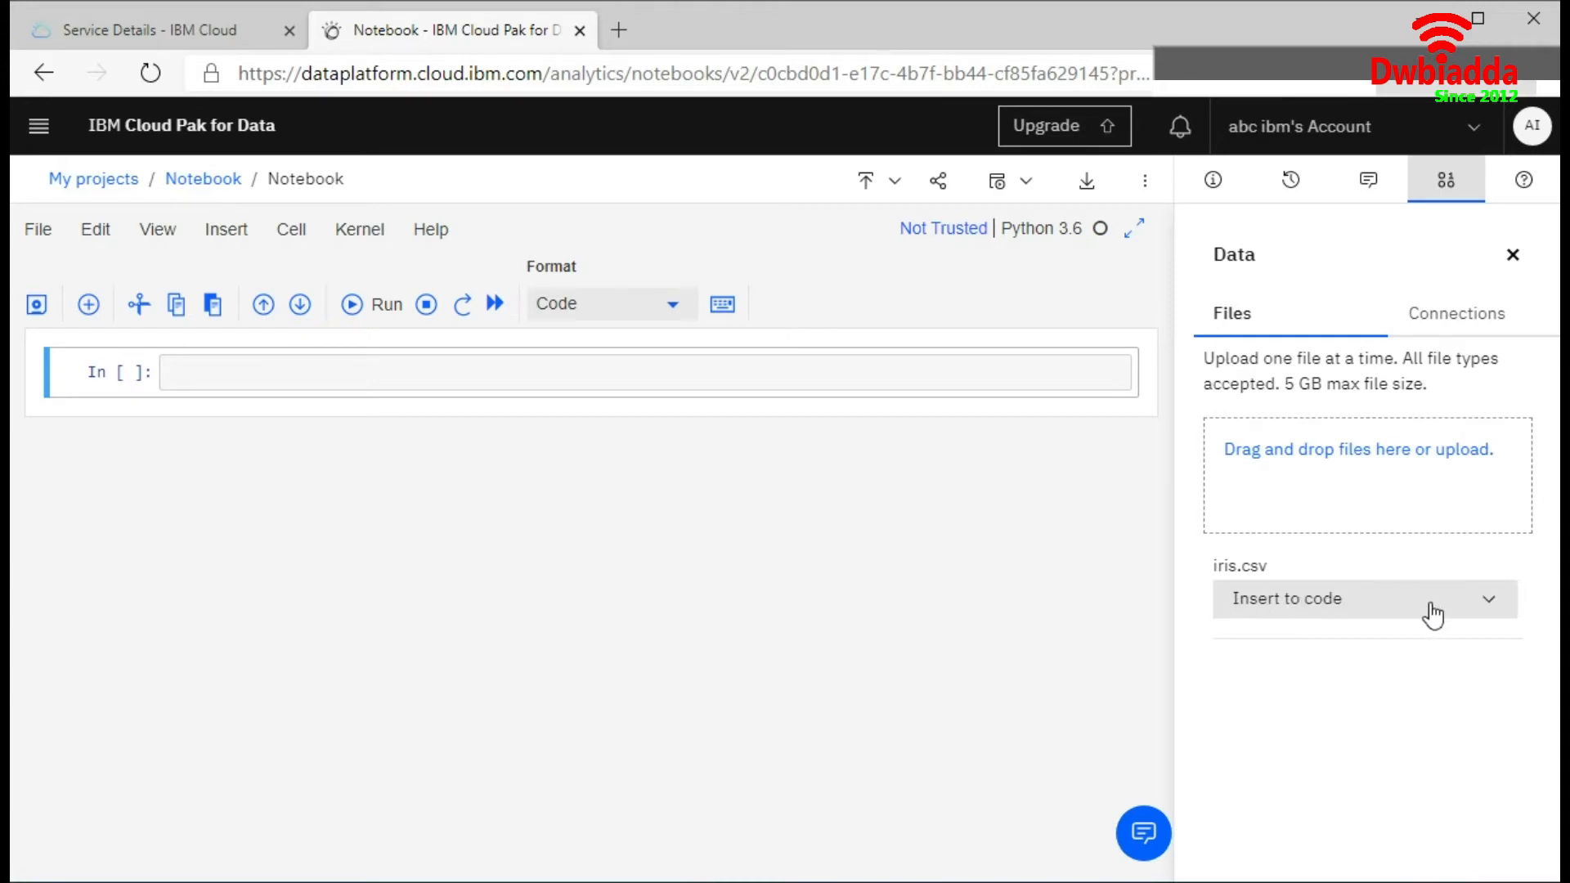
Insert iris.csv as a pandas DataFrame and run the cell to preview the first rows
{"action": "left_click", "coordinate": [1363, 599]}
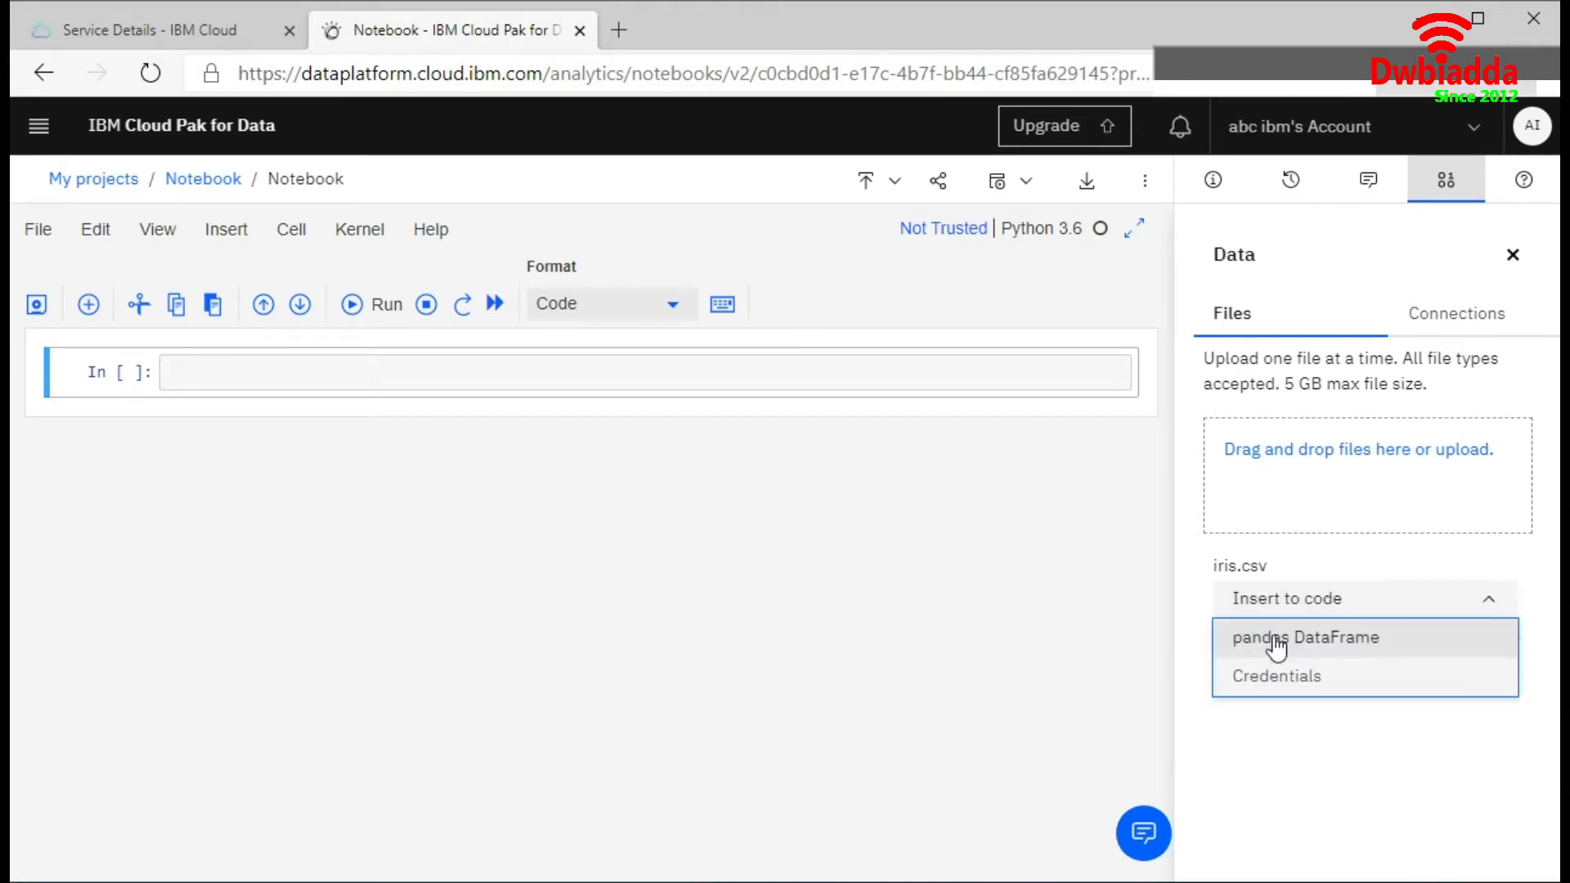
{"action": "mouse_move", "coordinate": [1266, 646]}
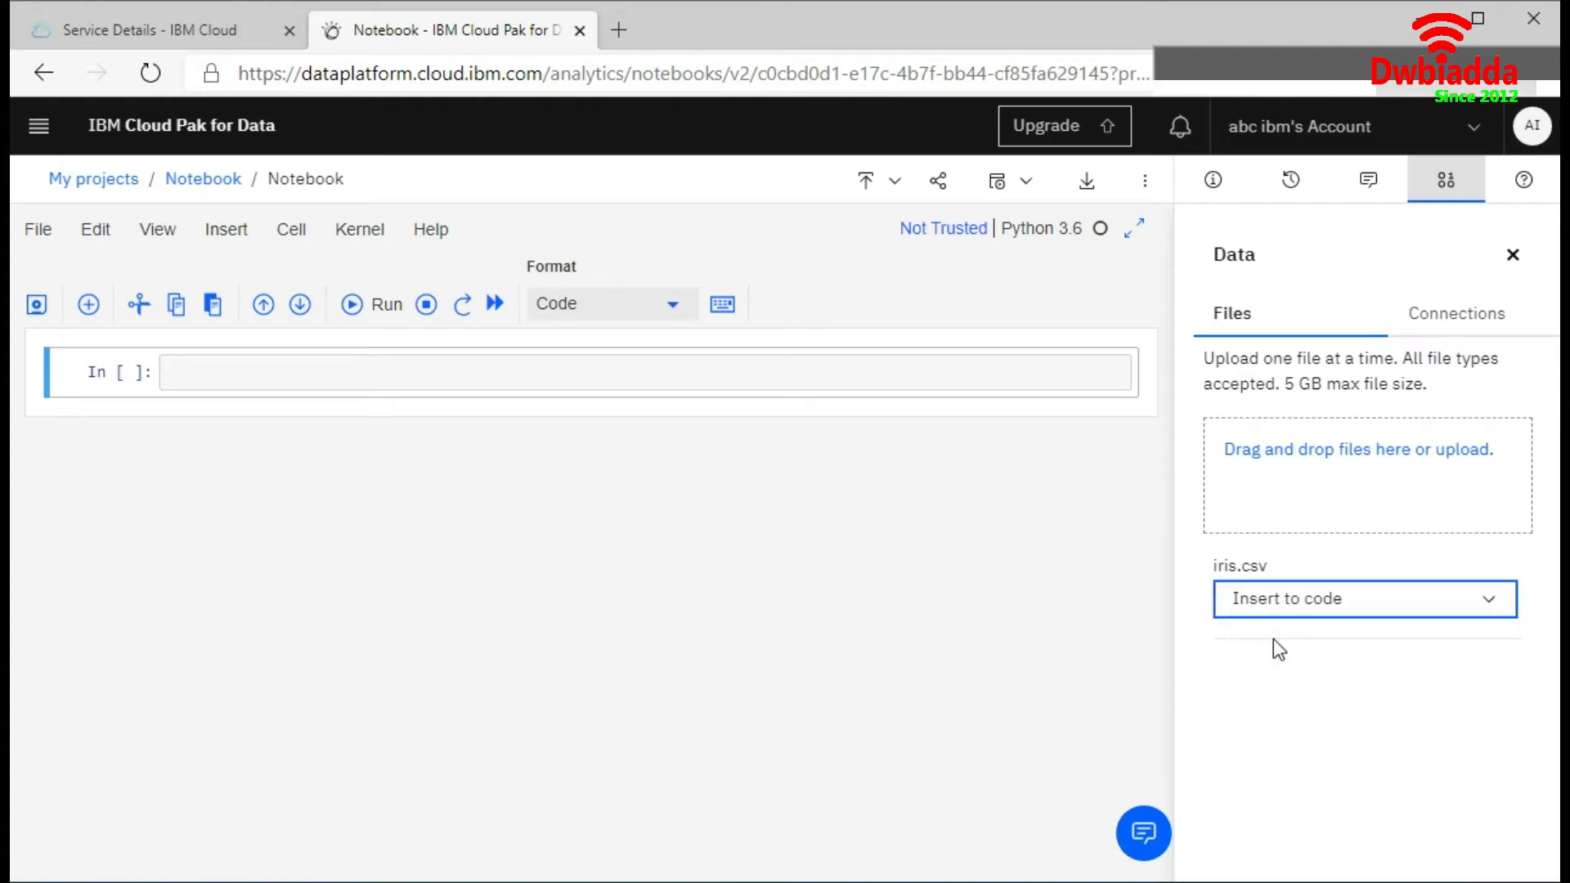
{"action": "left_click", "coordinate": [1363, 599]}
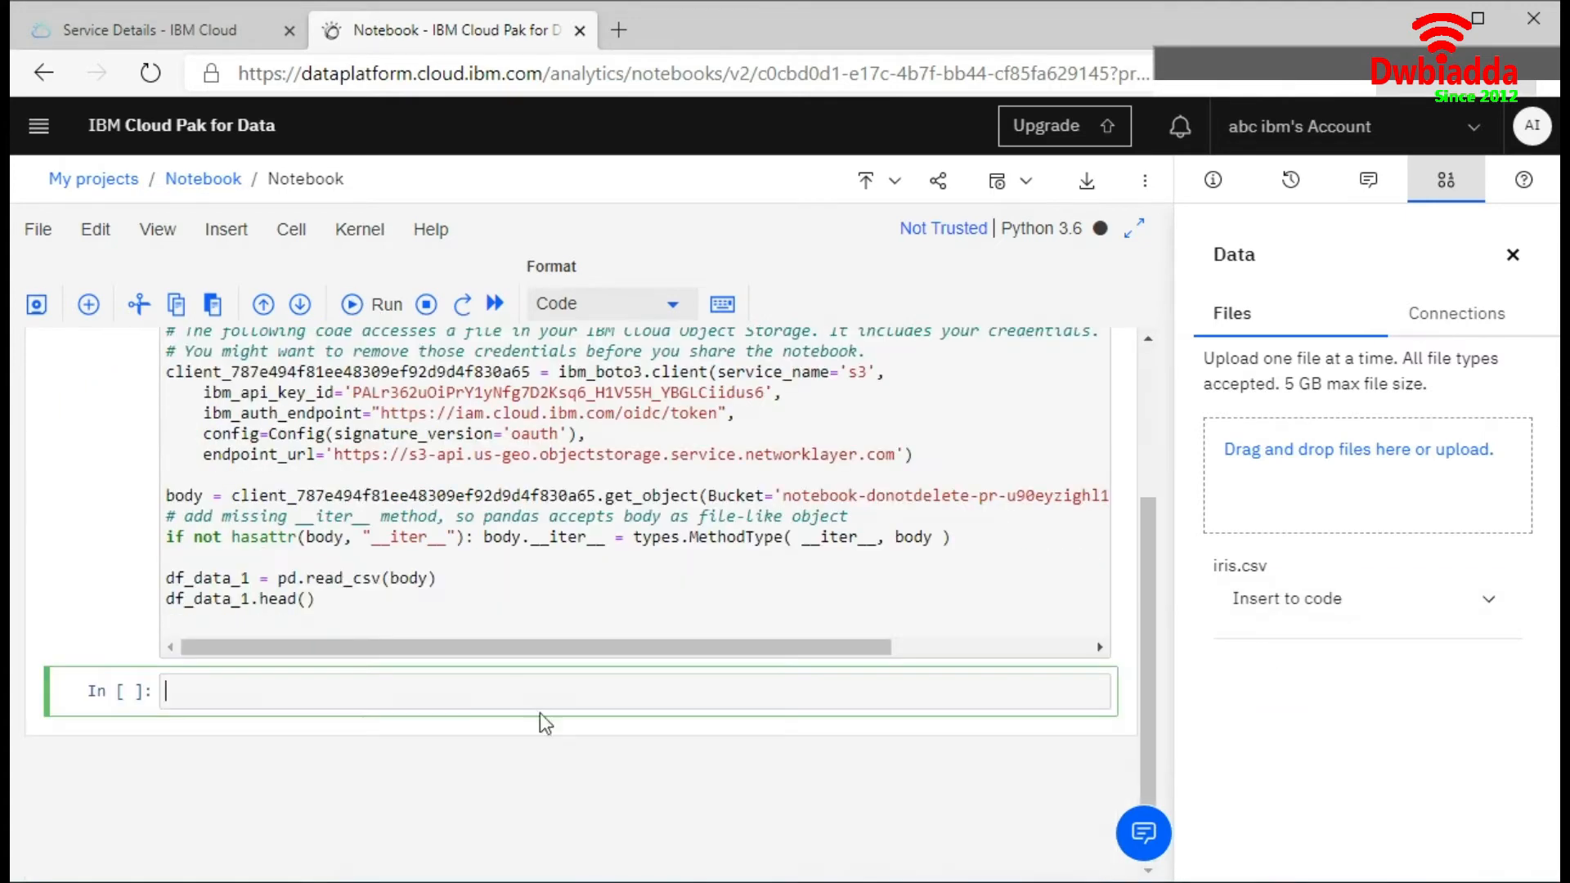
{"action": "left_click", "coordinate": [372, 305]}
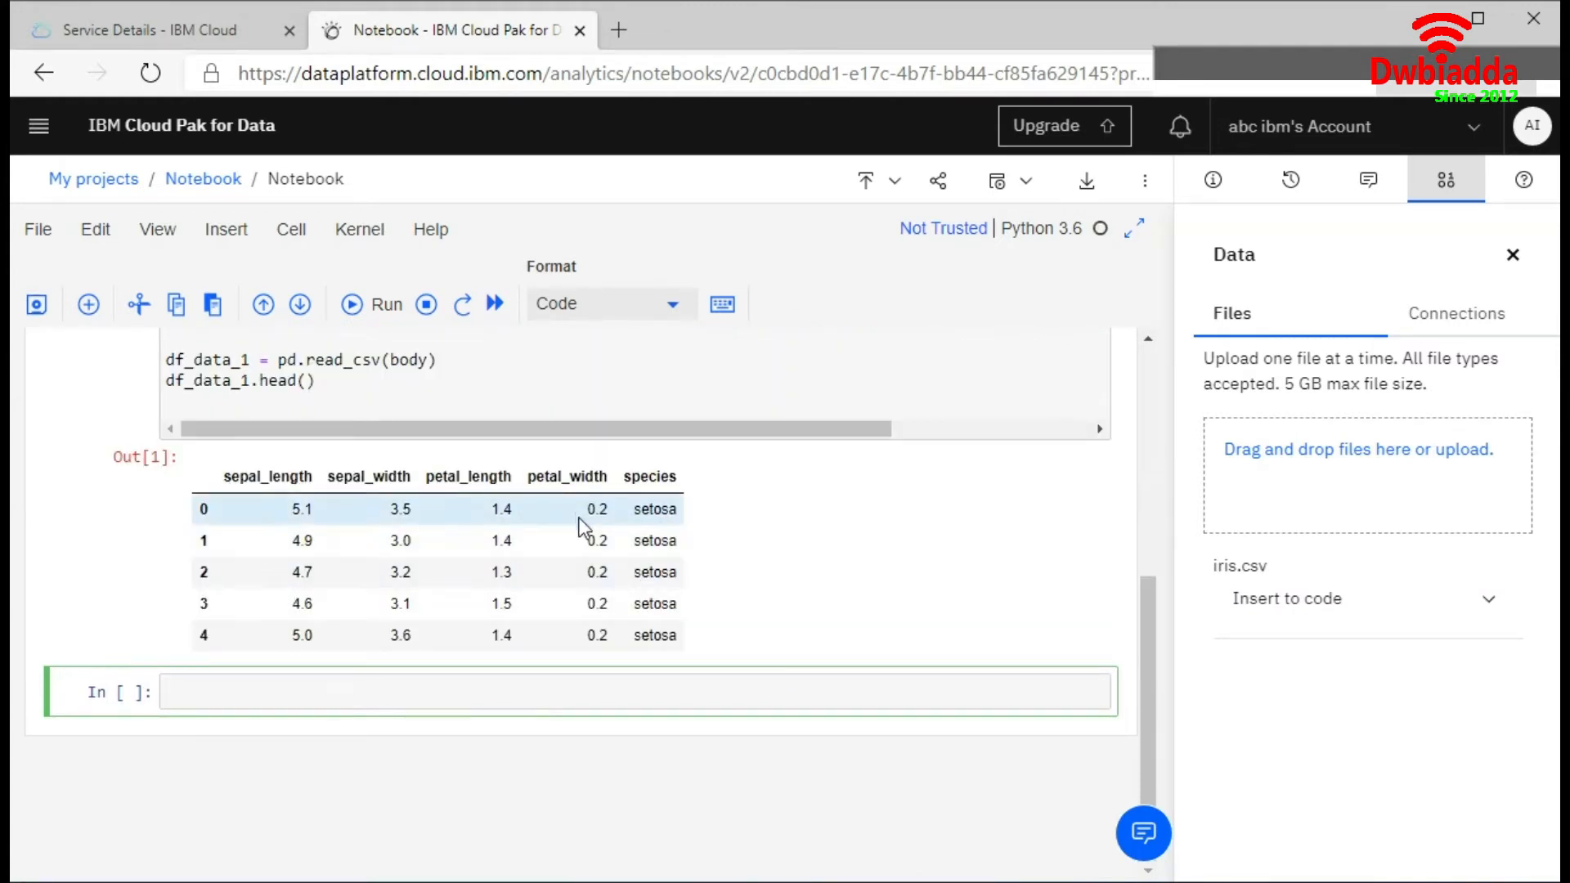
{"action": "mouse_move", "coordinate": [461, 573]}
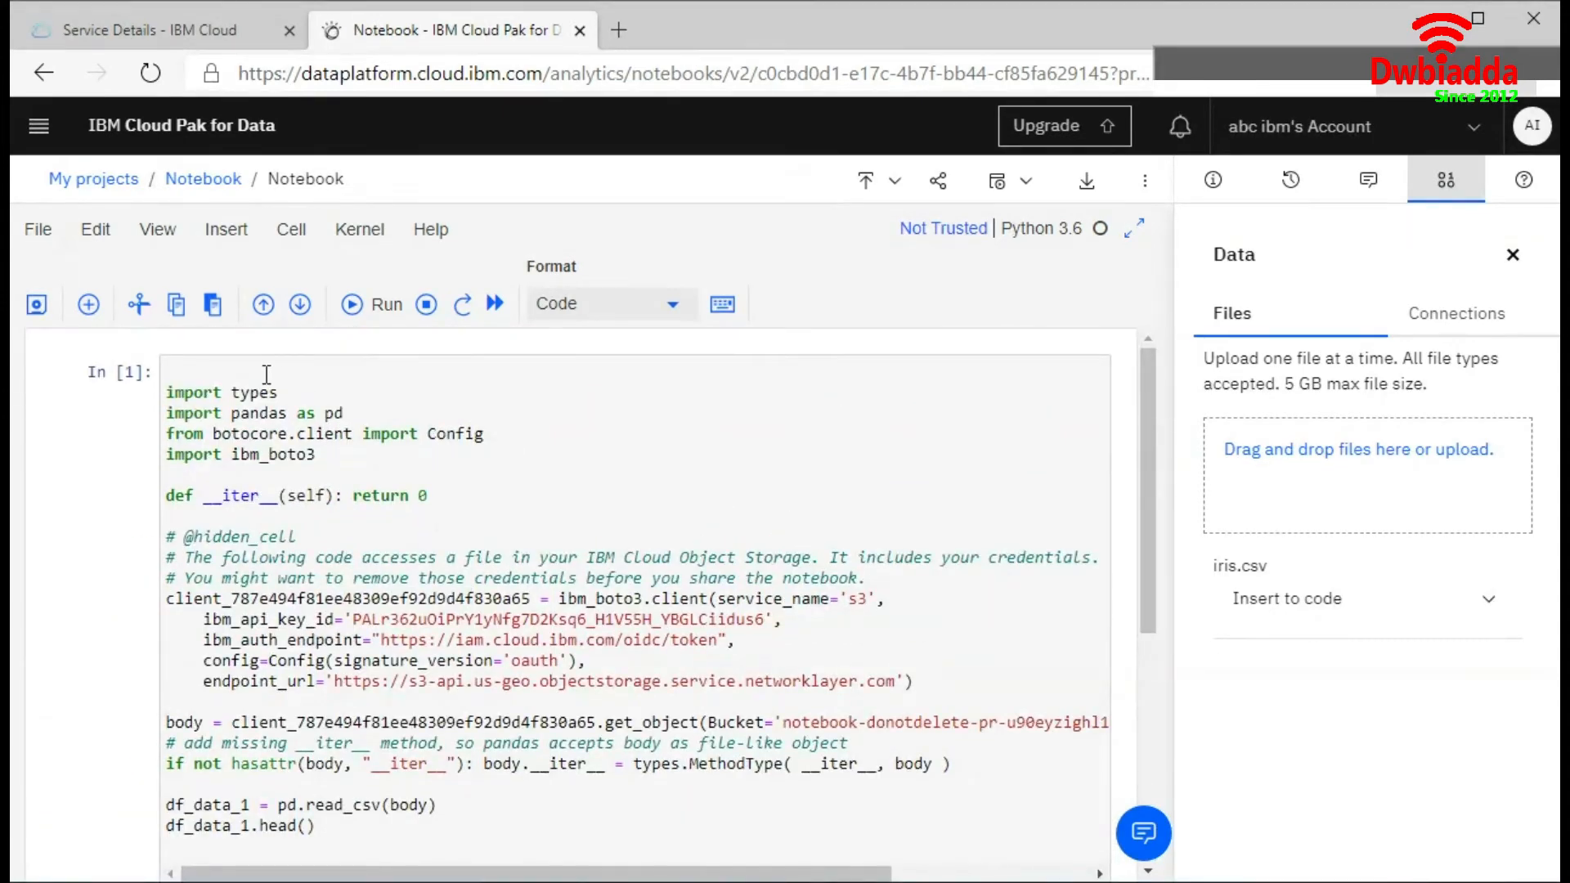
Add a '#Analysis of iris Dataset' heading cell above the code and close the data panel
{"action": "left_click", "coordinate": [383, 304]}
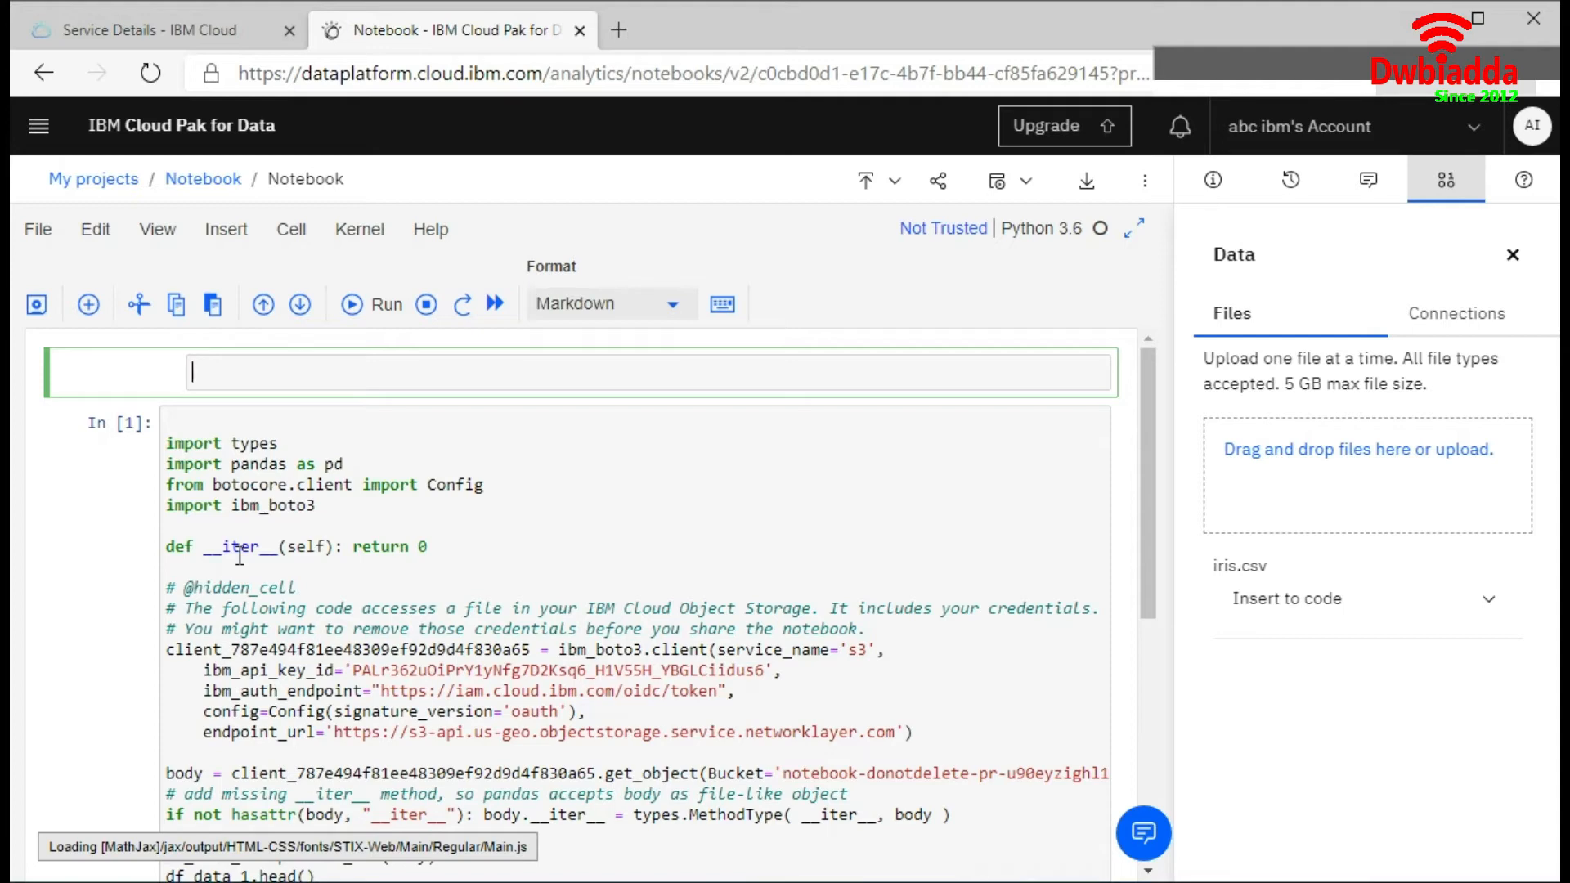
{"action": "type", "text": "#"}
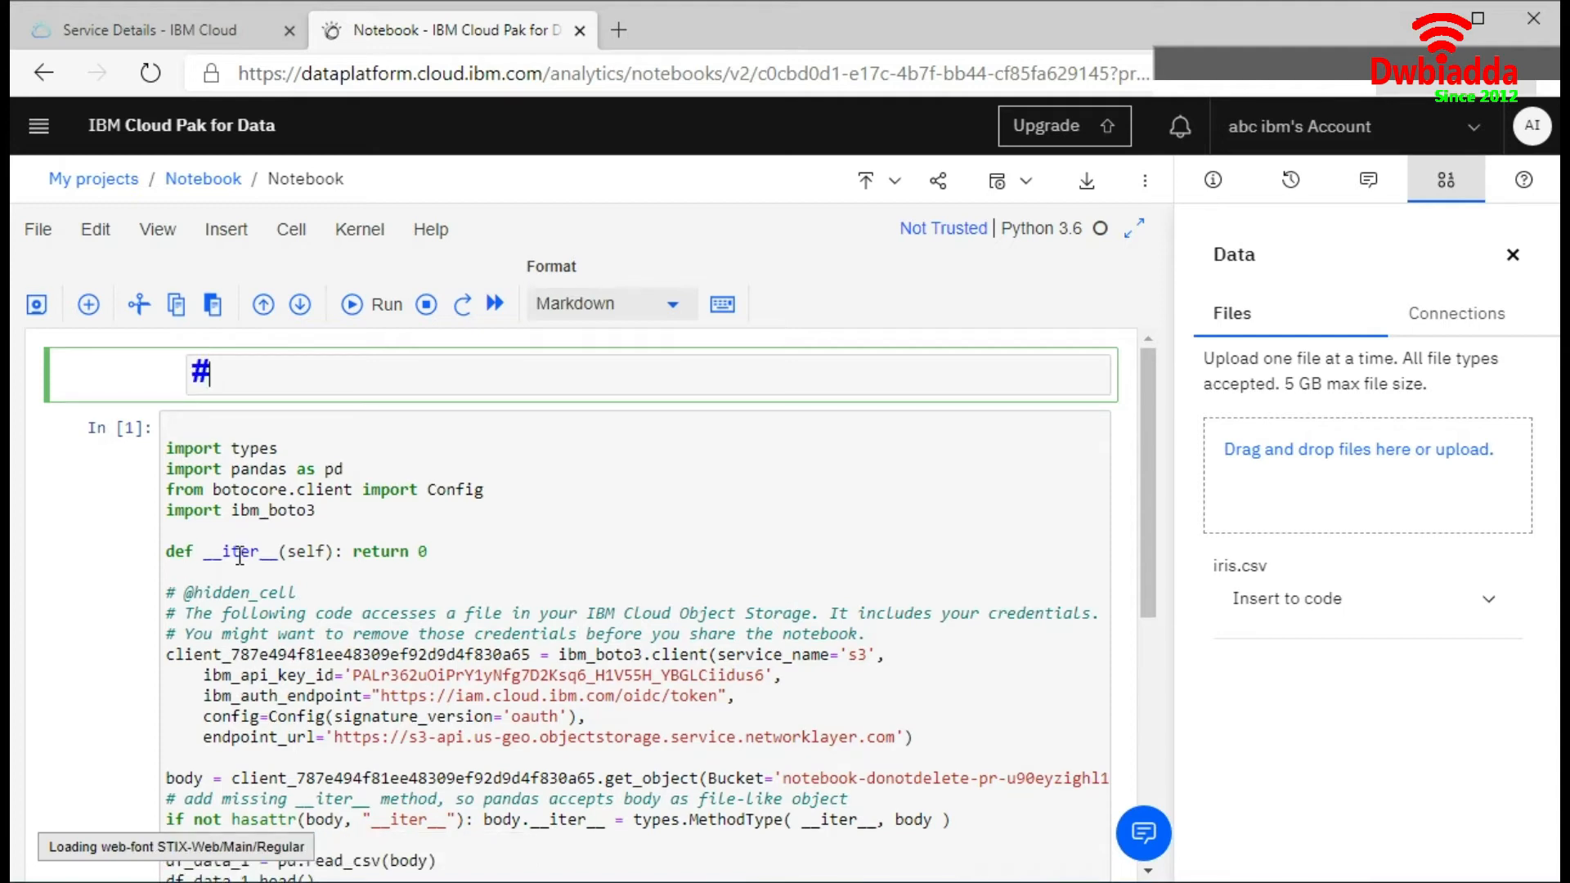
{"action": "type", "text": "Analysis"}
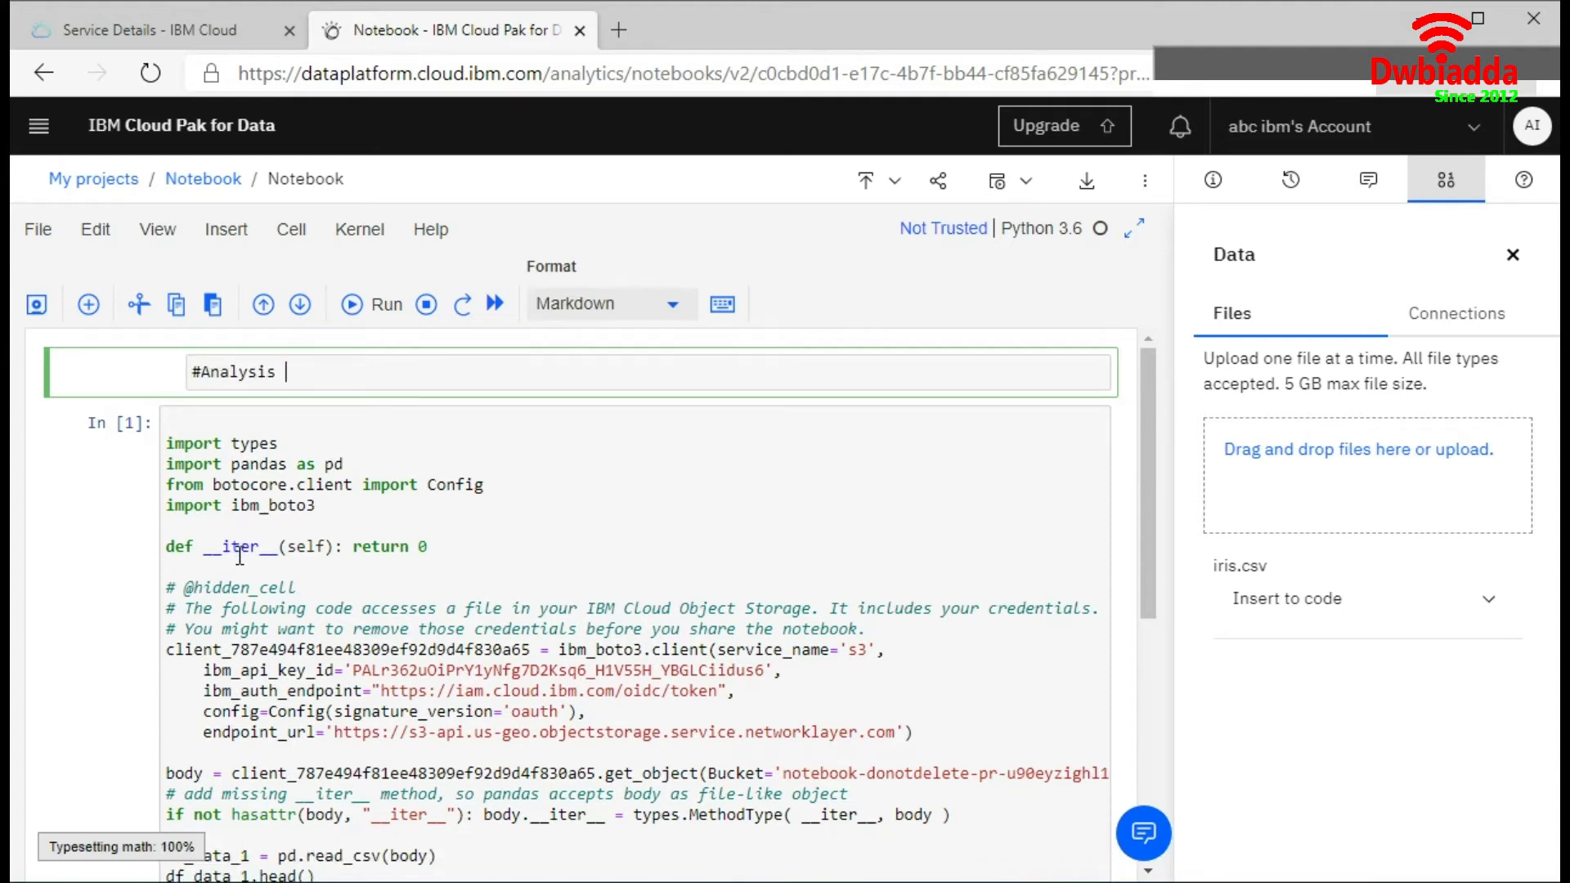
{"action": "type", "text": "of iris"}
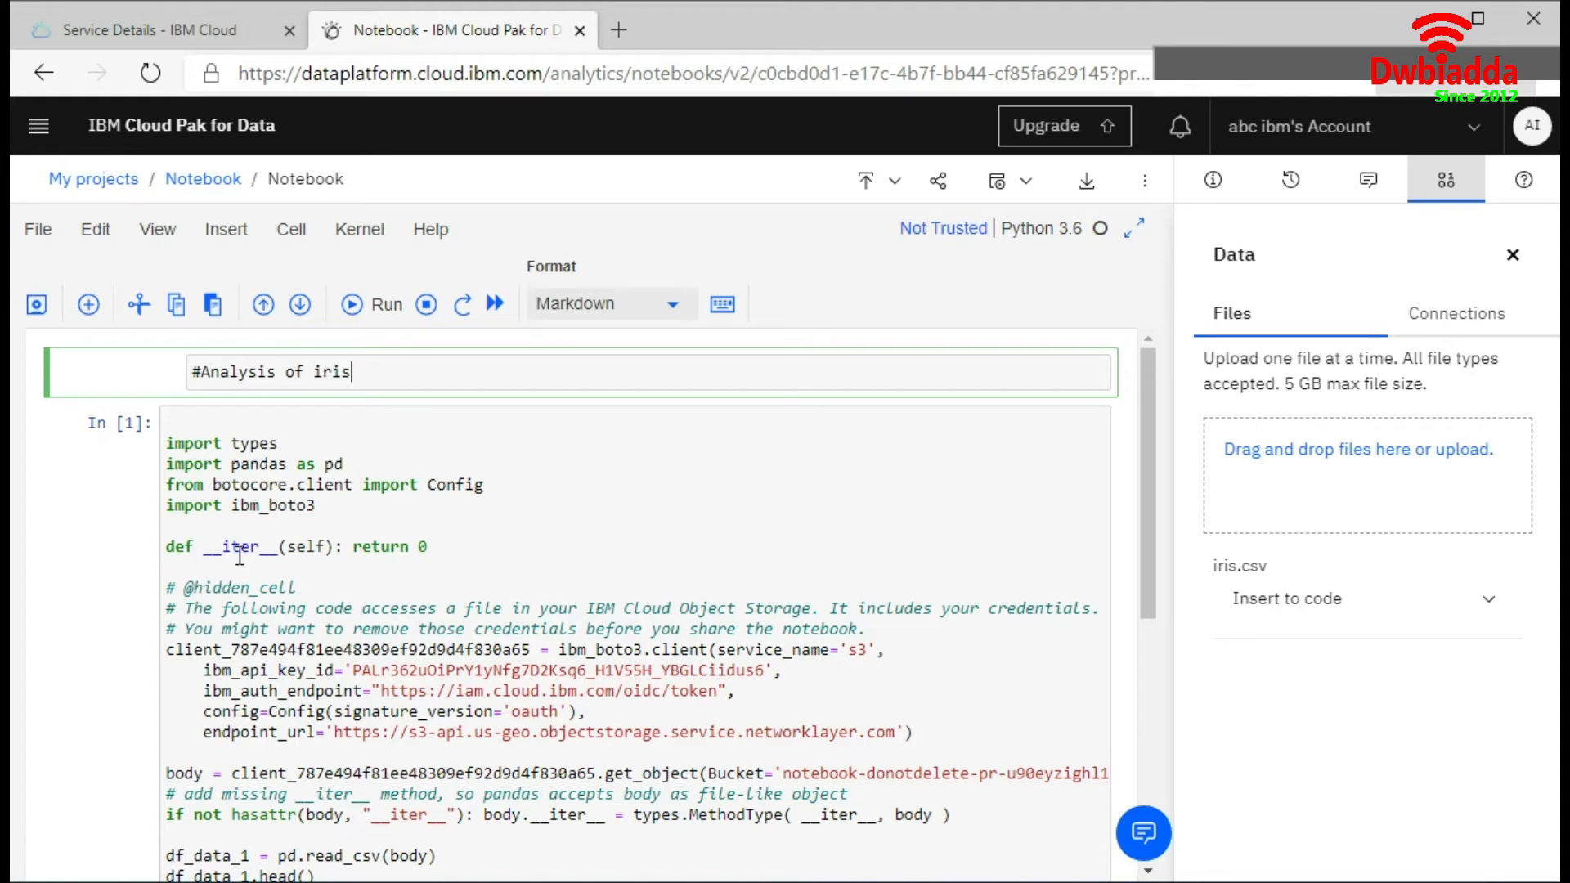
{"action": "type", "text": "Dataset"}
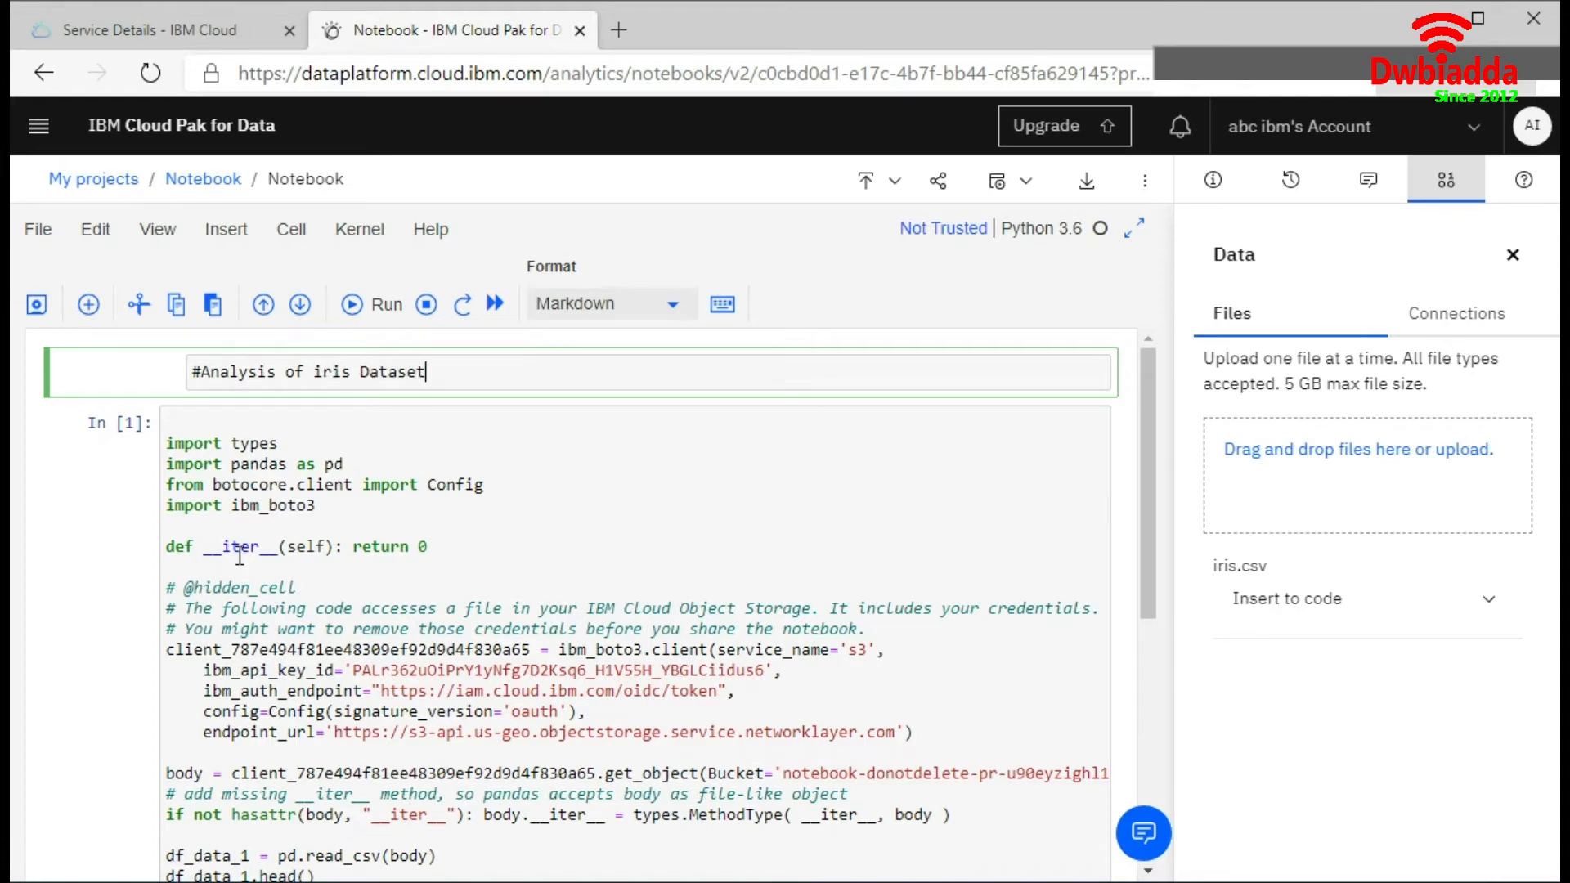
{"action": "left_click", "coordinate": [610, 304]}
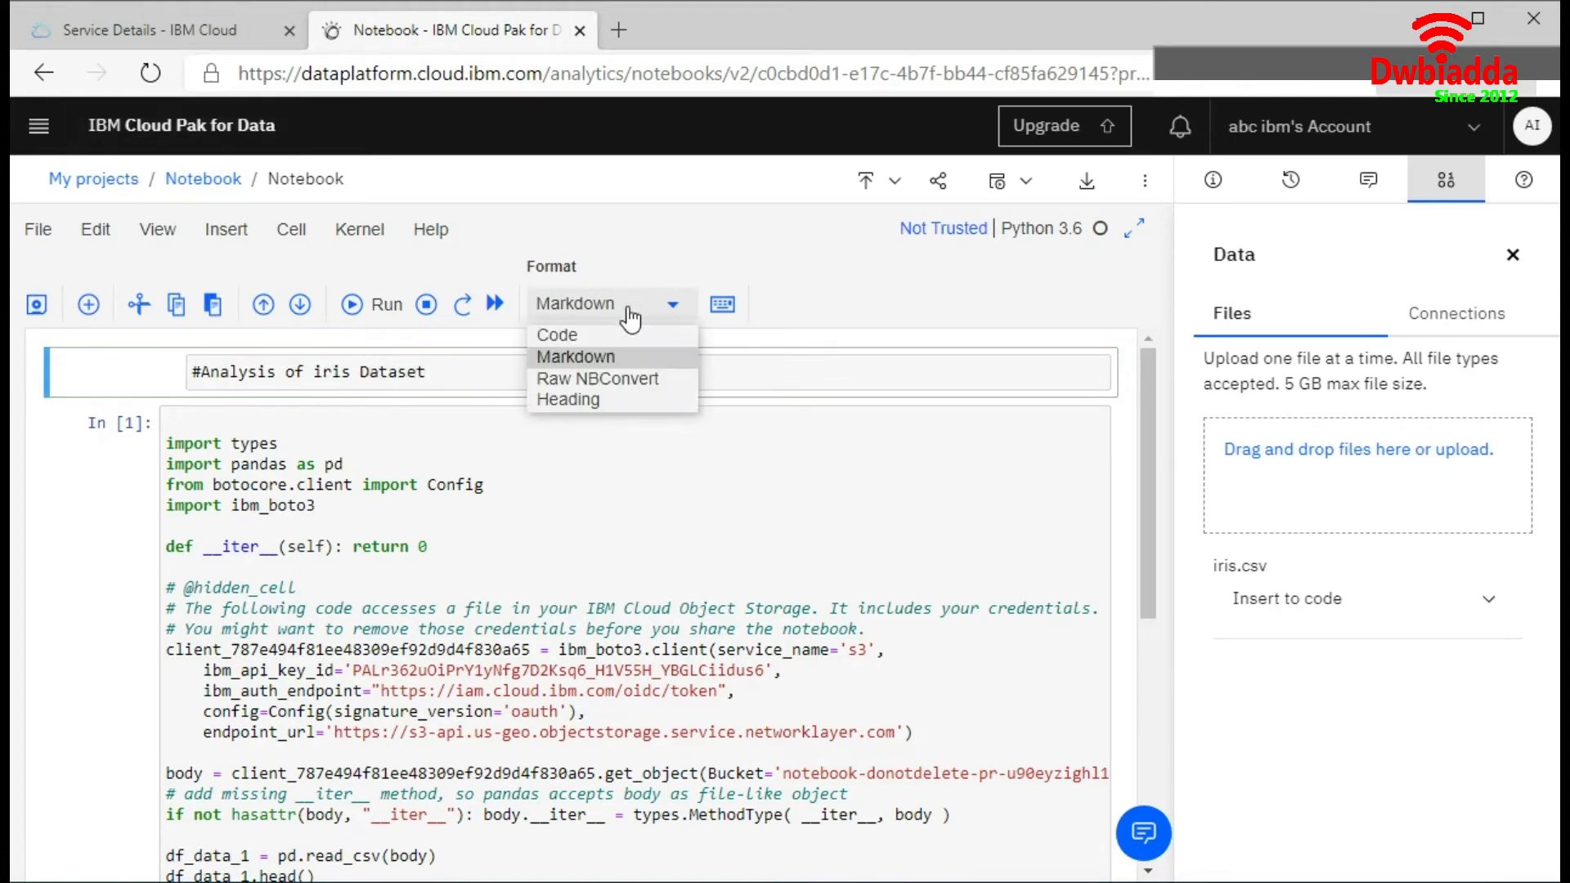
{"action": "left_click", "coordinate": [568, 399]}
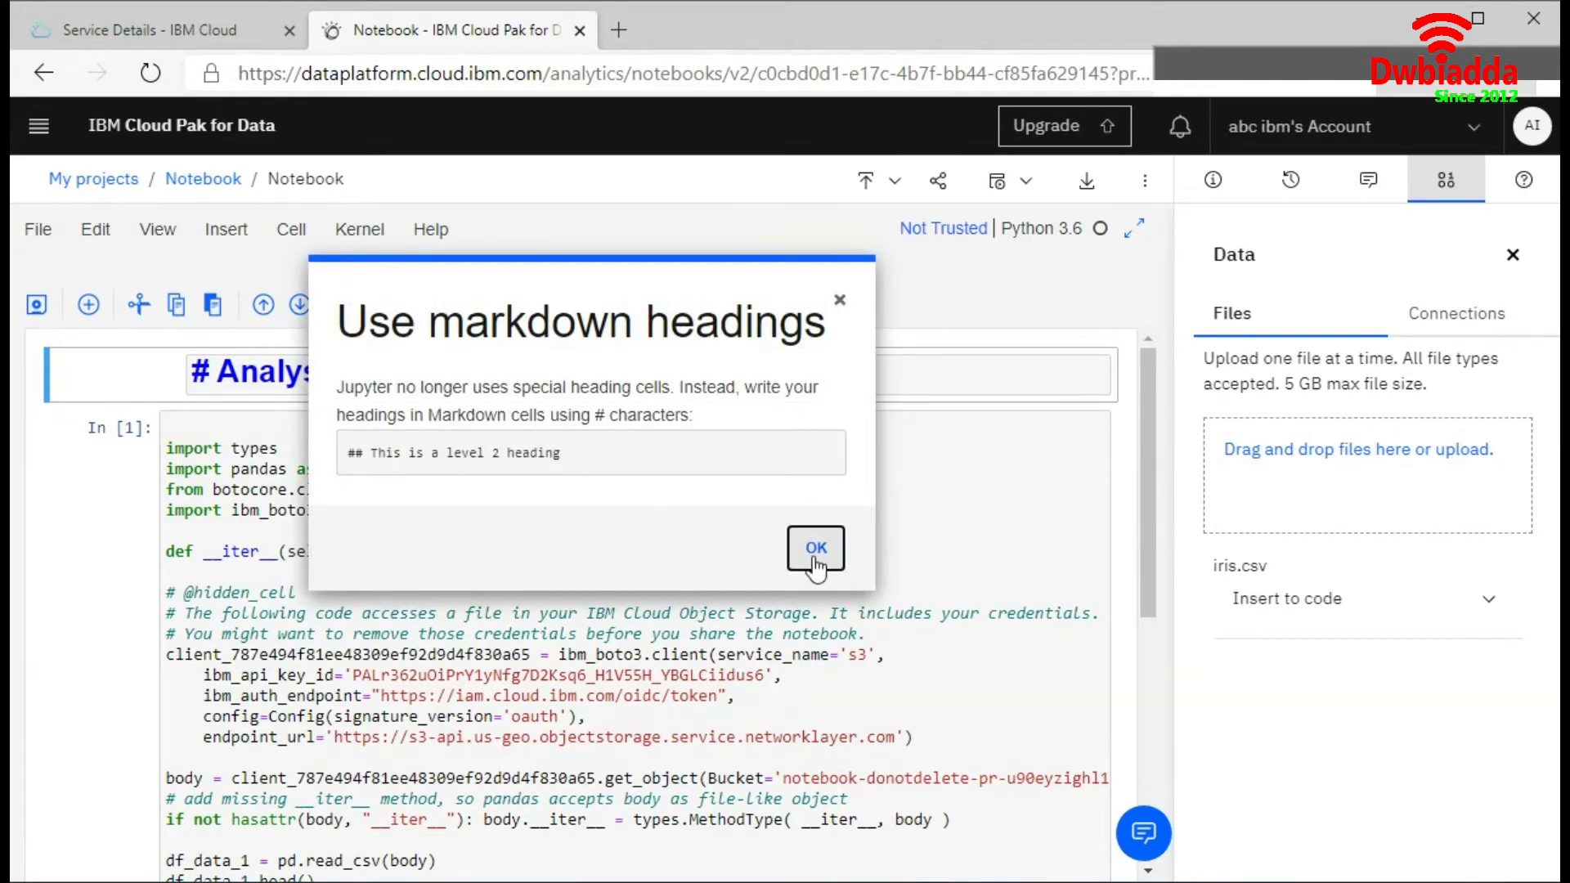
{"action": "left_click", "coordinate": [815, 550]}
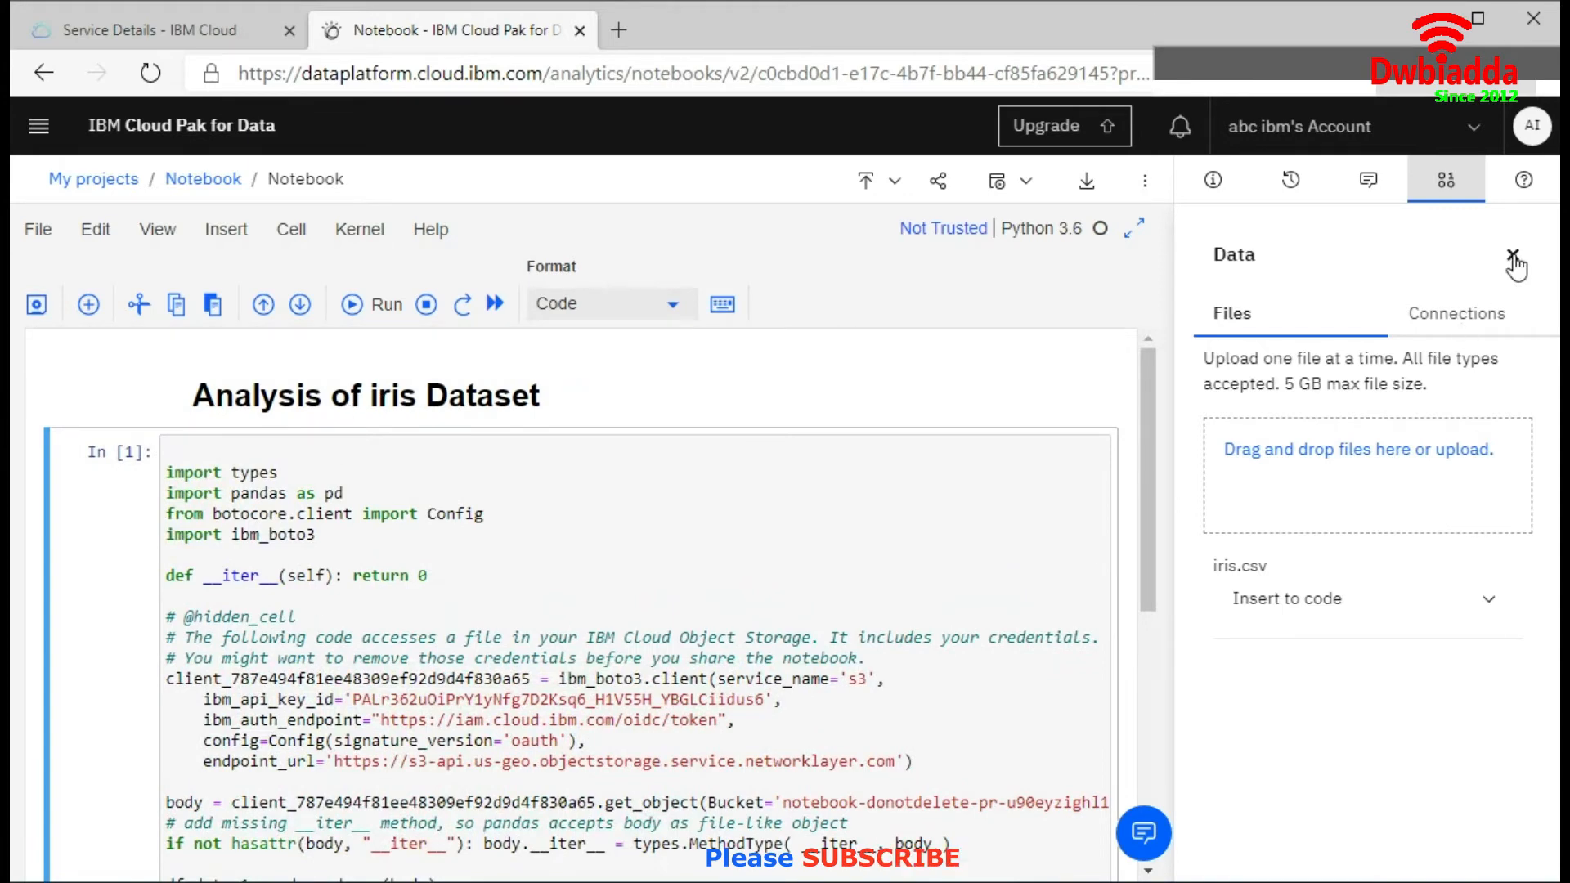
{"action": "left_click", "coordinate": [1515, 256]}
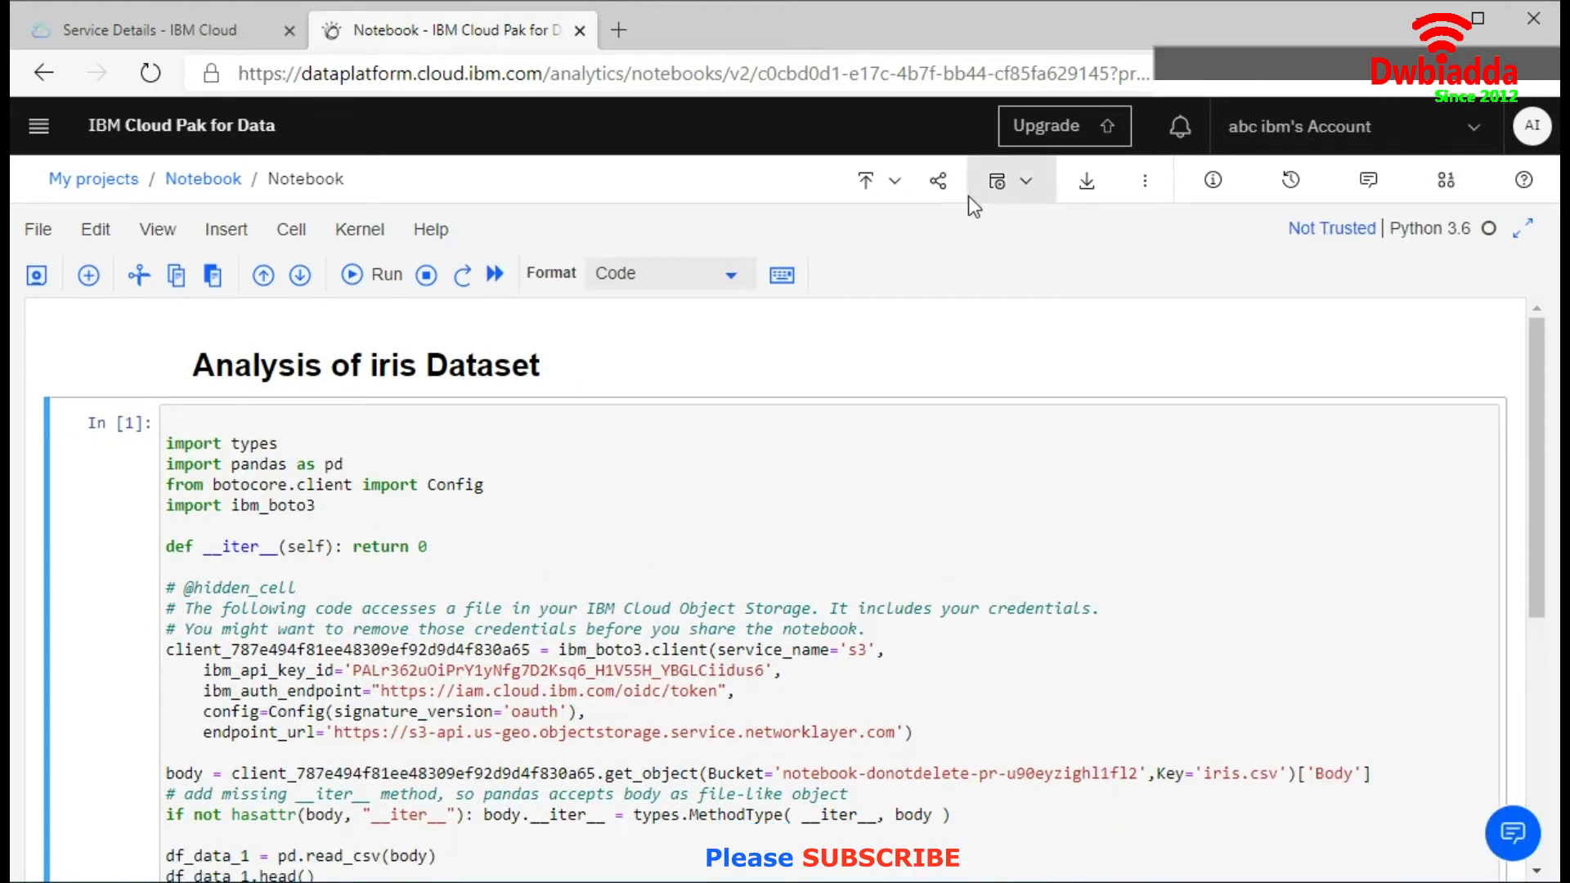
Enable read-only link sharing for the notebook and confirm the sharing settings
{"action": "left_click", "coordinate": [937, 181]}
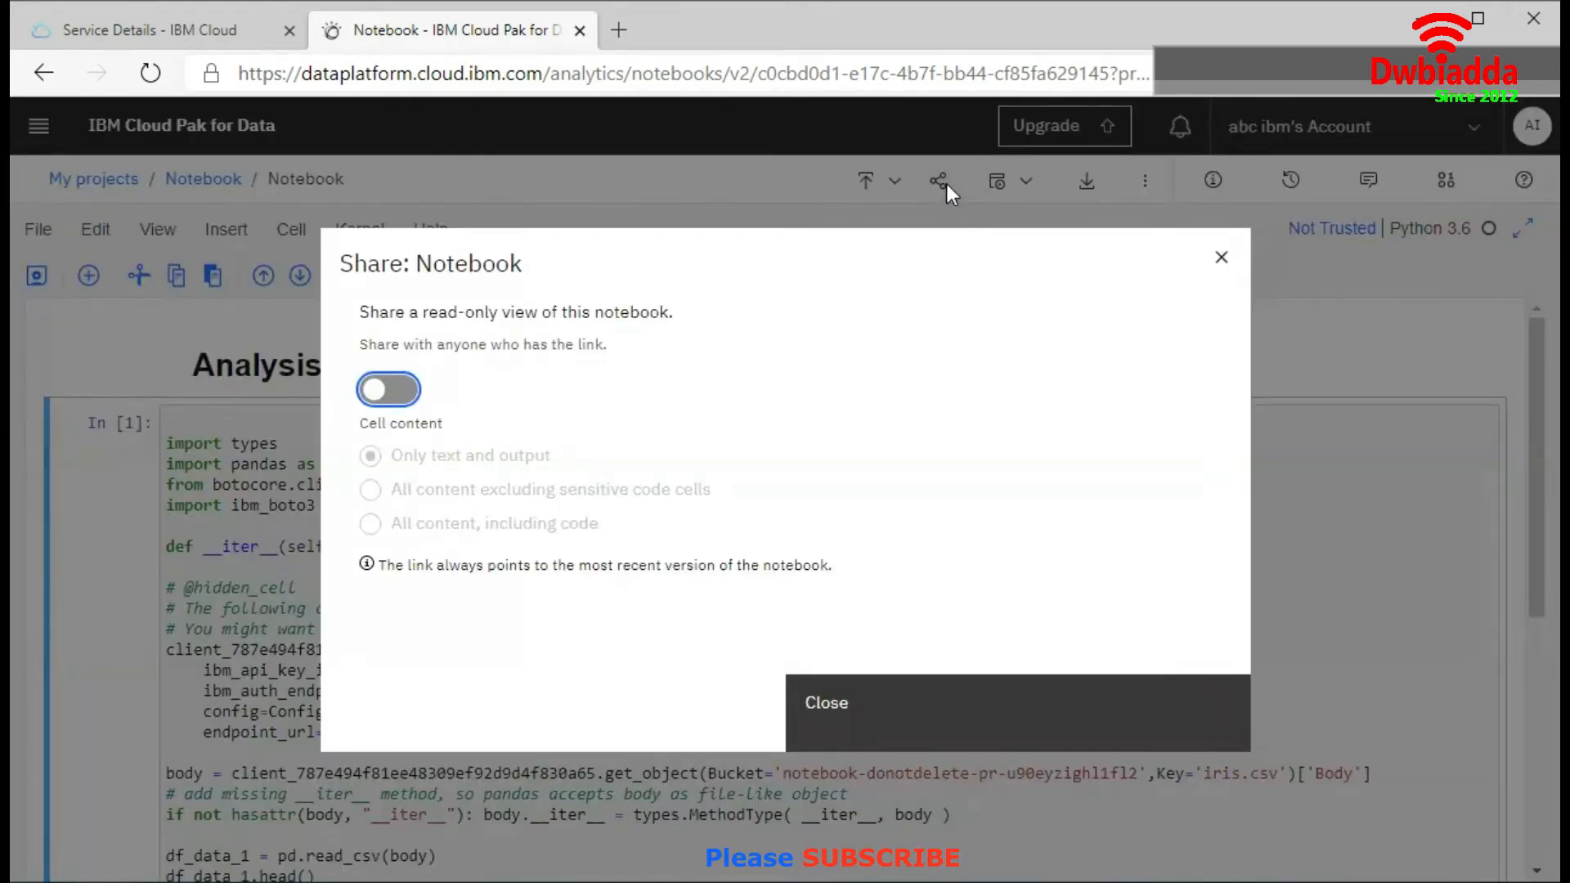
{"action": "left_click", "coordinate": [389, 389]}
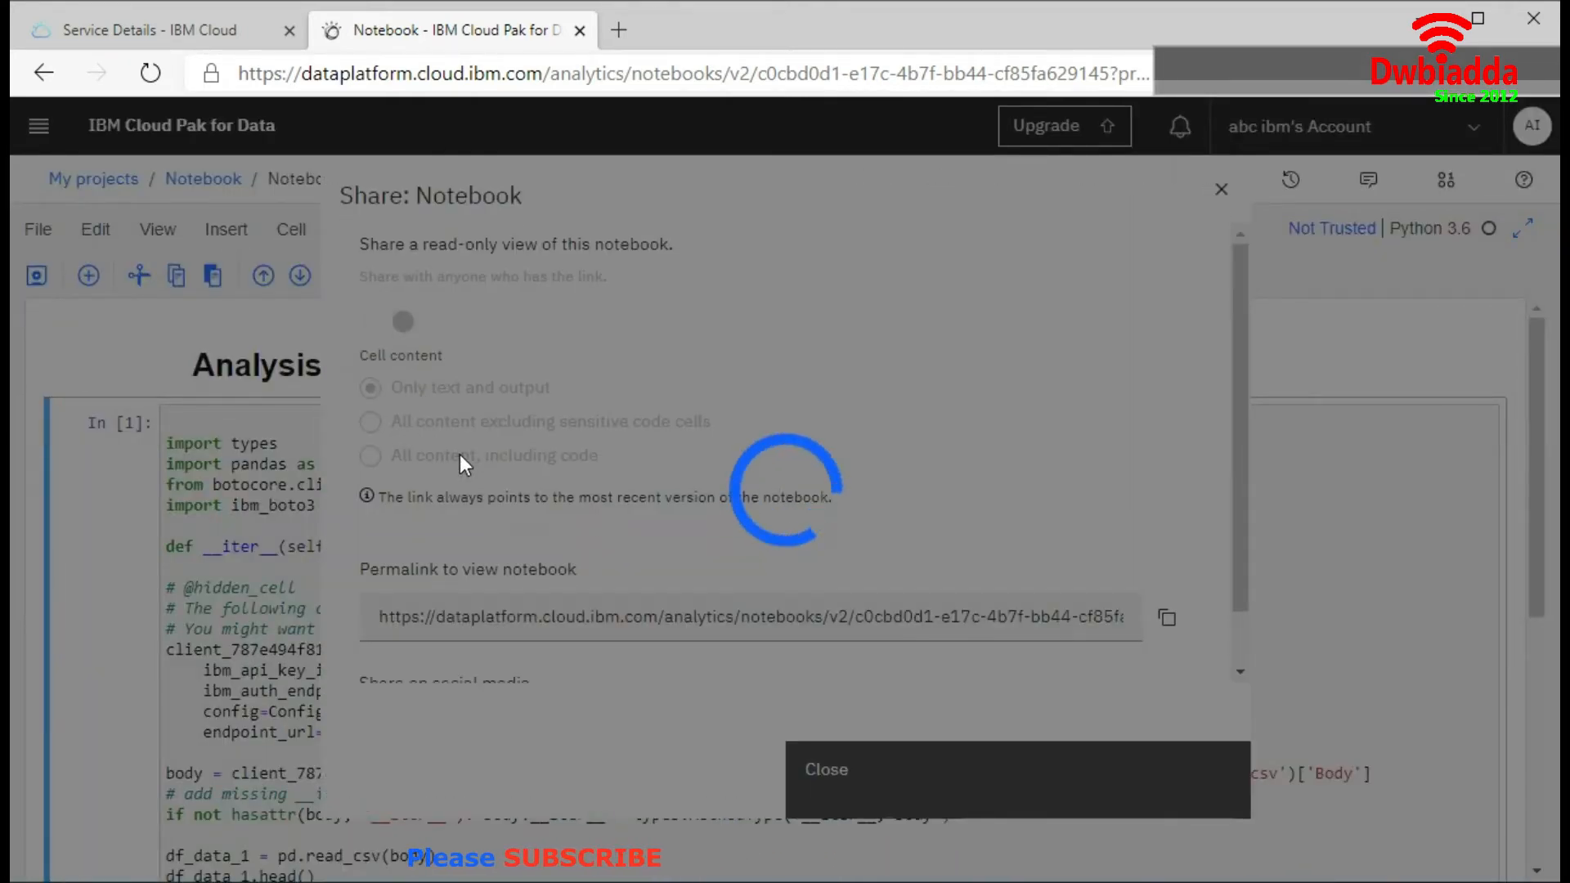
{"action": "left_click", "coordinate": [389, 322]}
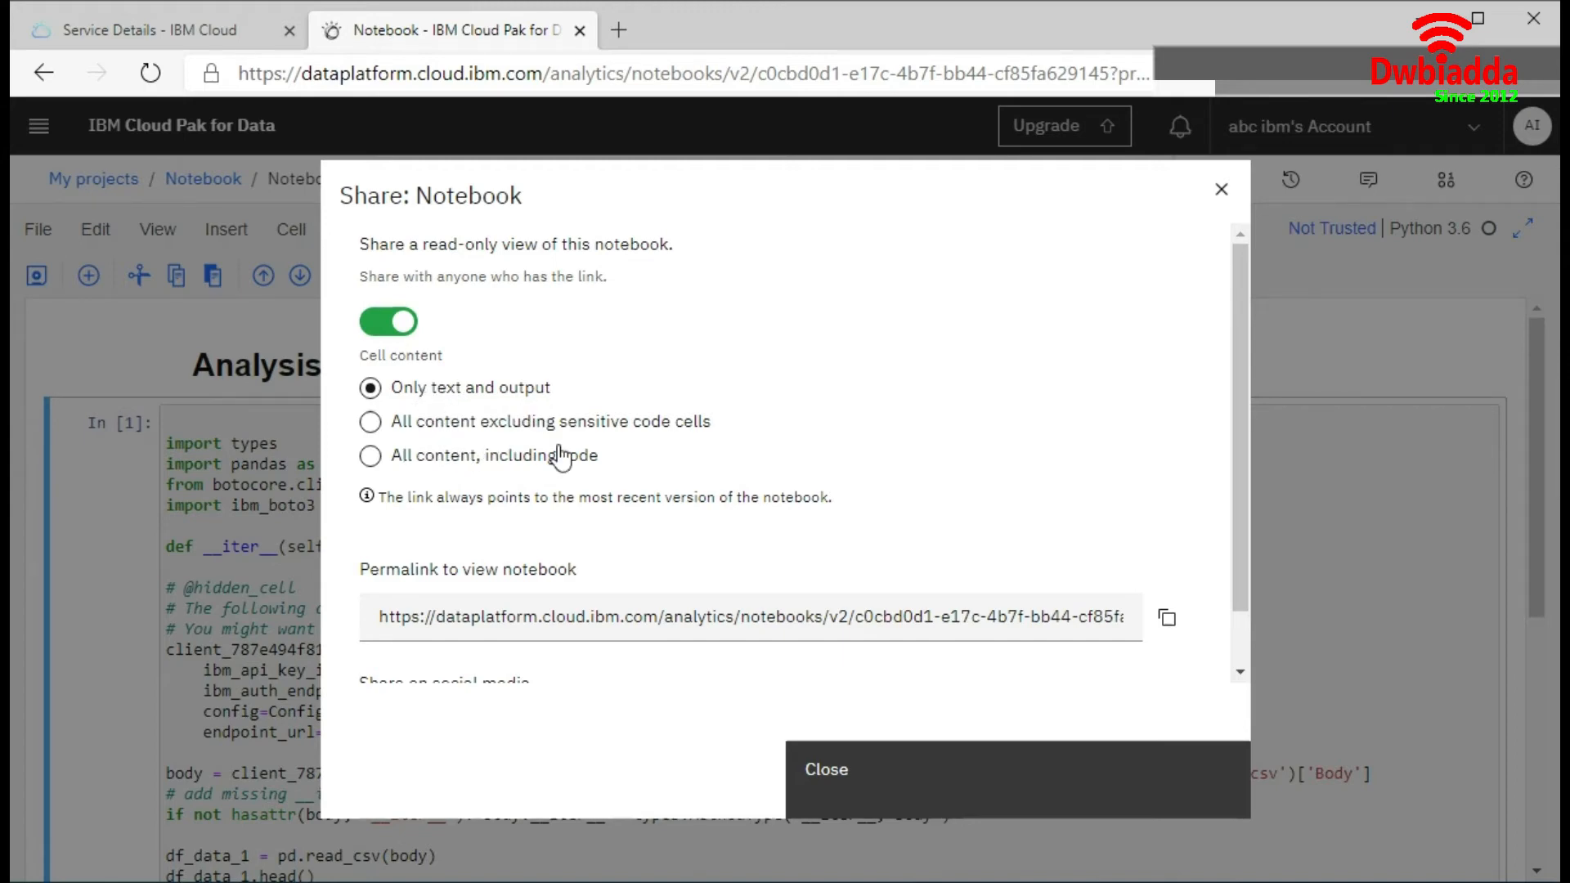
{"action": "mouse_move", "coordinate": [440, 476]}
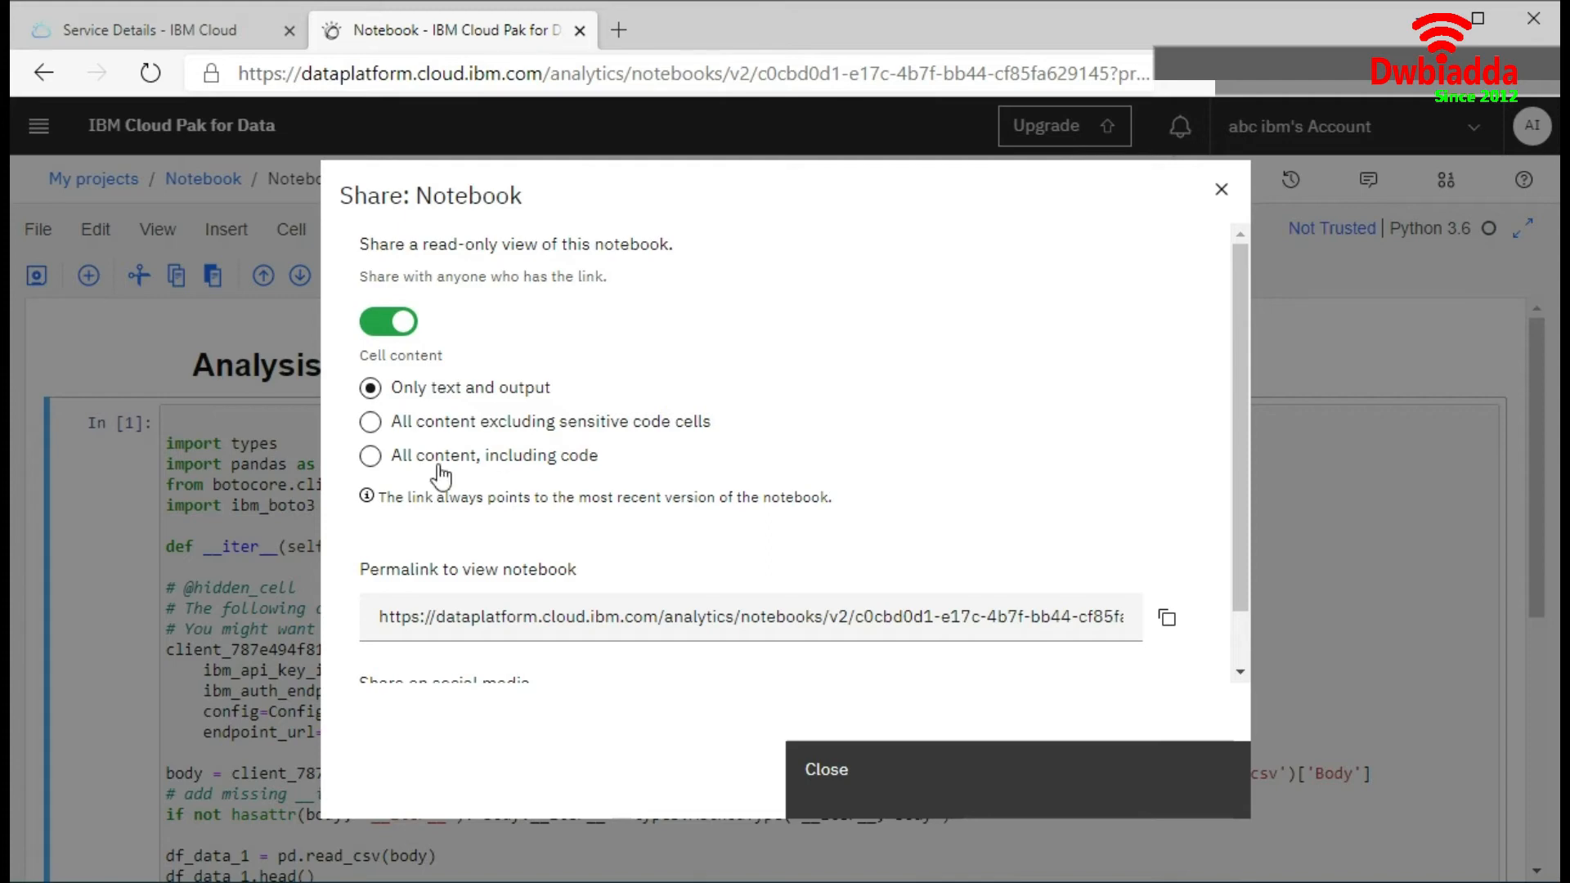
{"action": "scroll", "scroll_direction": "down", "scroll_amount": 3}
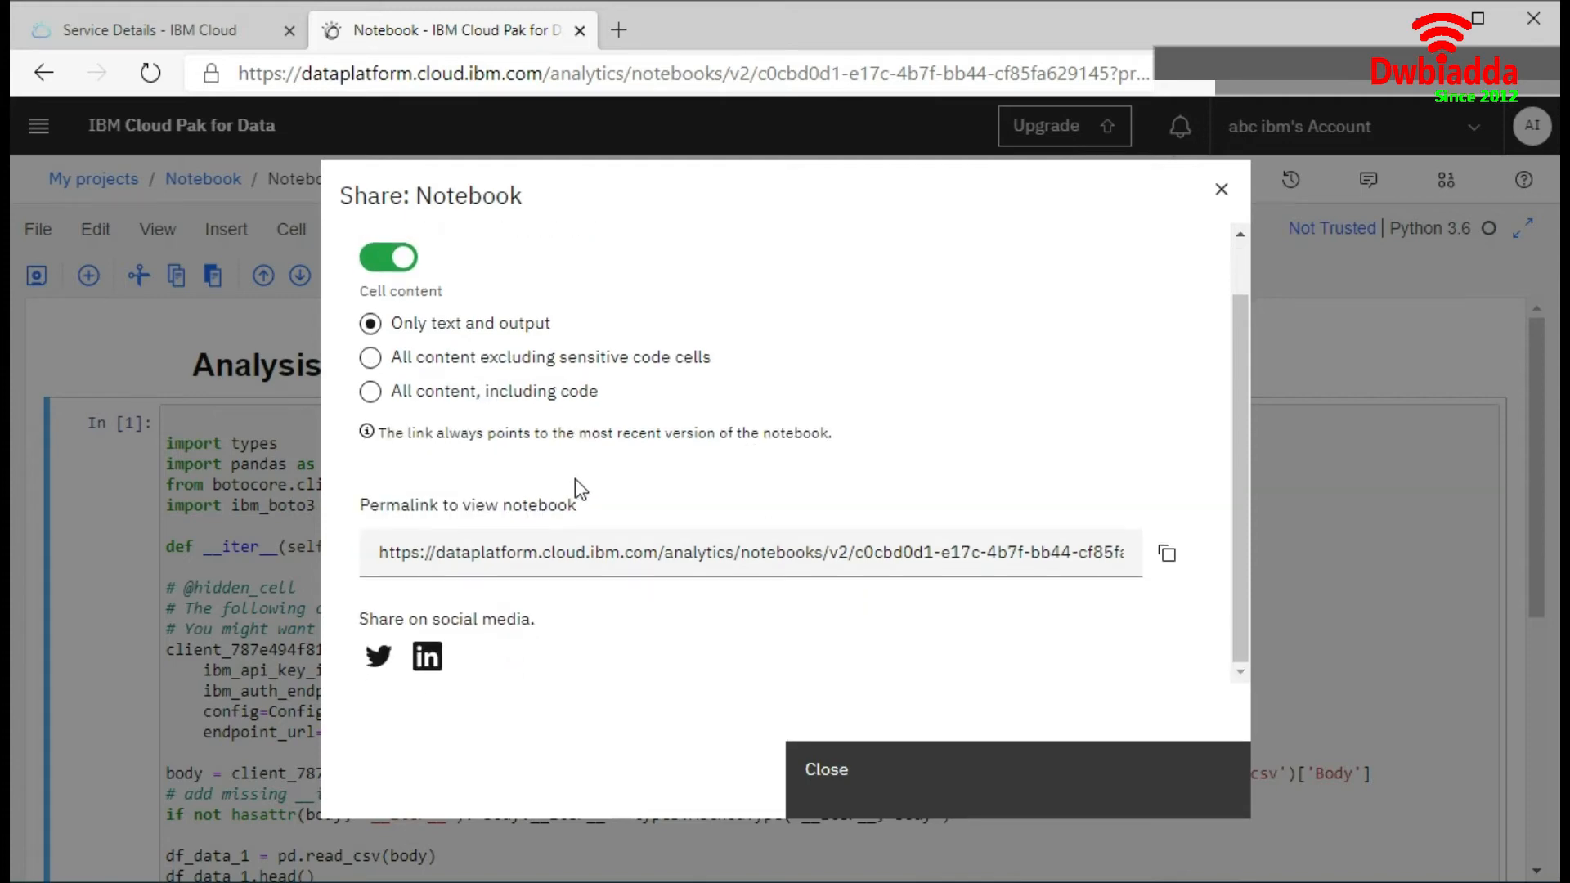
{"action": "mouse_move", "coordinate": [1202, 590]}
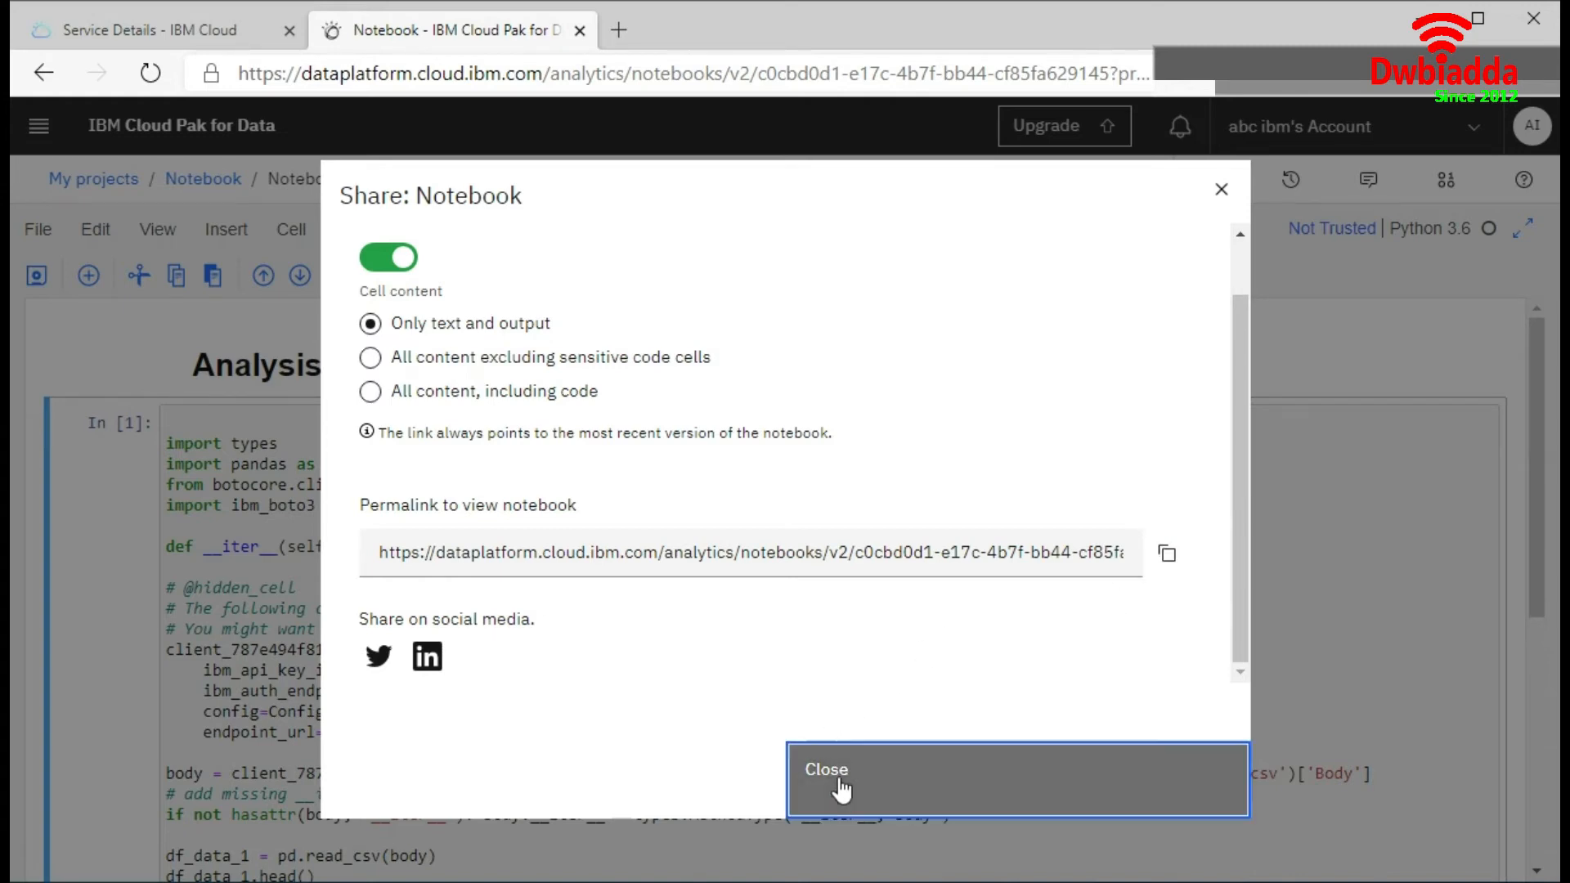
{"action": "left_click", "coordinate": [824, 768]}
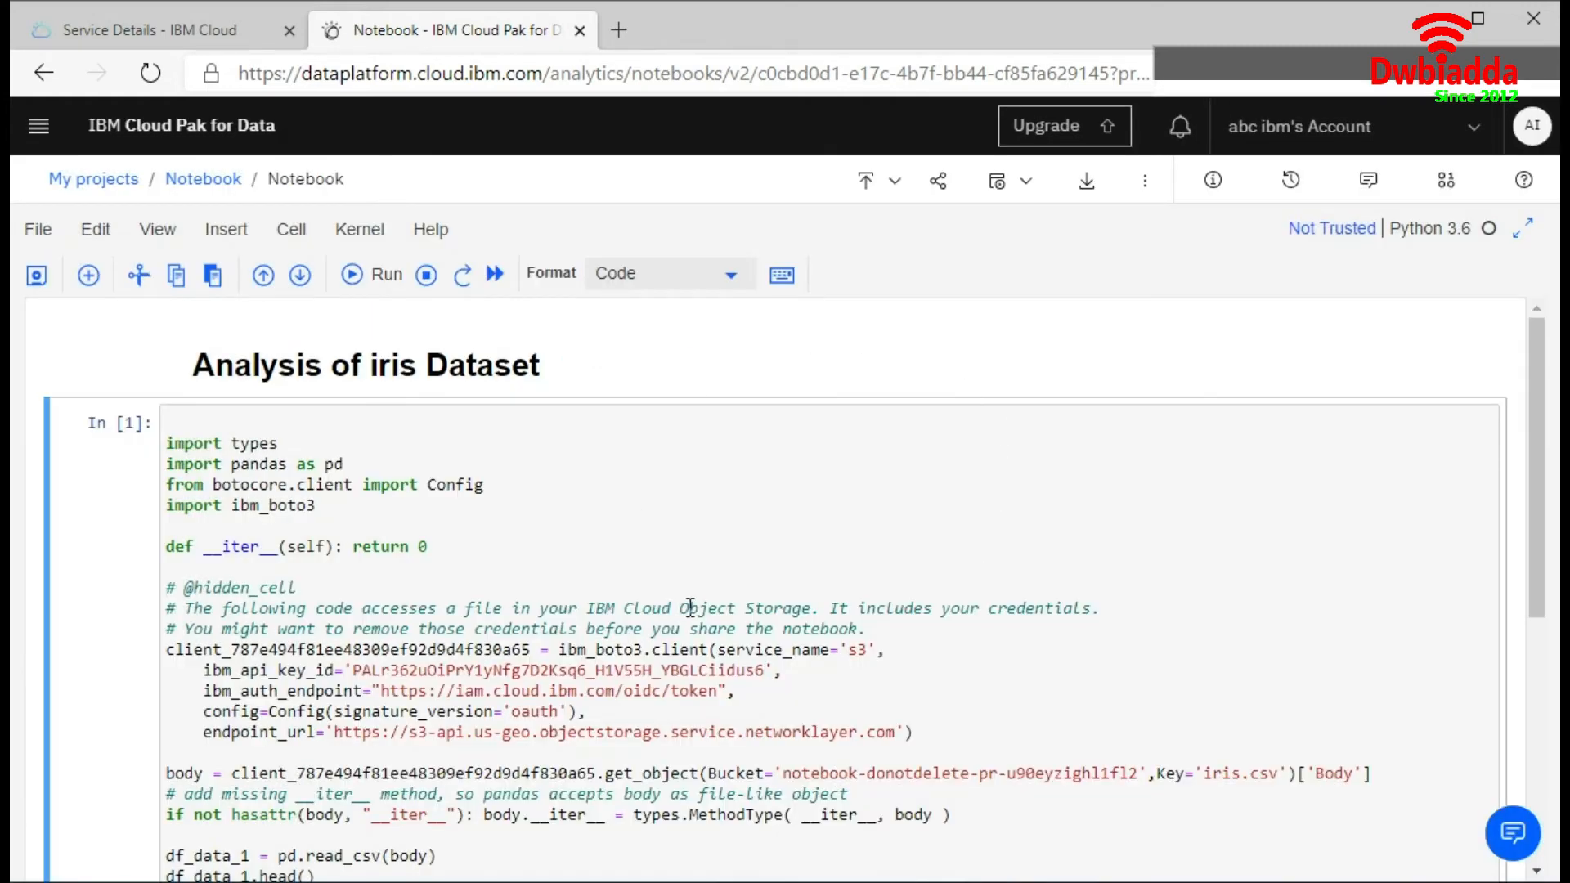
{"action": "mouse_move", "coordinate": [1084, 180]}
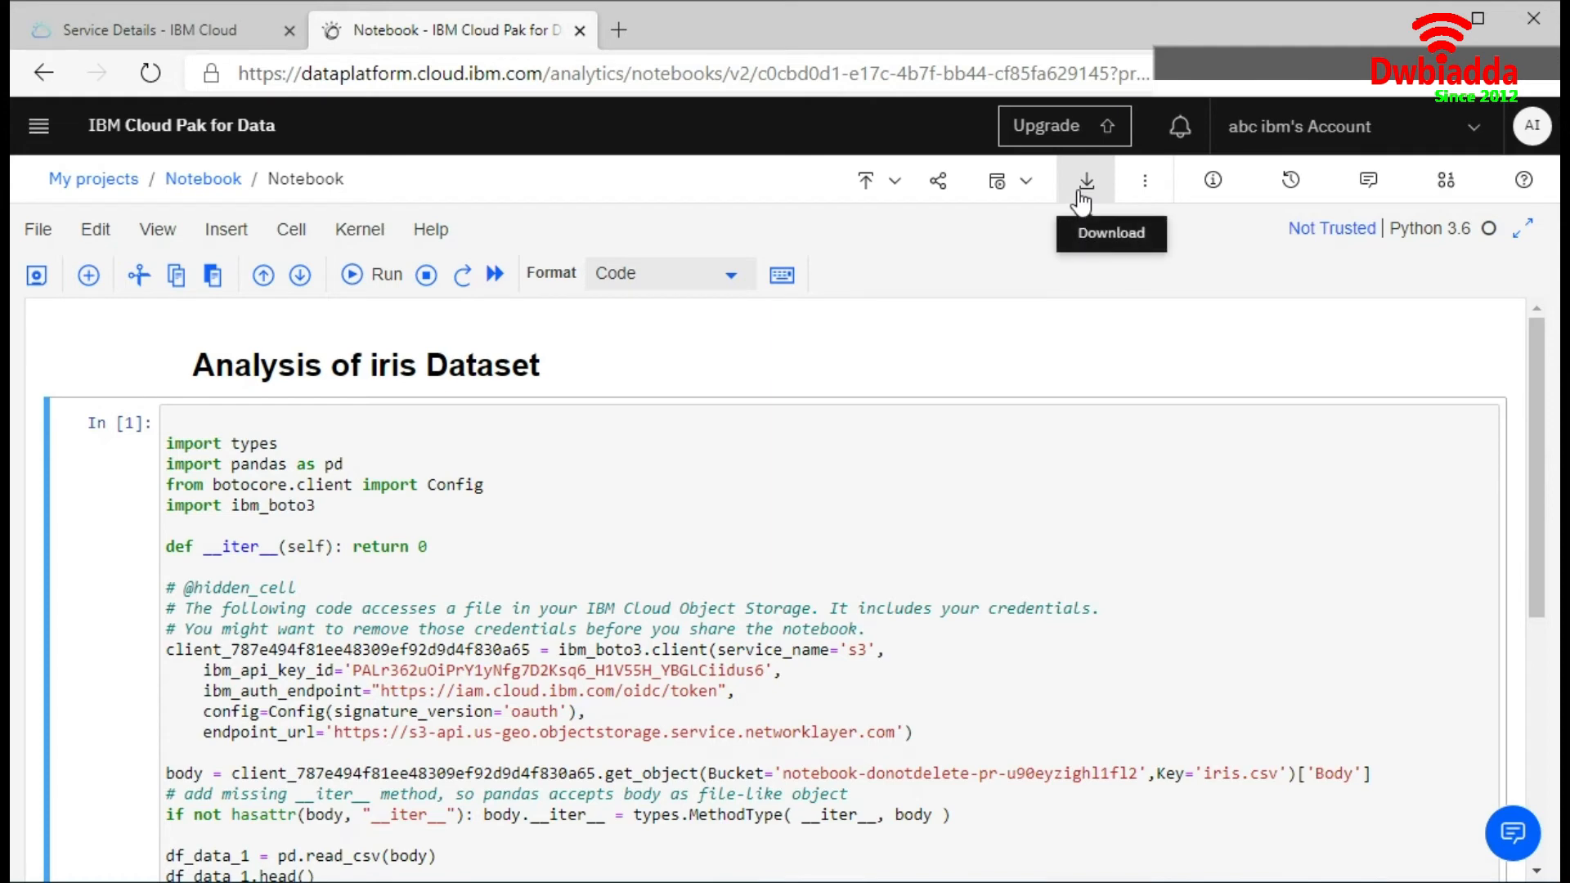
{"action": "mouse_move", "coordinate": [1367, 180]}
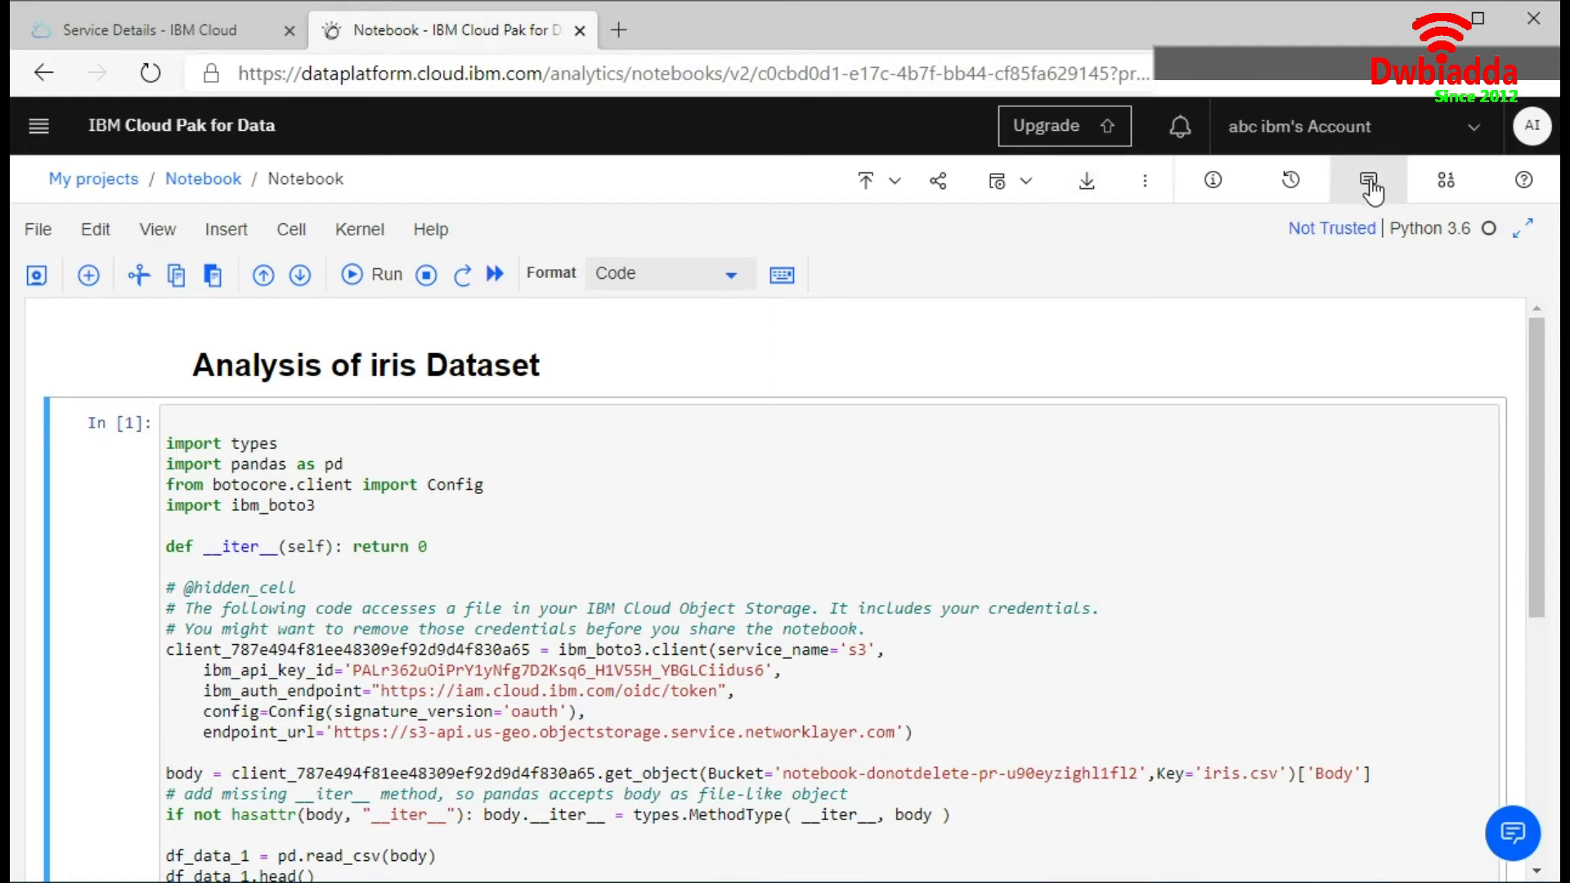
Save a new version of the notebook from the Versions panel and dismiss it
{"action": "left_click", "coordinate": [1367, 179]}
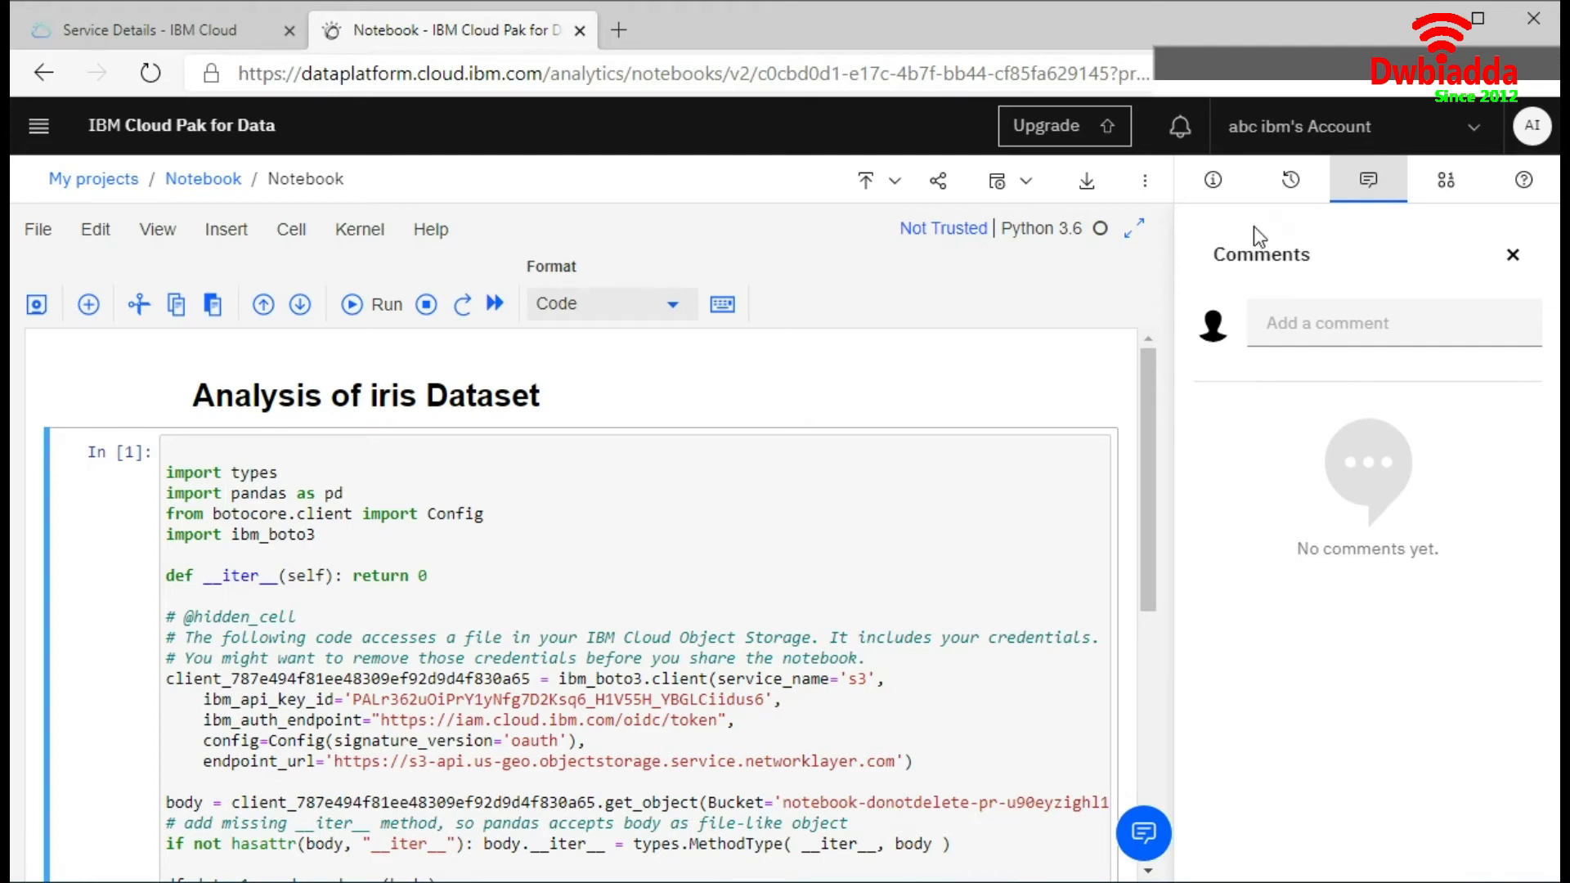
{"action": "left_click", "coordinate": [1289, 179]}
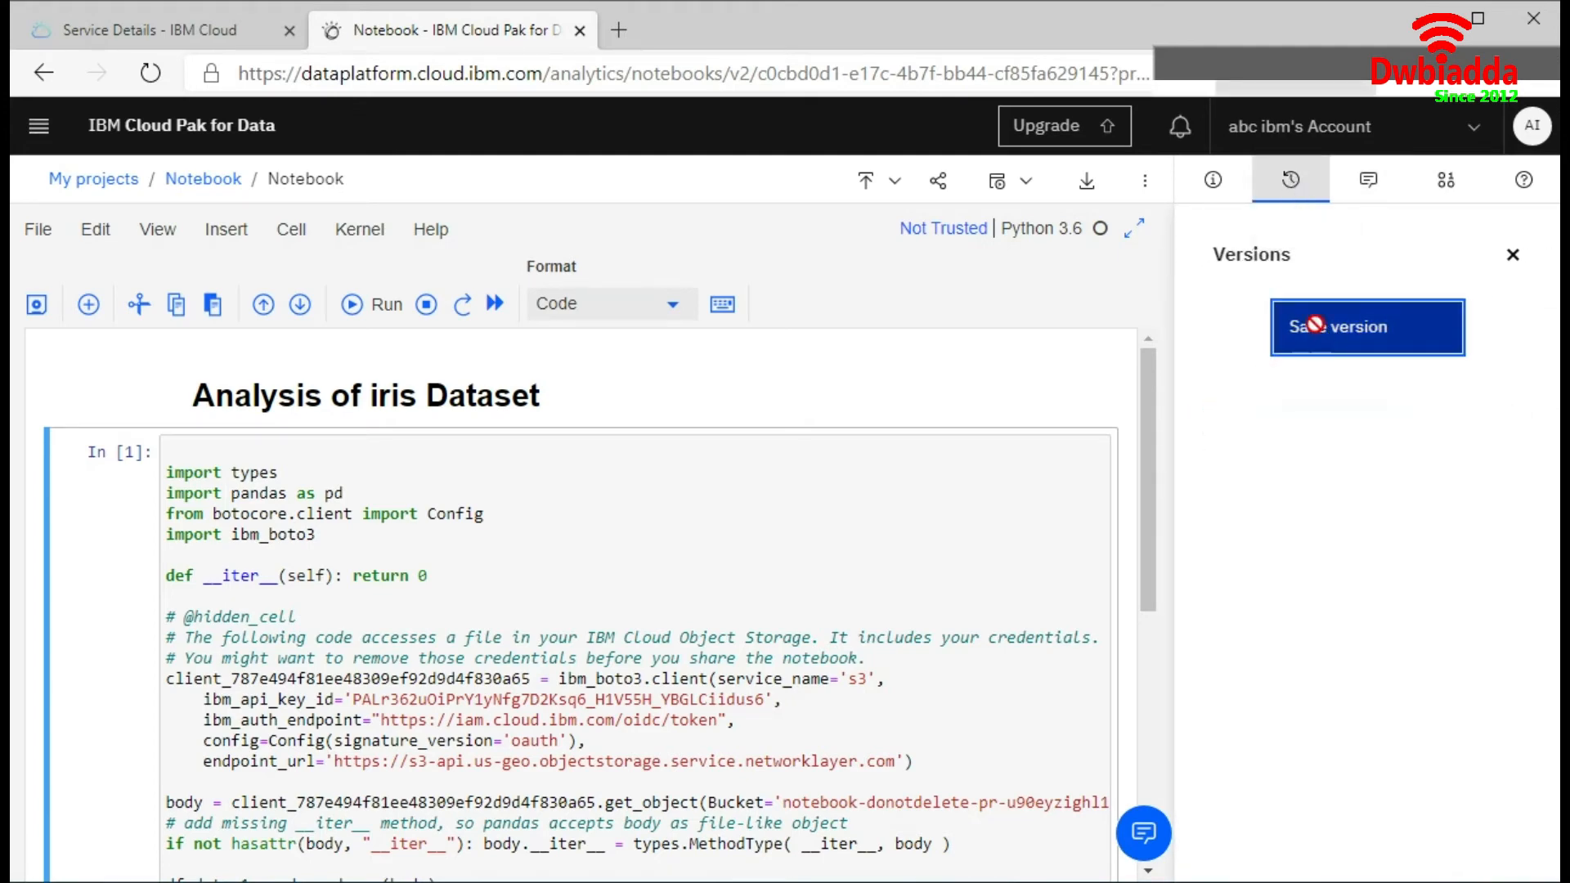
{"action": "left_click", "coordinate": [1366, 327]}
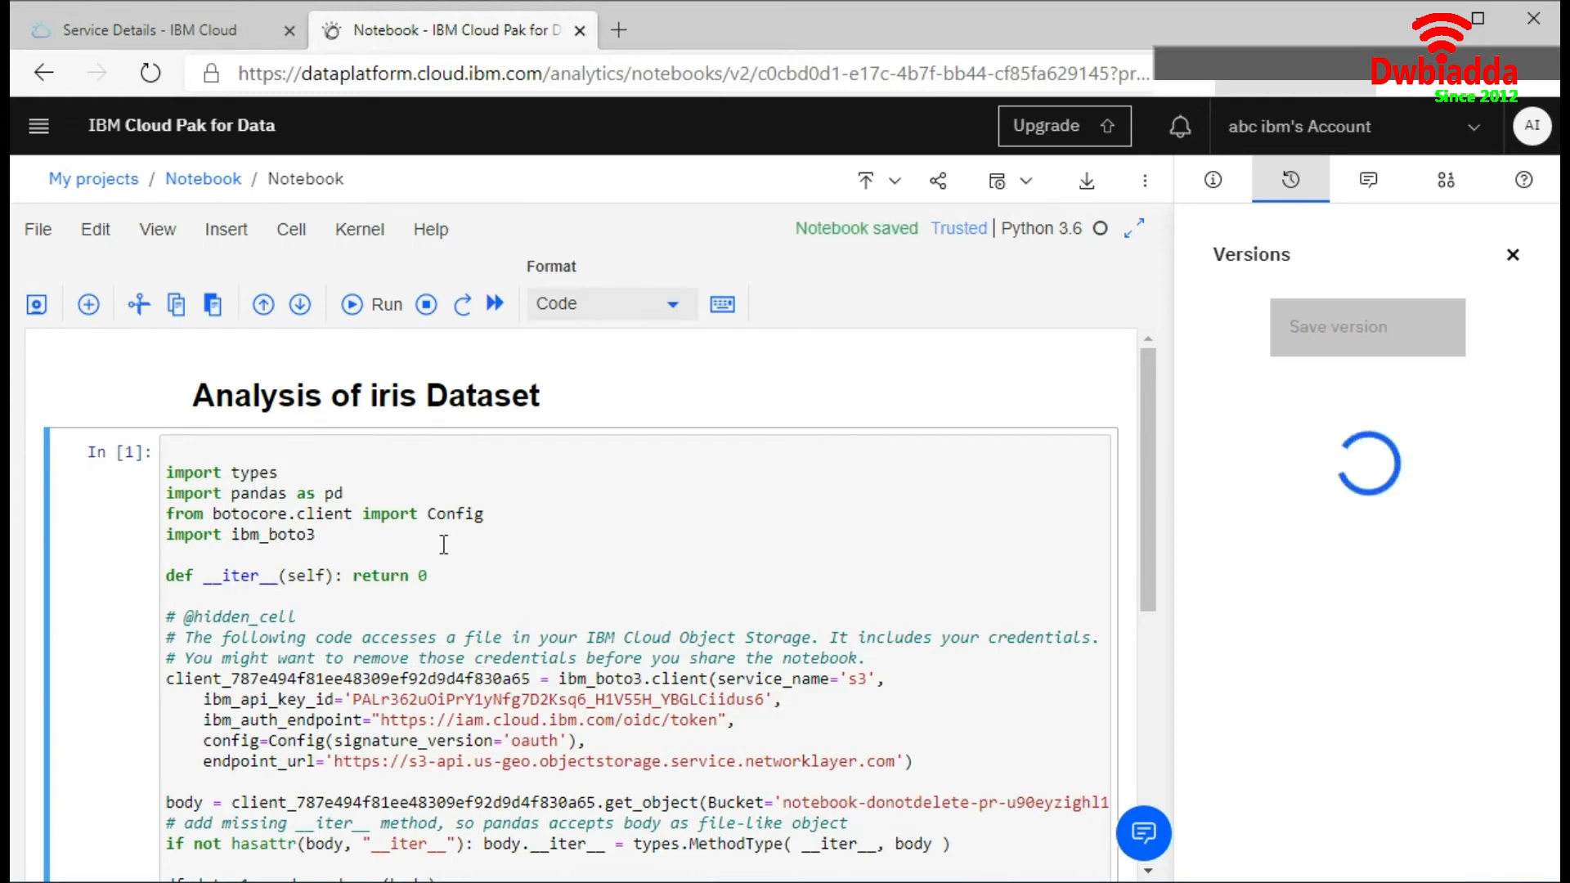
{"action": "left_click", "coordinate": [1366, 327]}
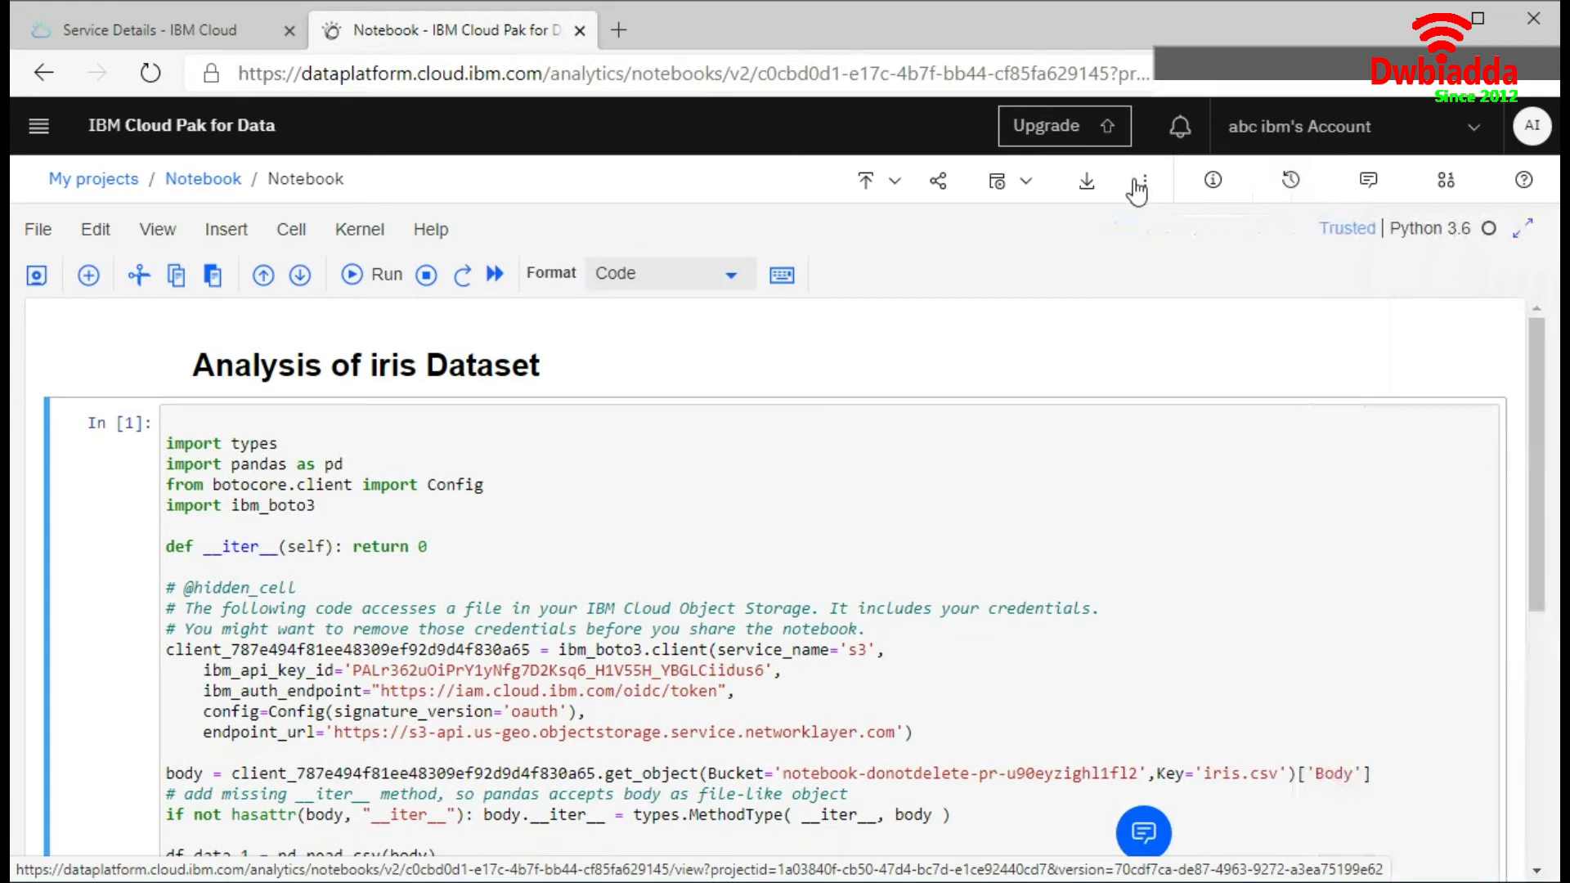
View the notebook's environment info: Default Python 3.6 XS, 2 vCPU 8 GB RAM, running
{"action": "left_click", "coordinate": [1212, 180]}
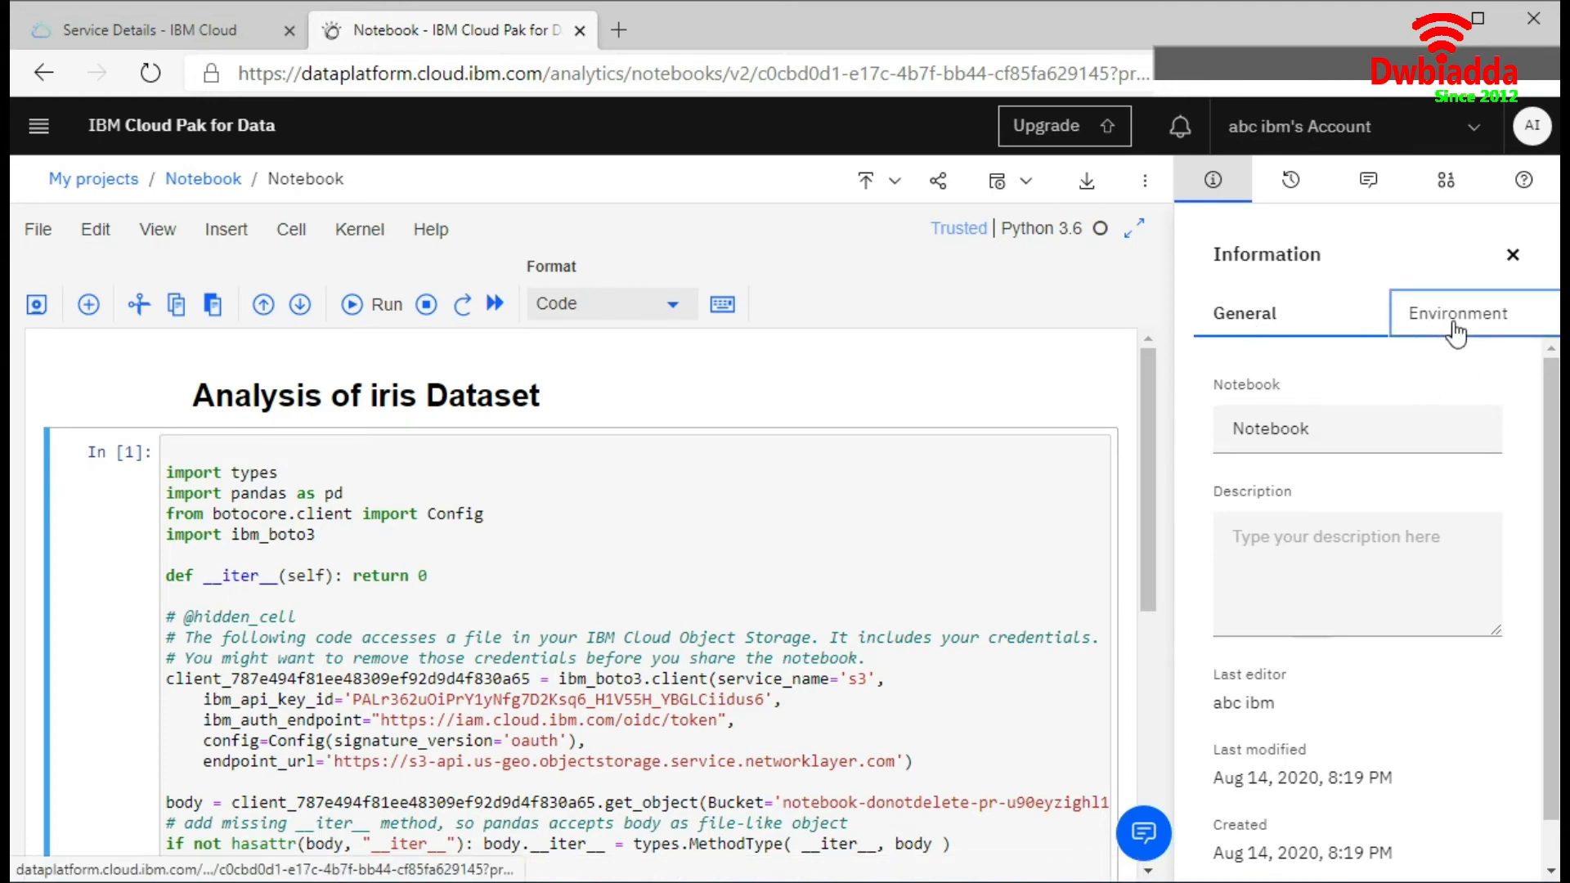
{"action": "left_click", "coordinate": [1463, 314]}
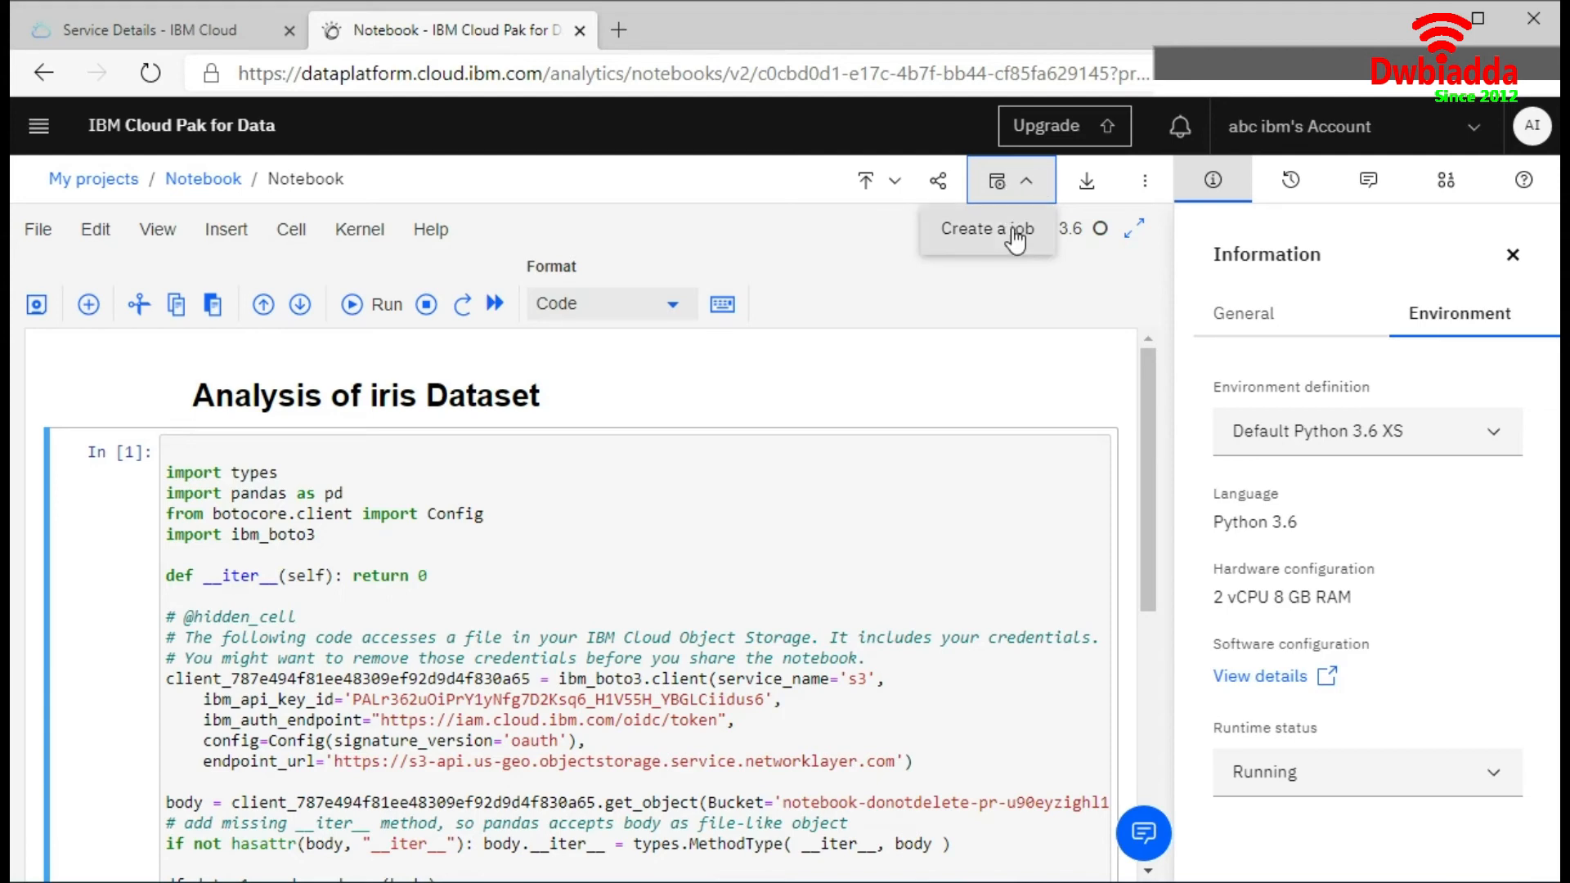
Start a new job for the notebook and name it 'cron jon'
{"action": "left_click", "coordinate": [984, 229]}
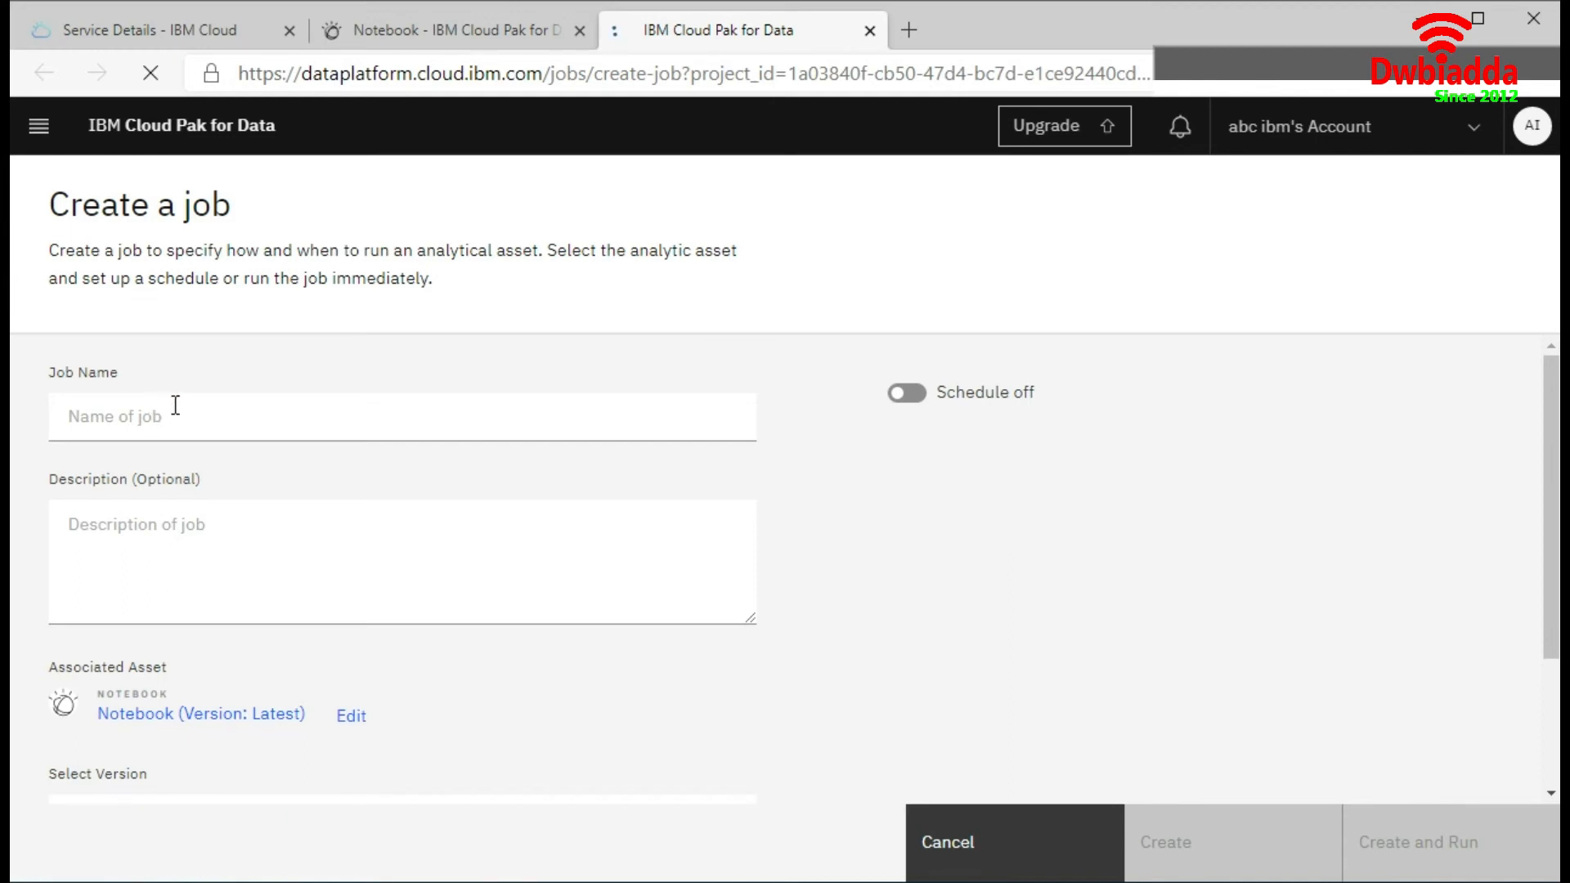
{"action": "left_click", "coordinate": [401, 417]}
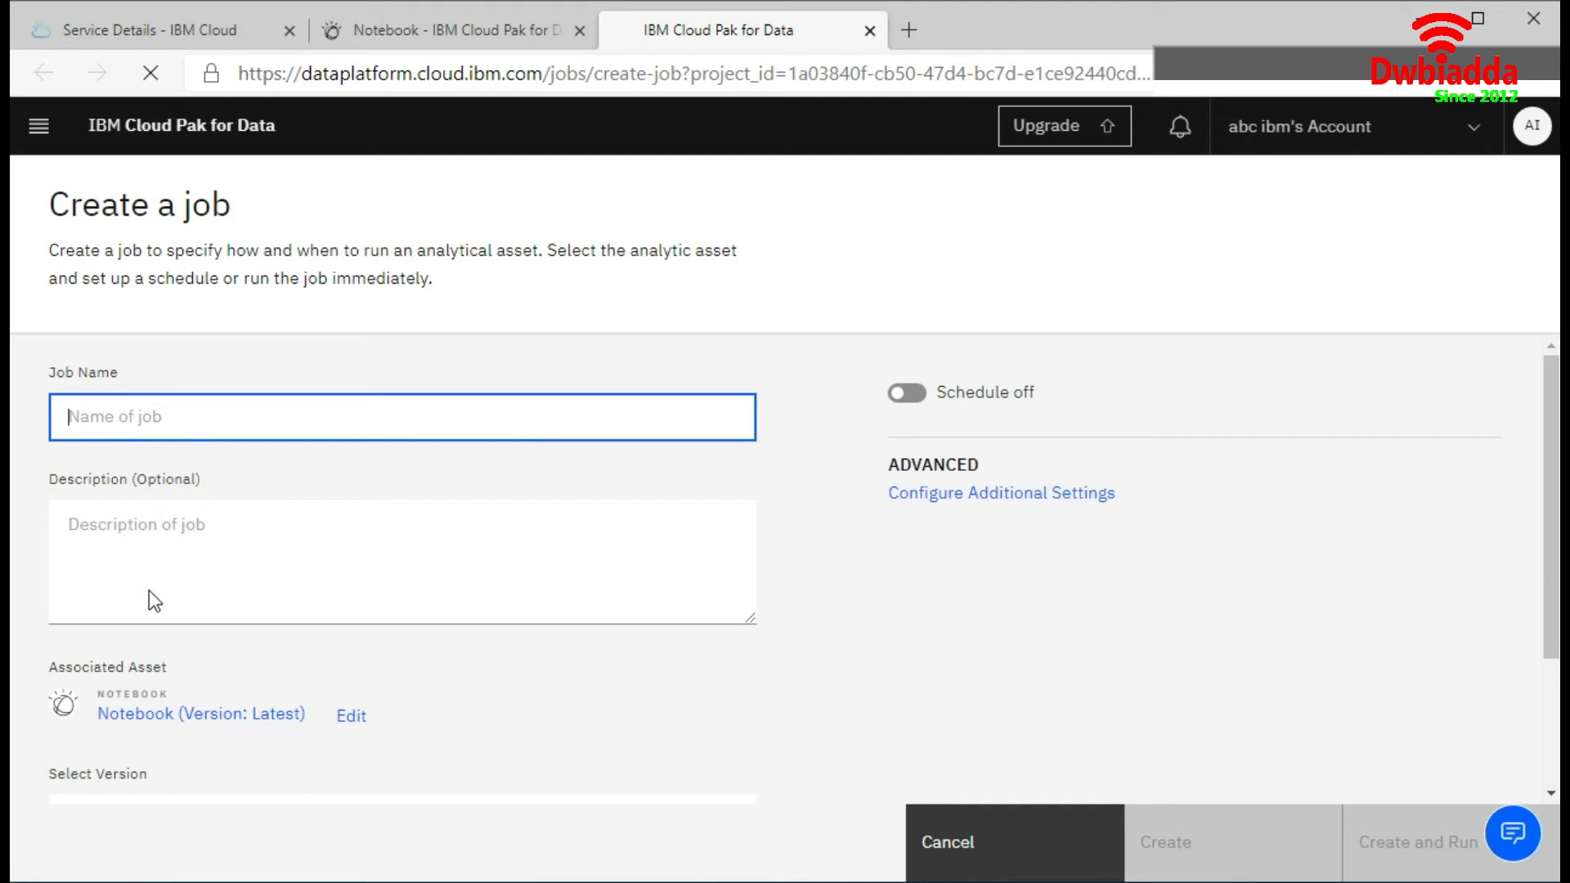
{"action": "type", "text": "cron jon"}
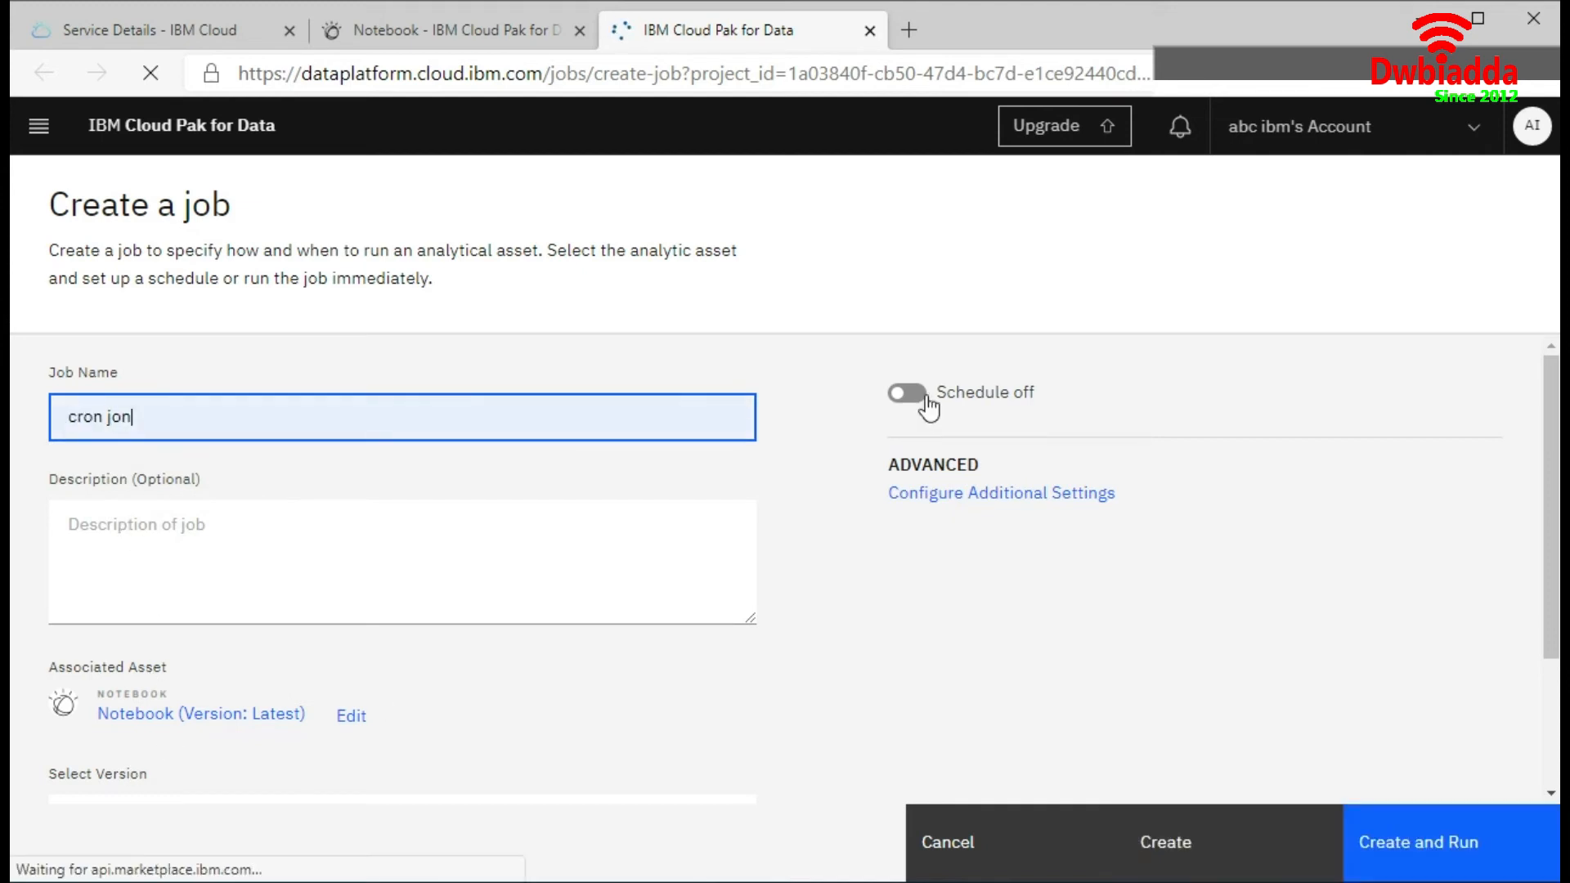
Enable scheduling with a start date of 08/15/2020 and repeat turned on
{"action": "left_click", "coordinate": [904, 392]}
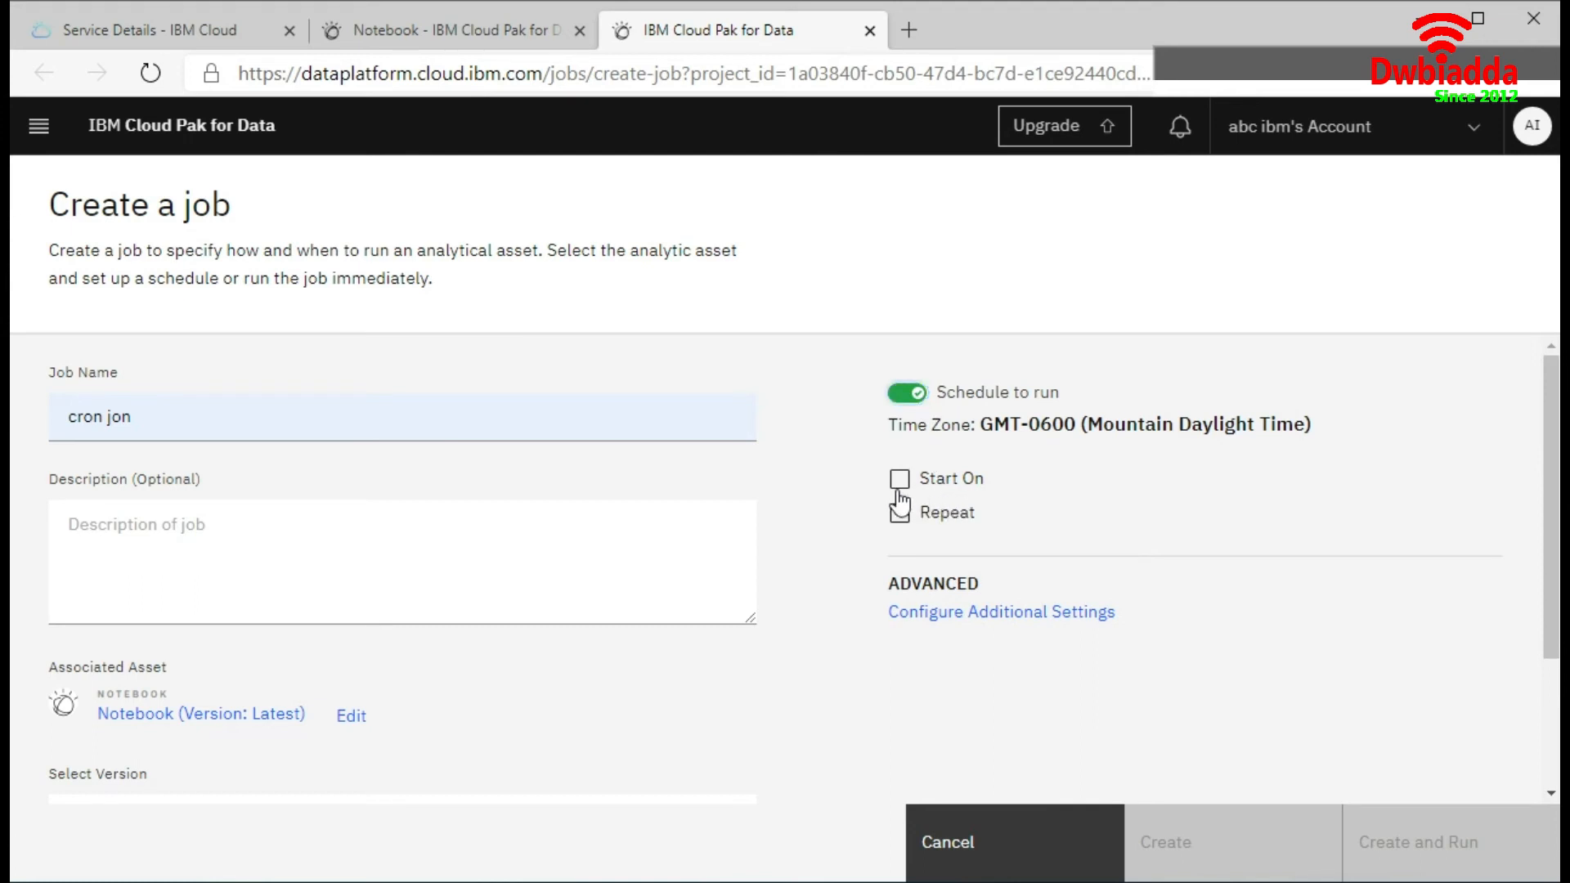
{"action": "left_click", "coordinate": [898, 479]}
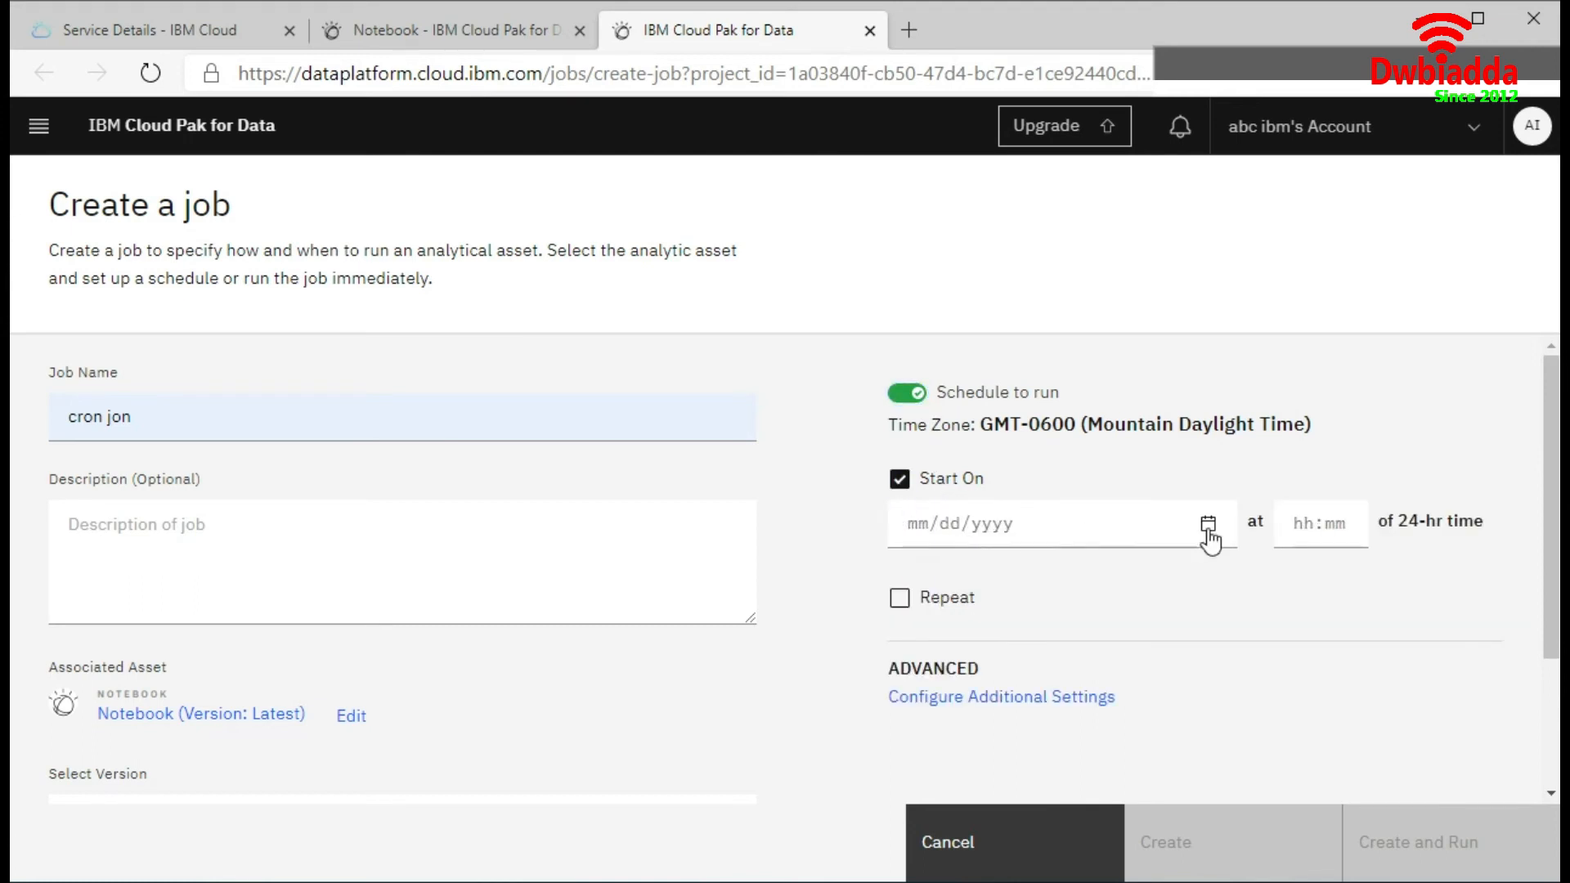
{"action": "type", "text": "08/15/2020"}
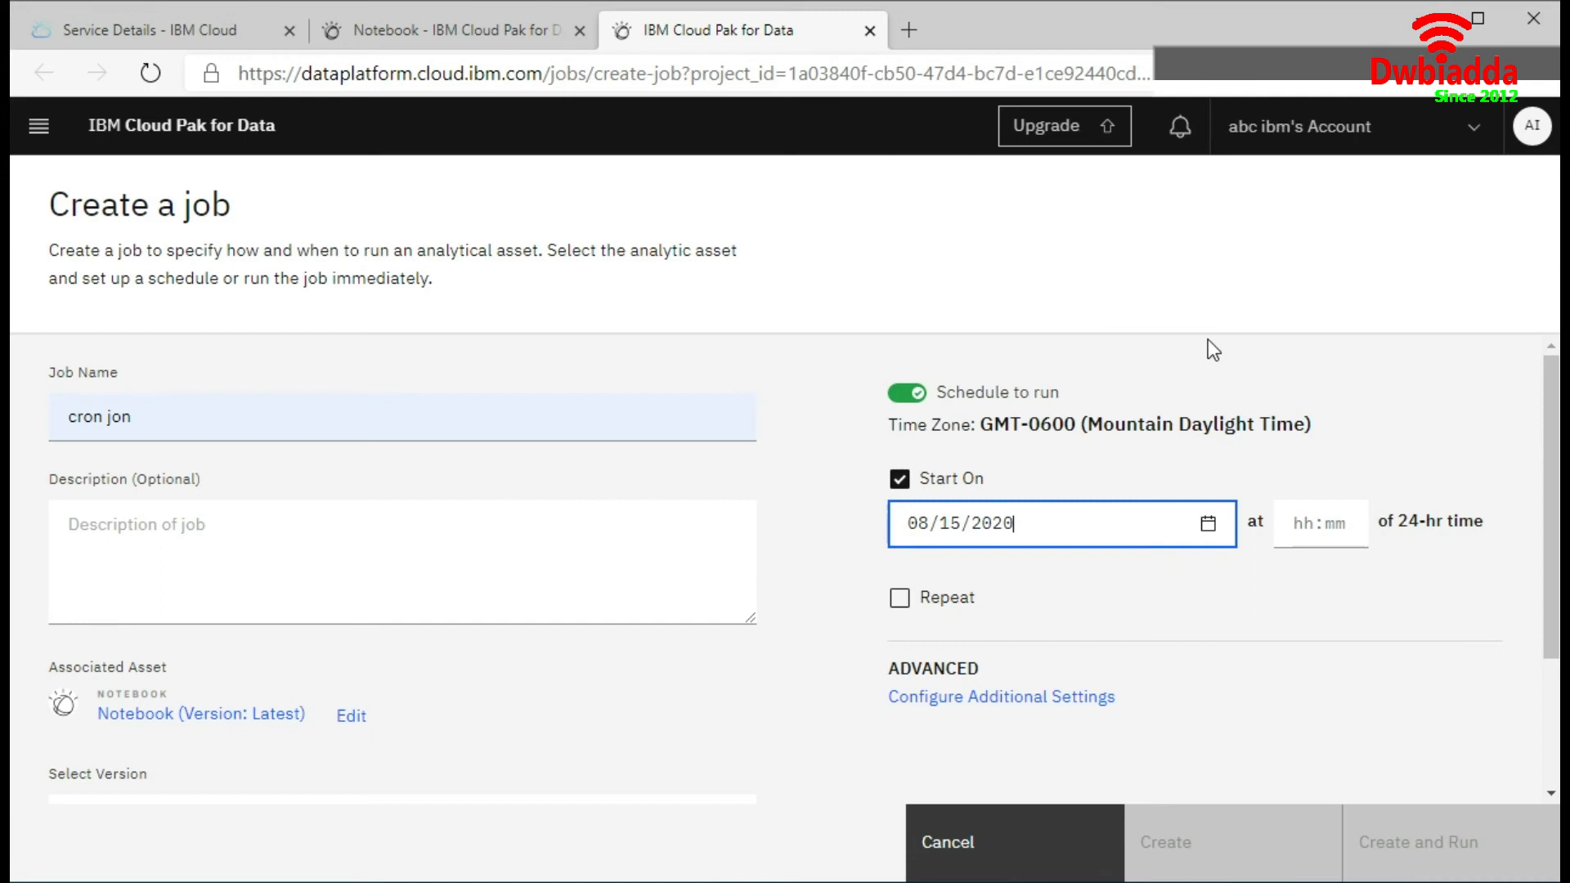
{"action": "left_click", "coordinate": [1320, 524]}
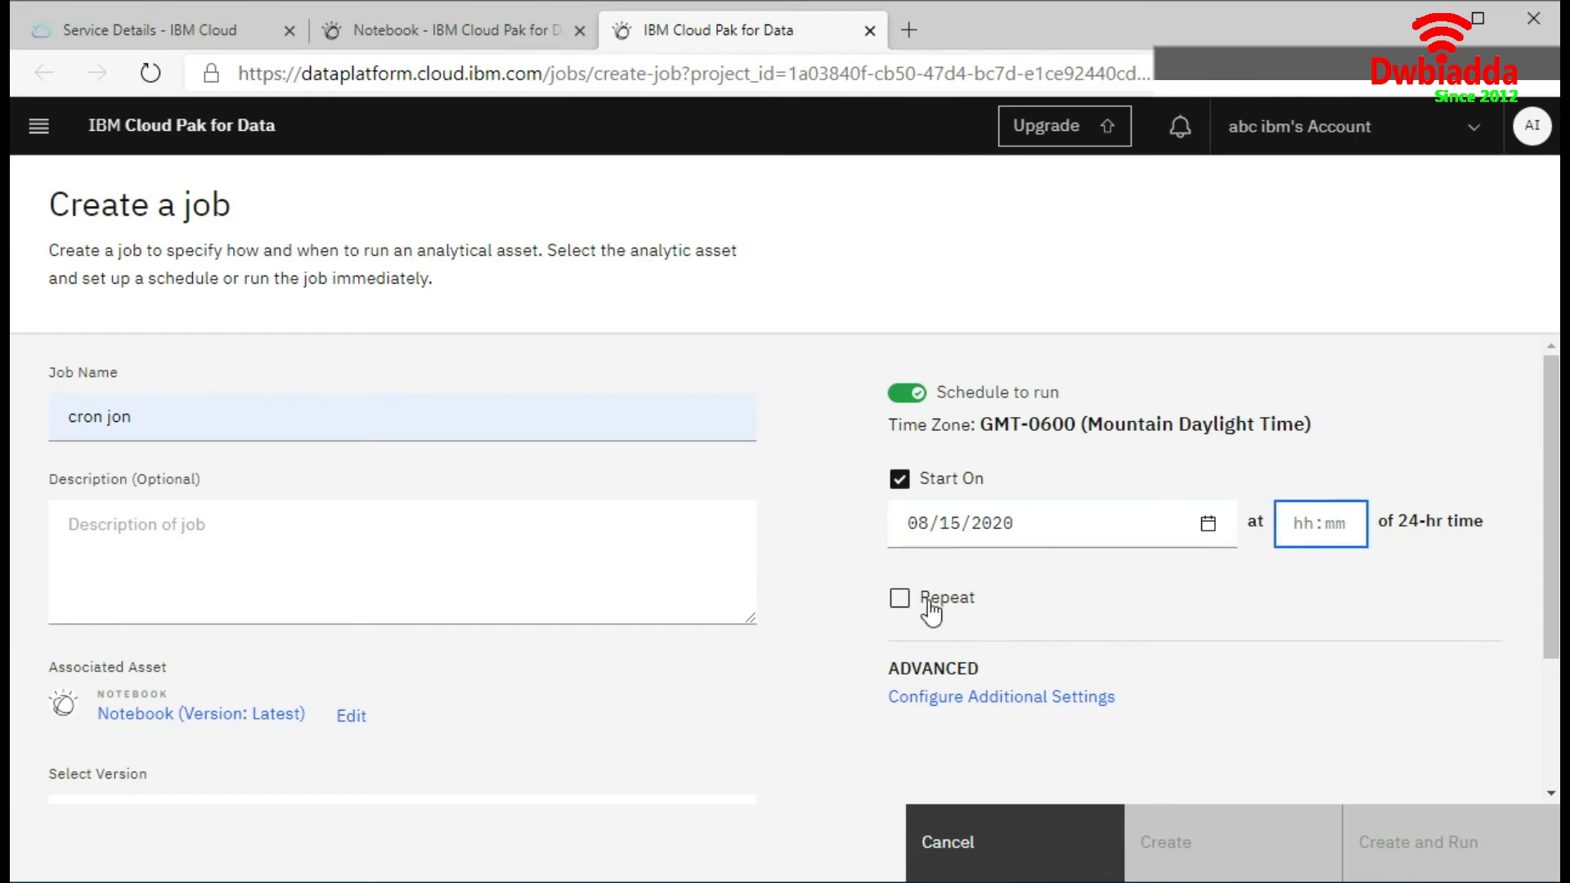
{"action": "left_click", "coordinate": [898, 599]}
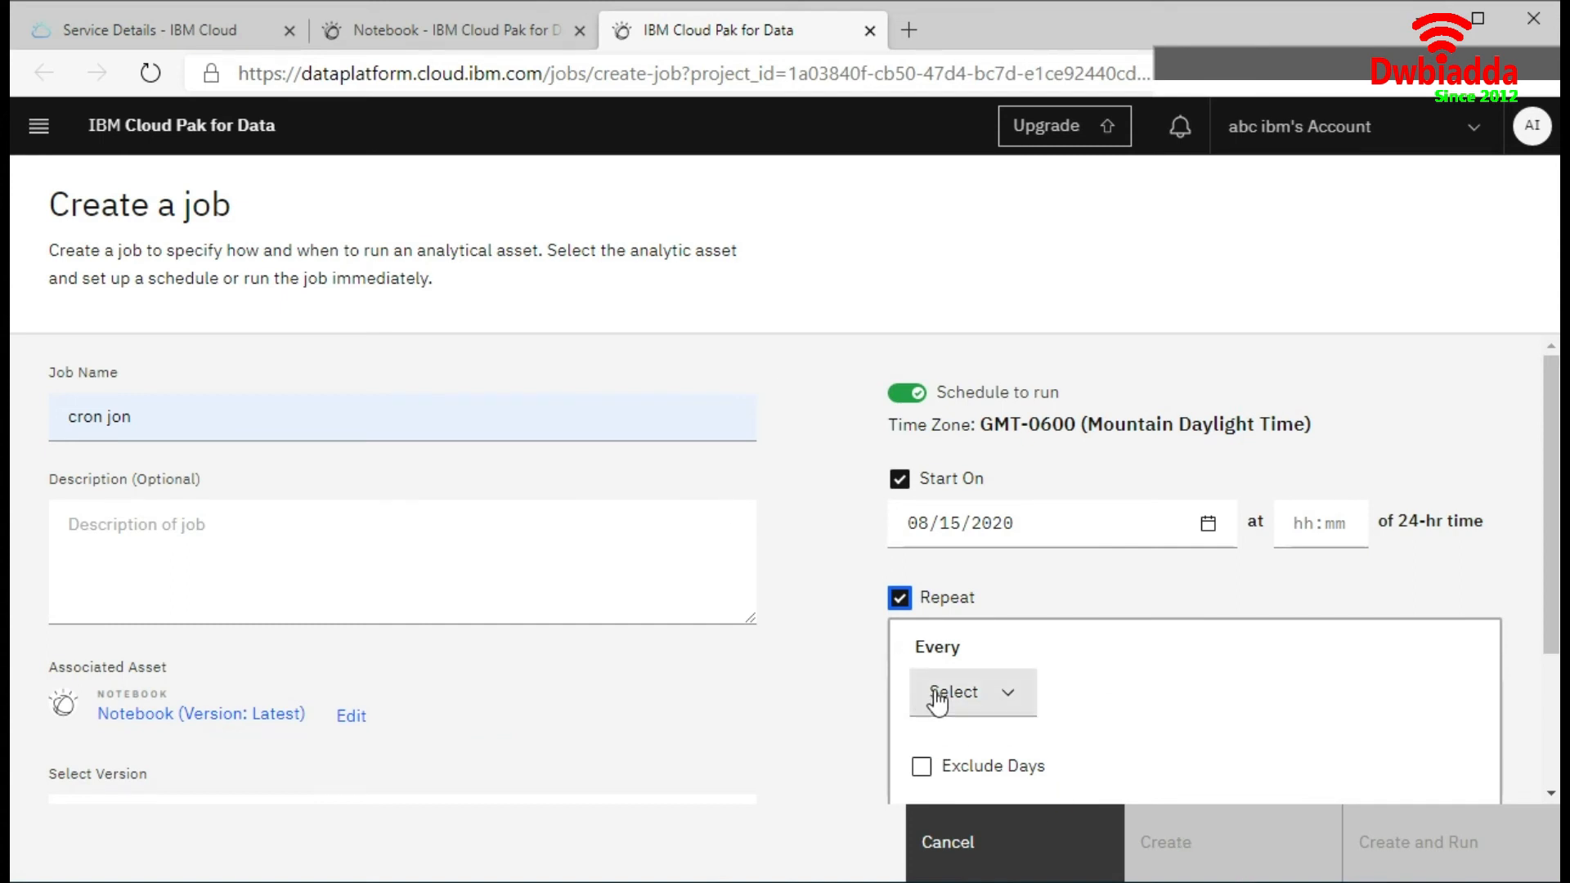
{"action": "scroll", "scroll_direction": "down", "scroll_amount": 3}
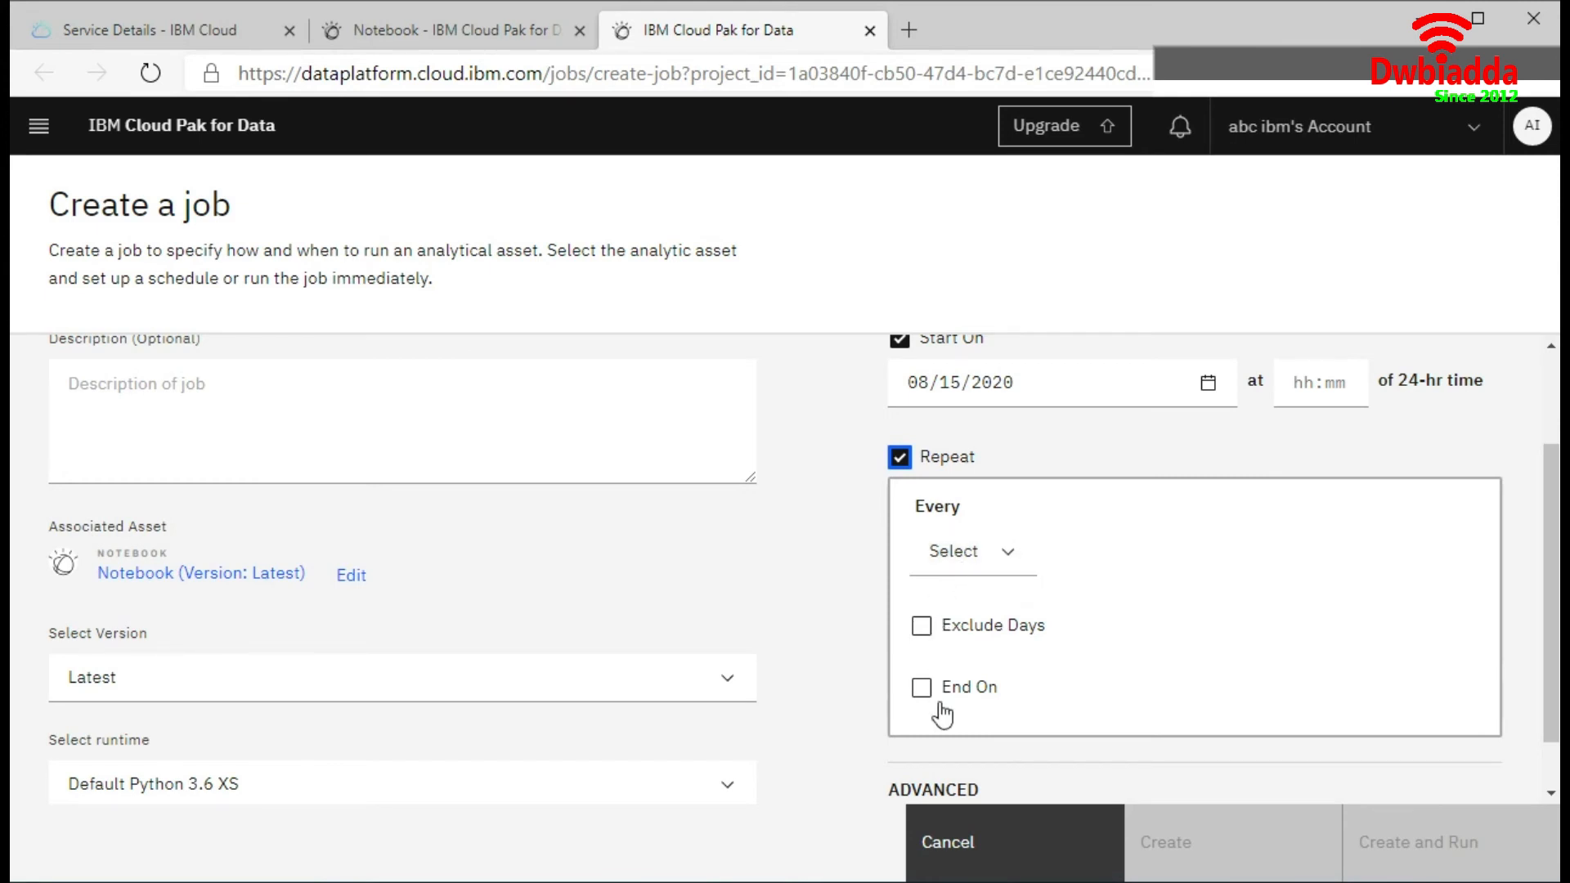
{"action": "scroll", "scroll_direction": "down", "scroll_amount": 3}
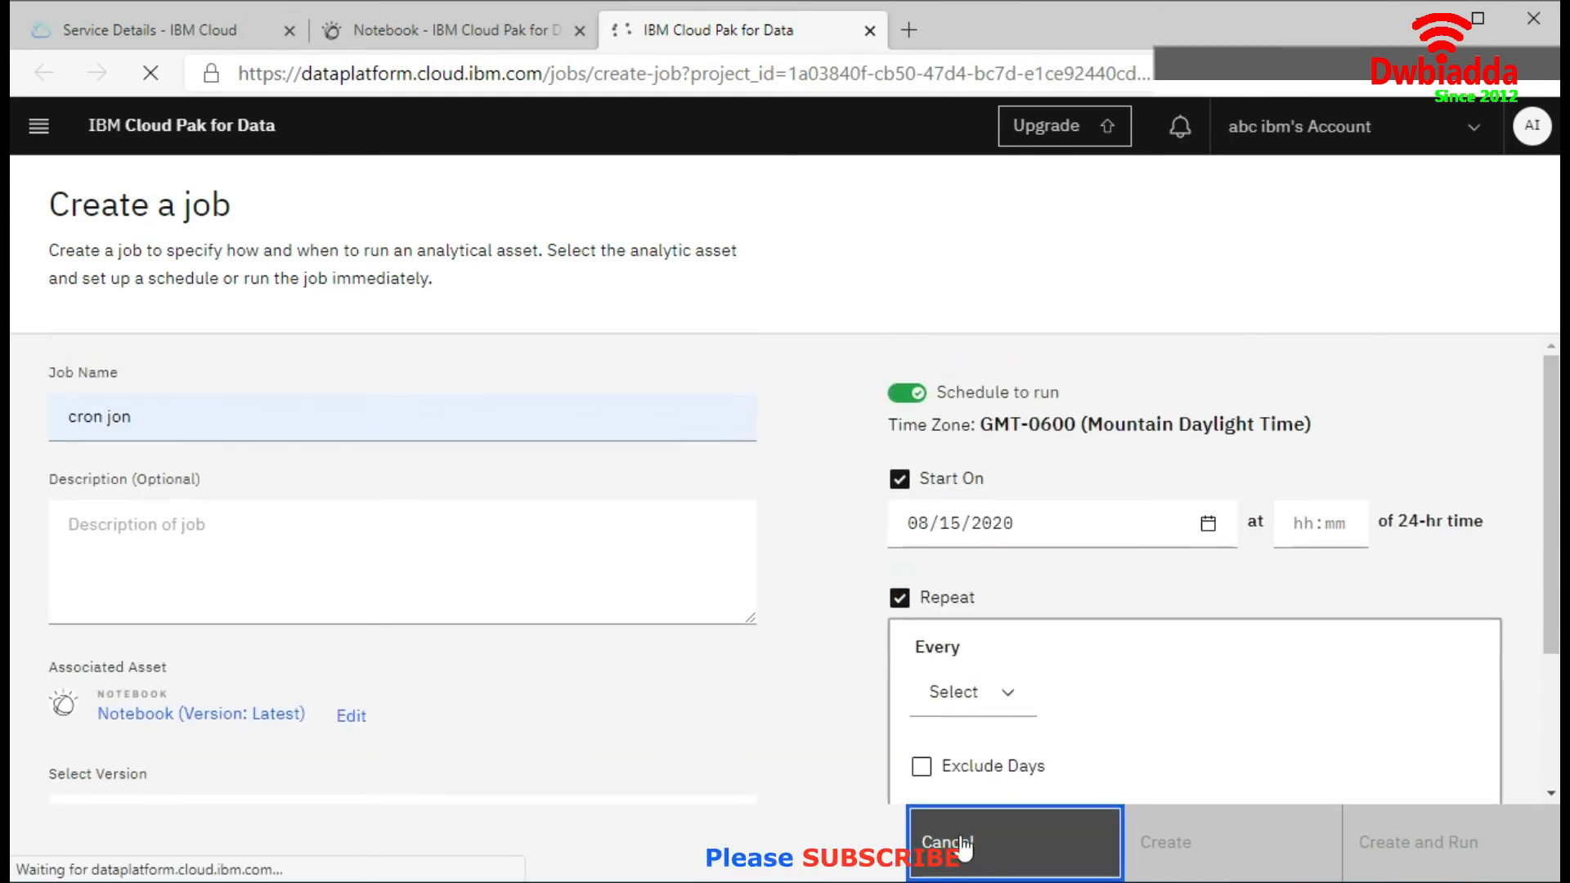
Cancel the job draft and show the project's assets listing iris.csv and the Notebook
{"action": "left_click", "coordinate": [1012, 842]}
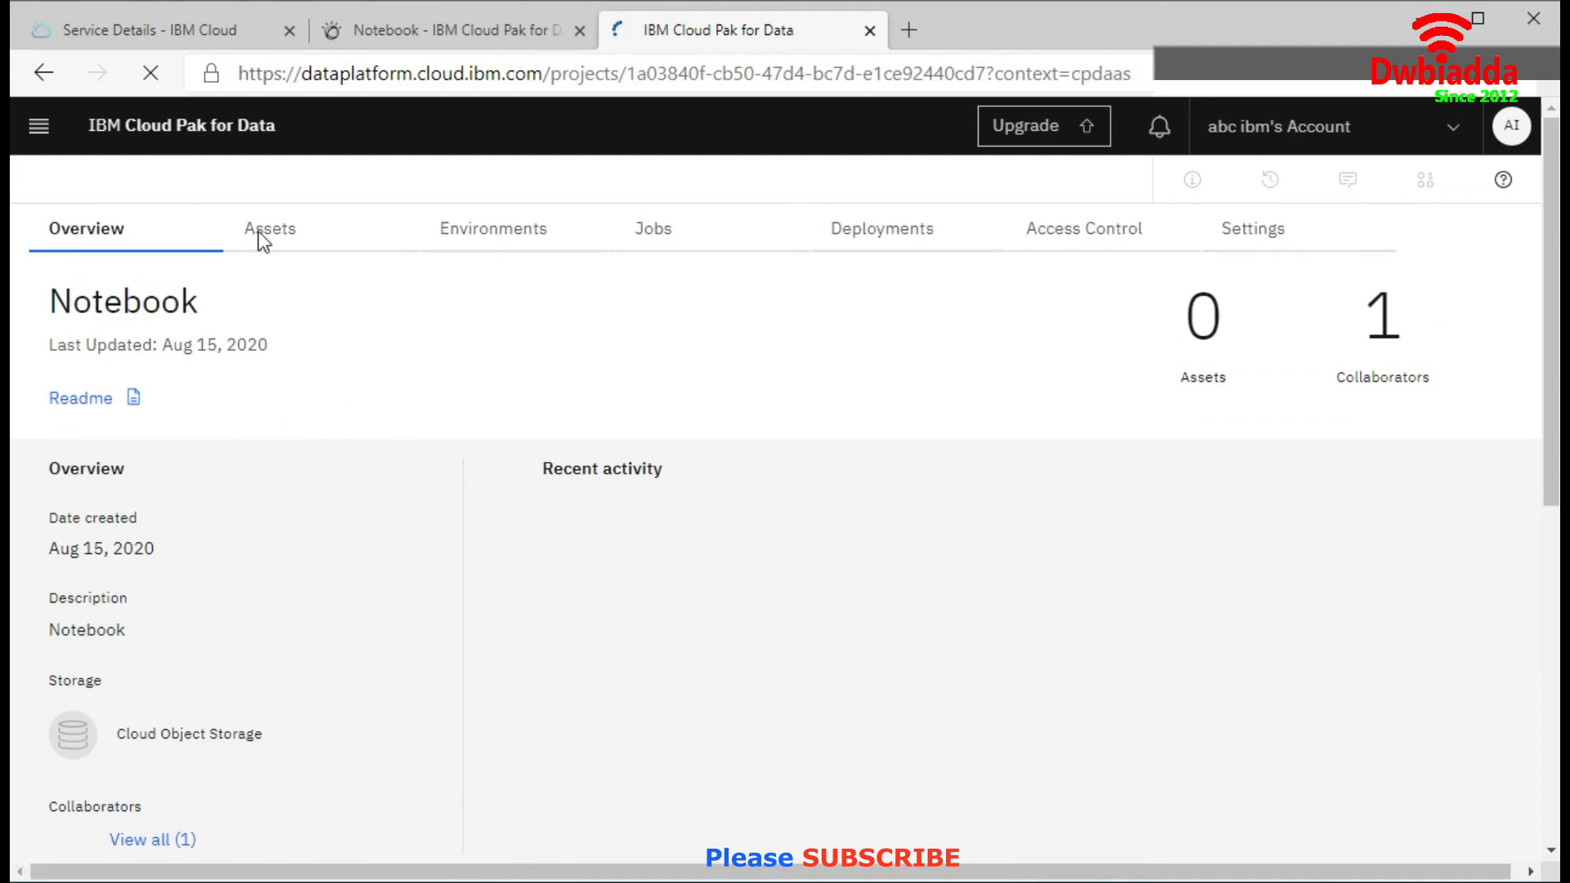
{"action": "left_click", "coordinate": [268, 229]}
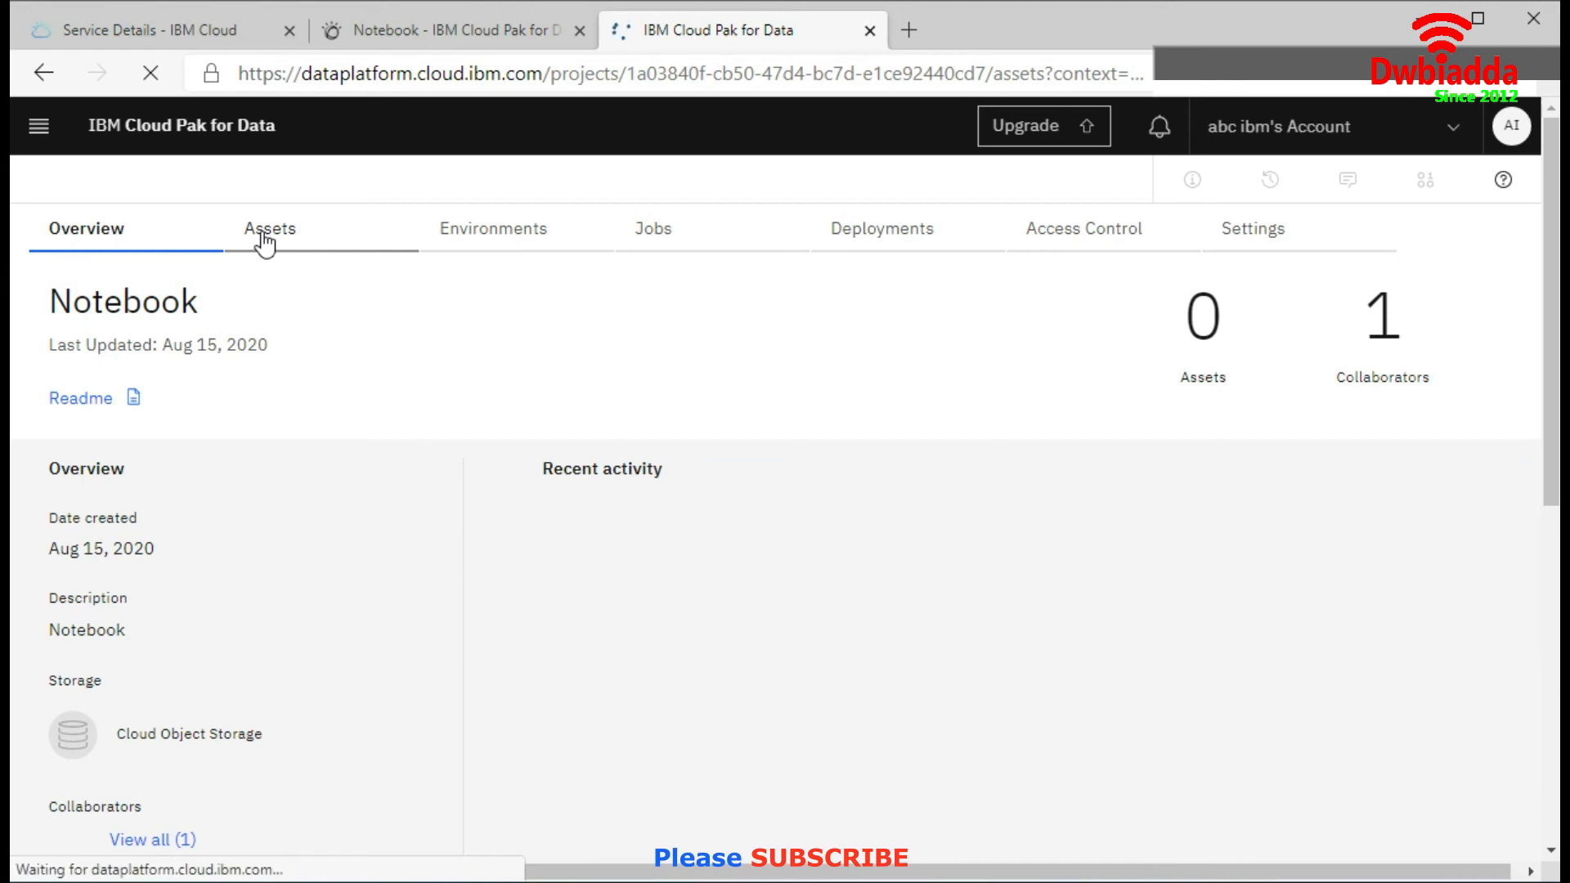
{"action": "left_click", "coordinate": [269, 229]}
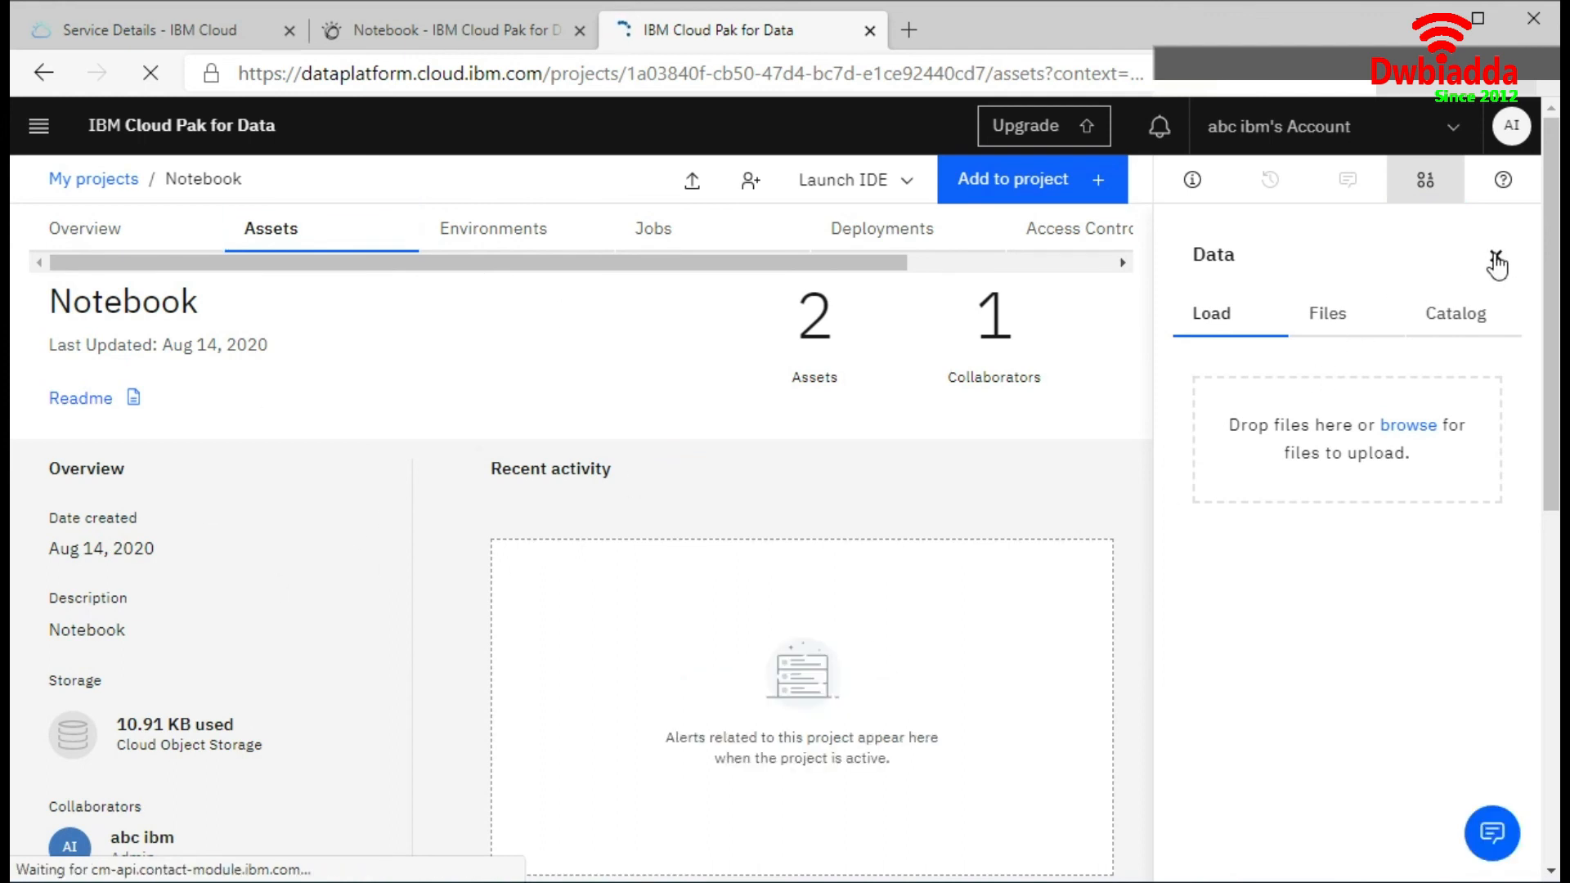
{"action": "scroll", "scroll_direction": "down", "scroll_amount": 3}
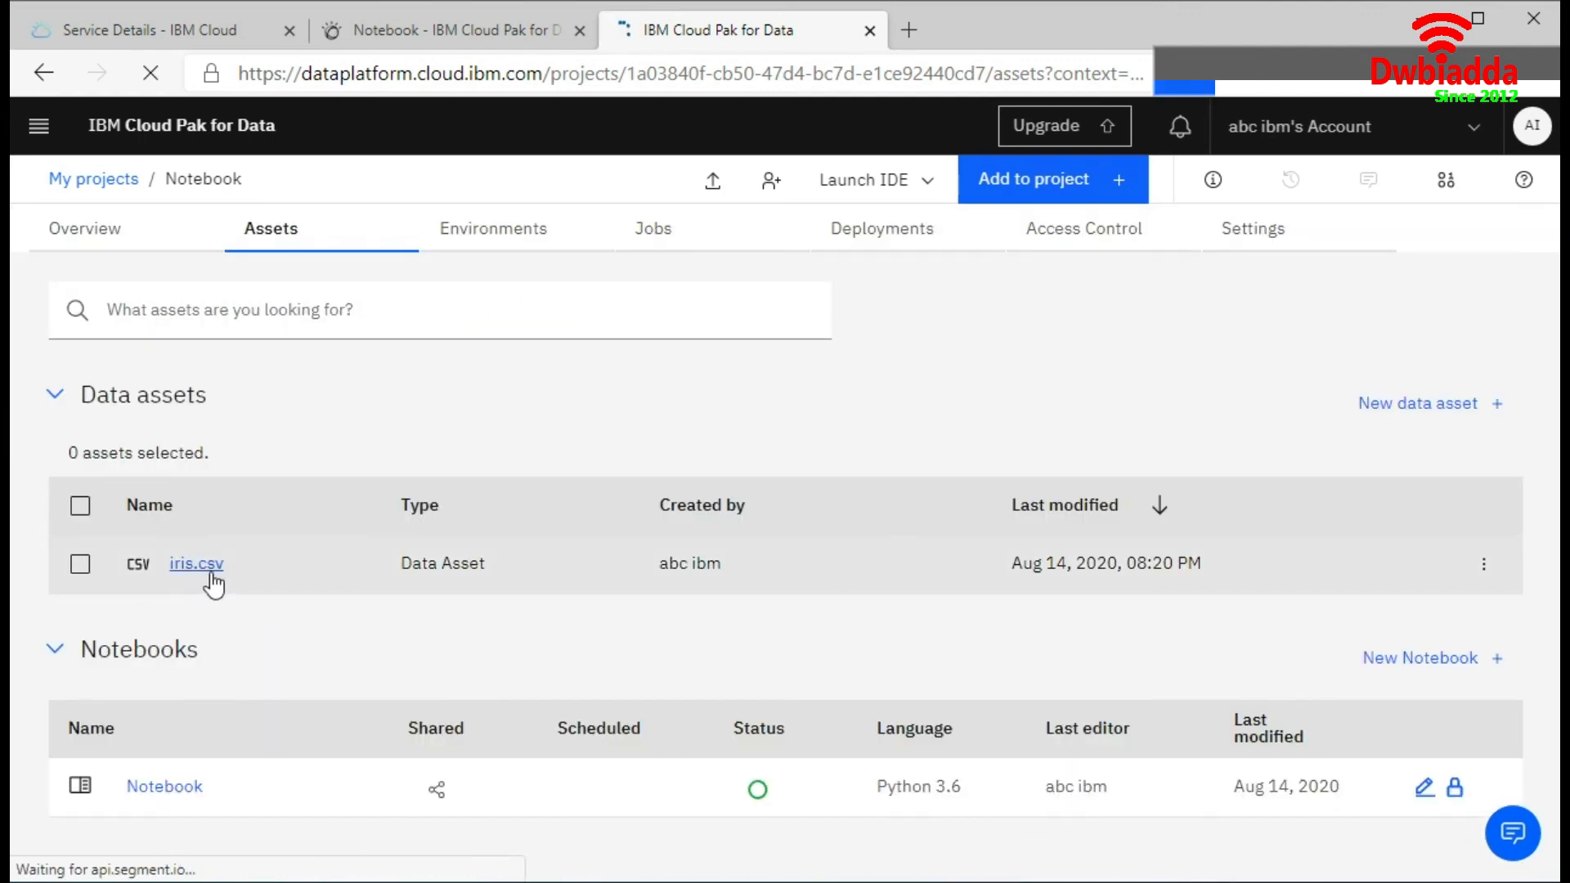
{"action": "mouse_move", "coordinate": [1330, 840]}
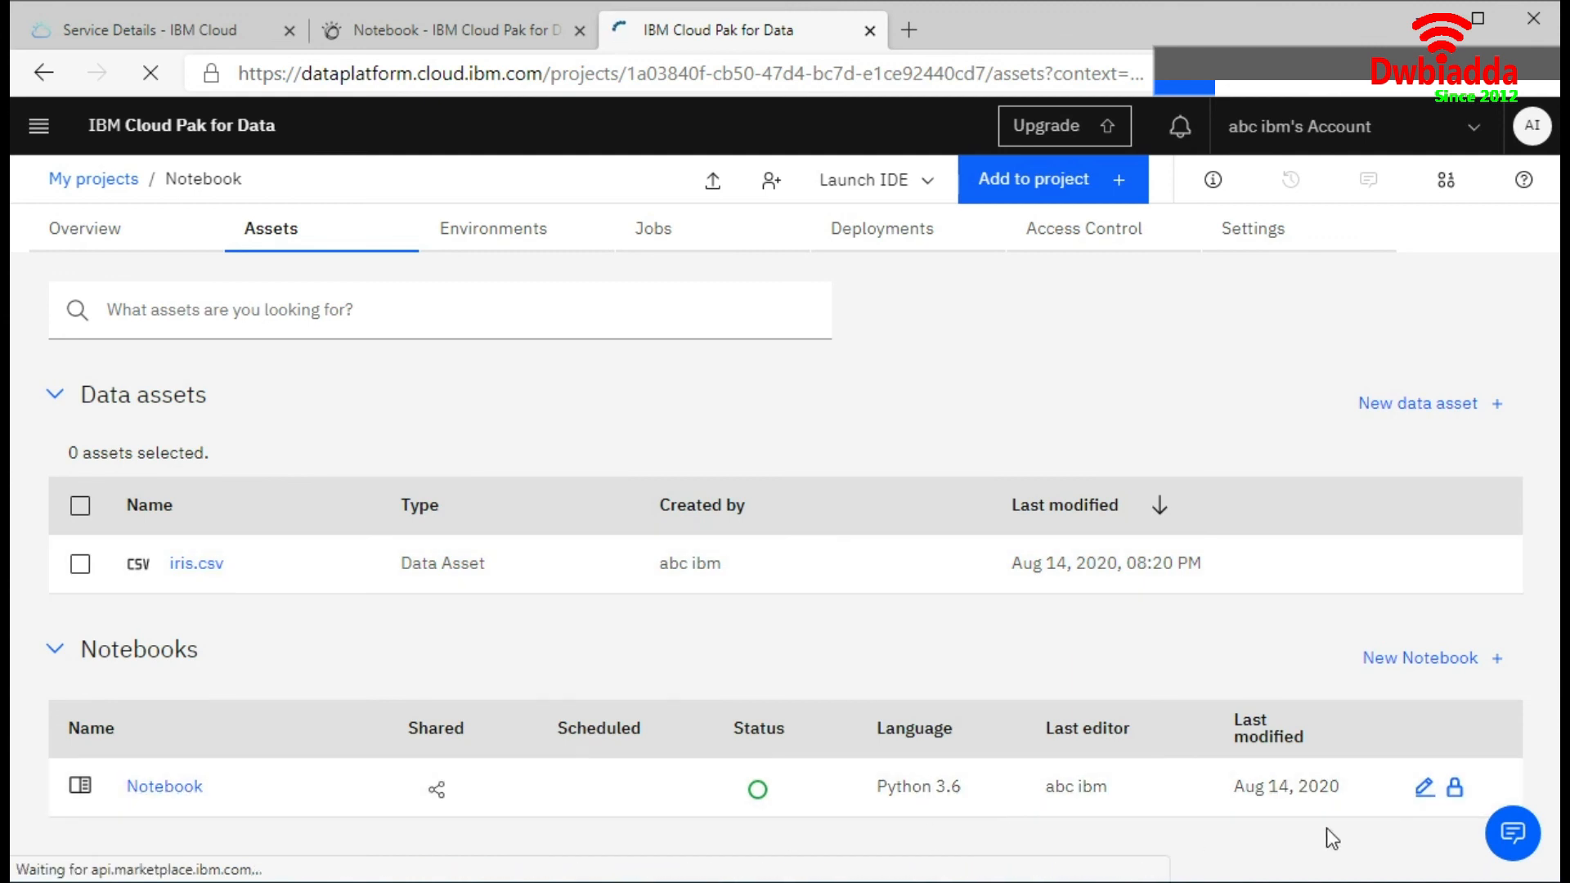